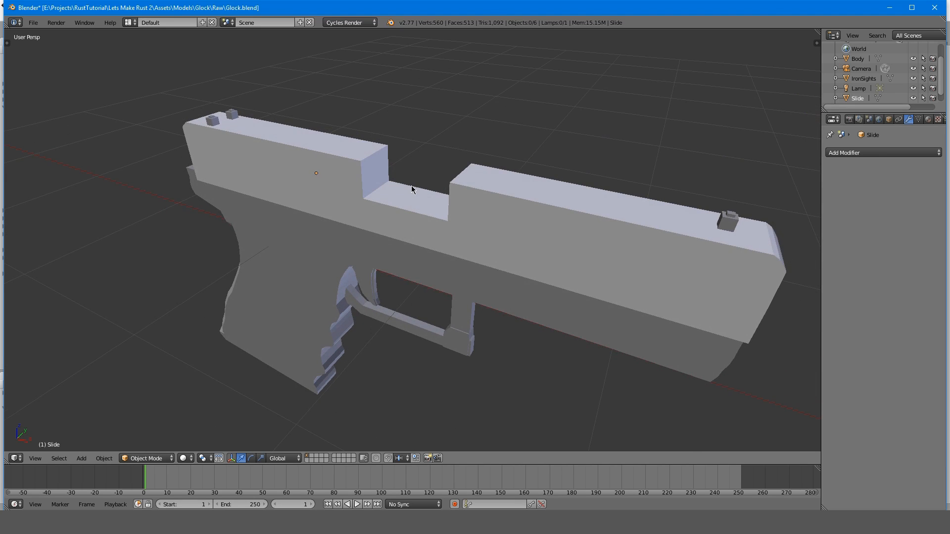
# Enter Edit Mode on the Slide object to work on its mesh
pyautogui.press('Tab')
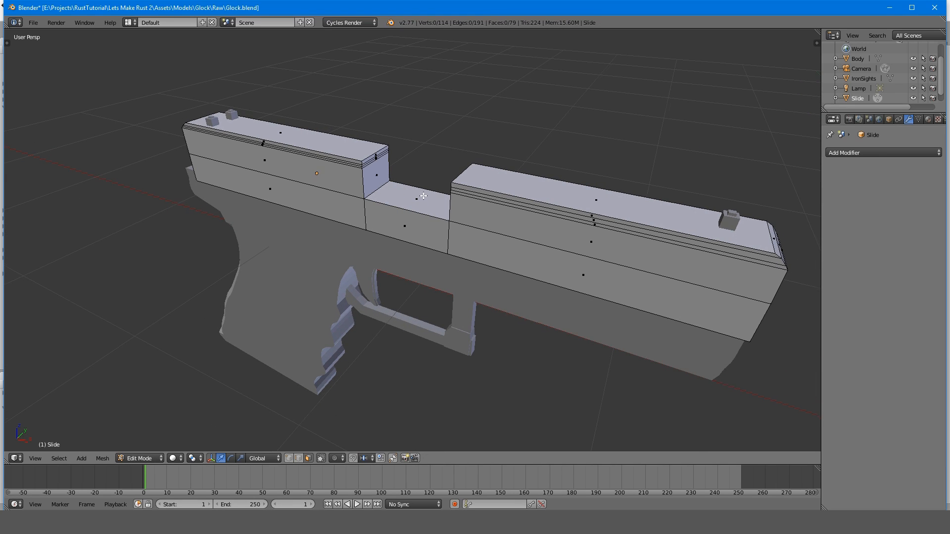
pyautogui.click(425, 195)
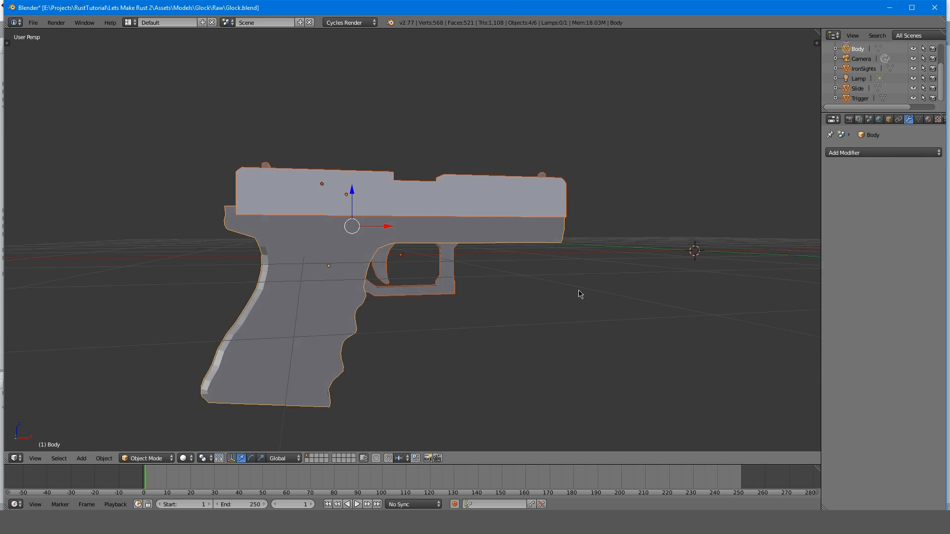
# Inspect the joined Body mesh in Edit Mode, orbiting around the gun
pyautogui.moveTo(579, 293); pyautogui.dragTo(411, 282)
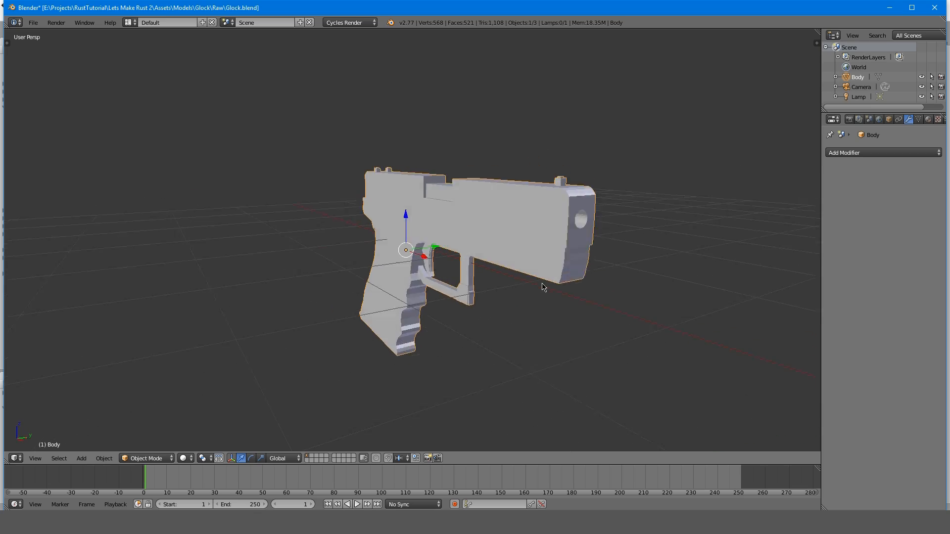
pyautogui.press('Tab')
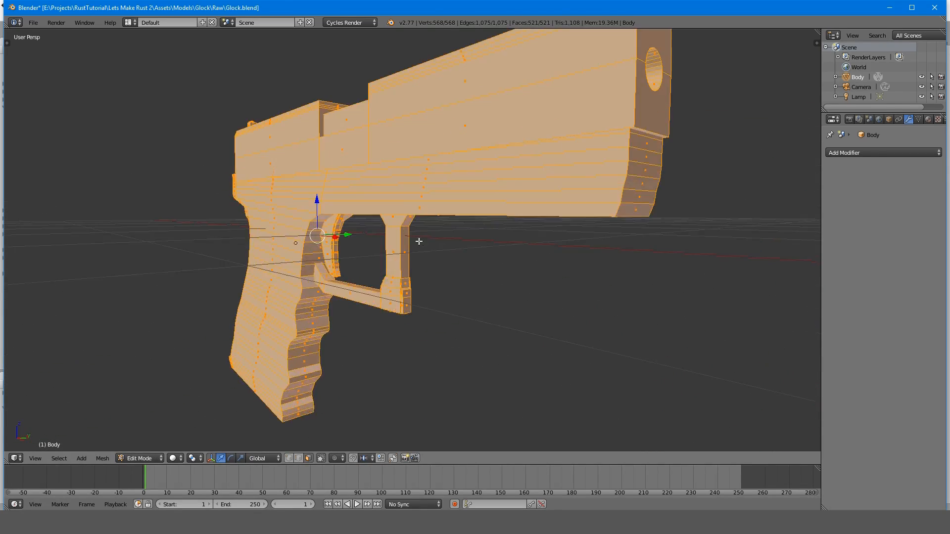
pyautogui.moveTo(418, 243); pyautogui.dragTo(475, 321)
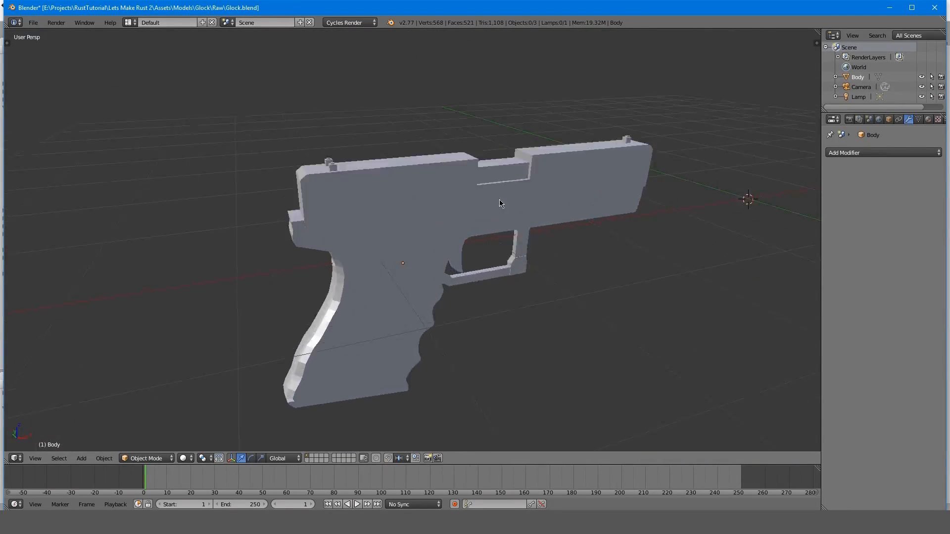
# Show the gun's material settings and switch the render engine to Blender Render
pyautogui.moveTo(500, 203); pyautogui.dragTo(423, 180)
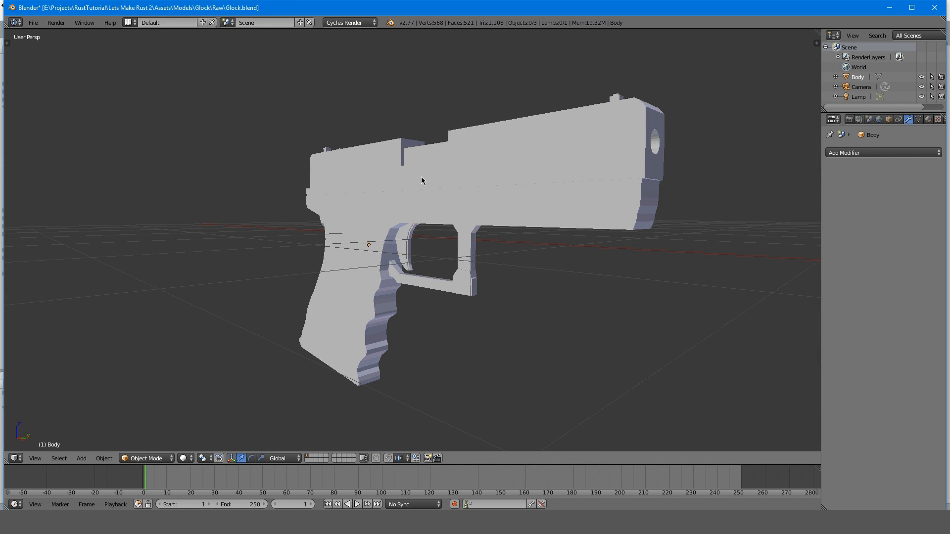
pyautogui.moveTo(860, 79)
pyautogui.write('Glock')
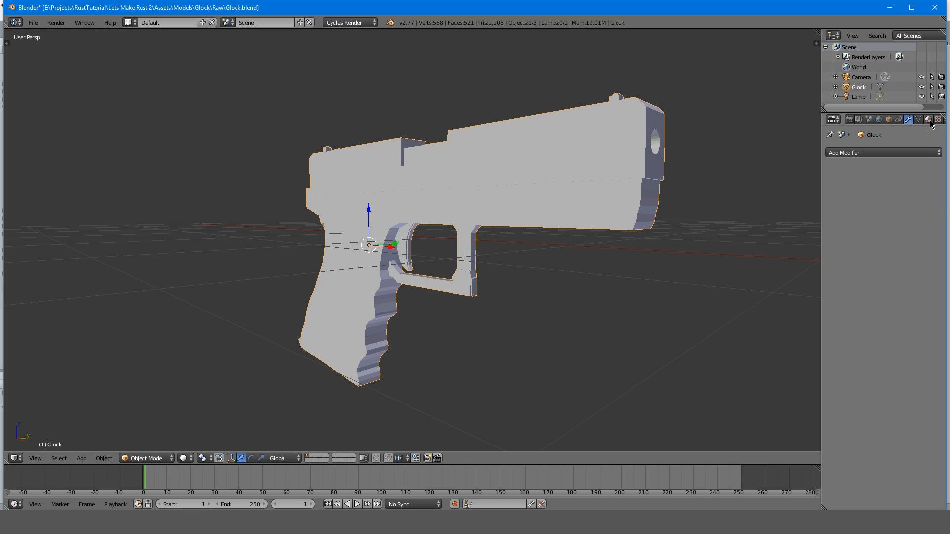
pyautogui.click(928, 118)
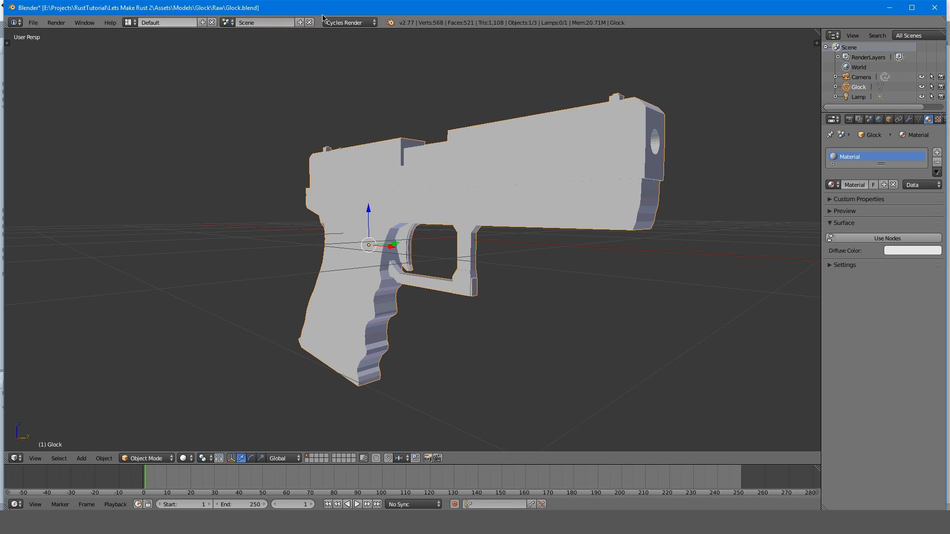
pyautogui.click(350, 22)
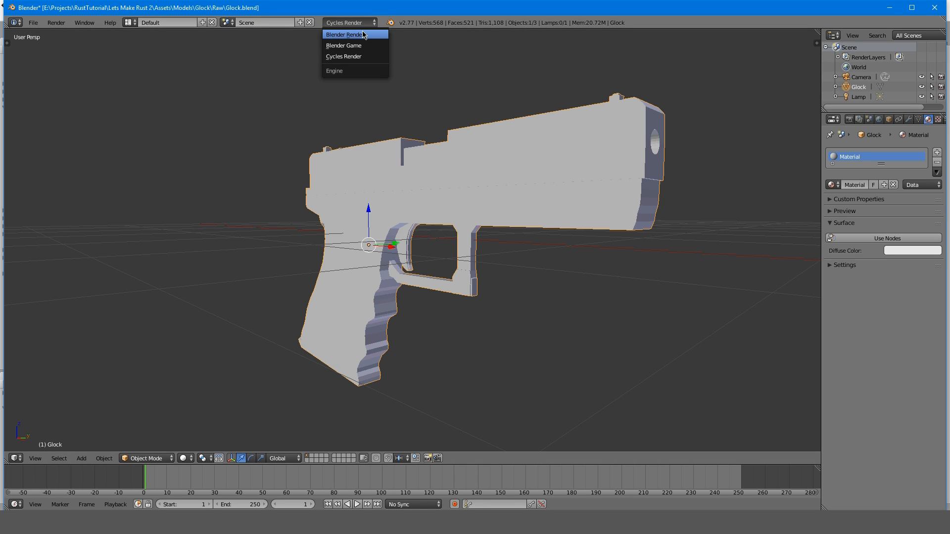
pyautogui.click(344, 33)
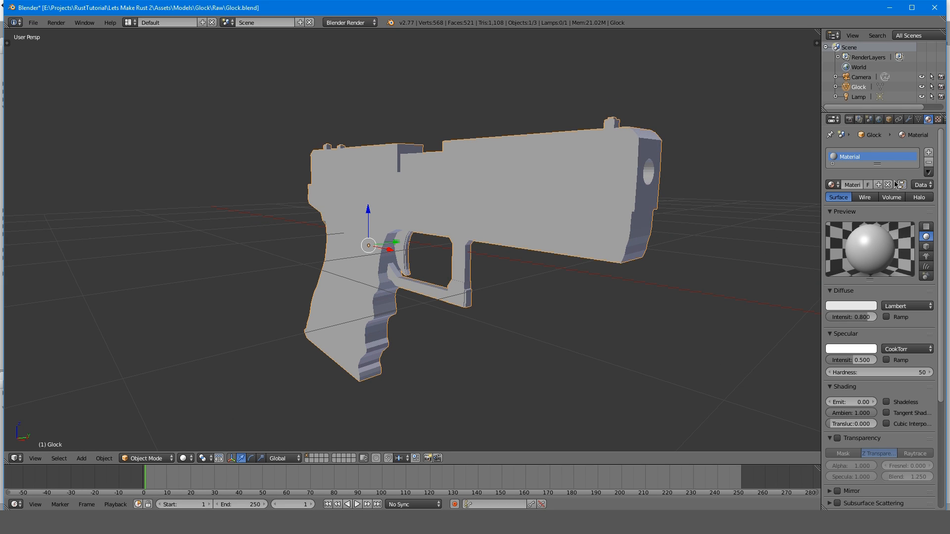
# Rename the gun's material to Body
pyautogui.doubleClick(873, 156)
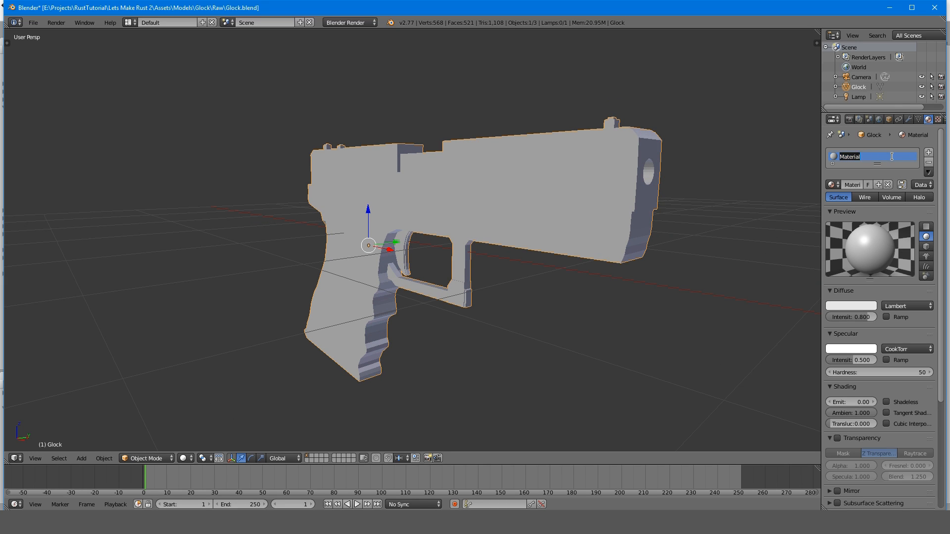
pyautogui.write('Body')
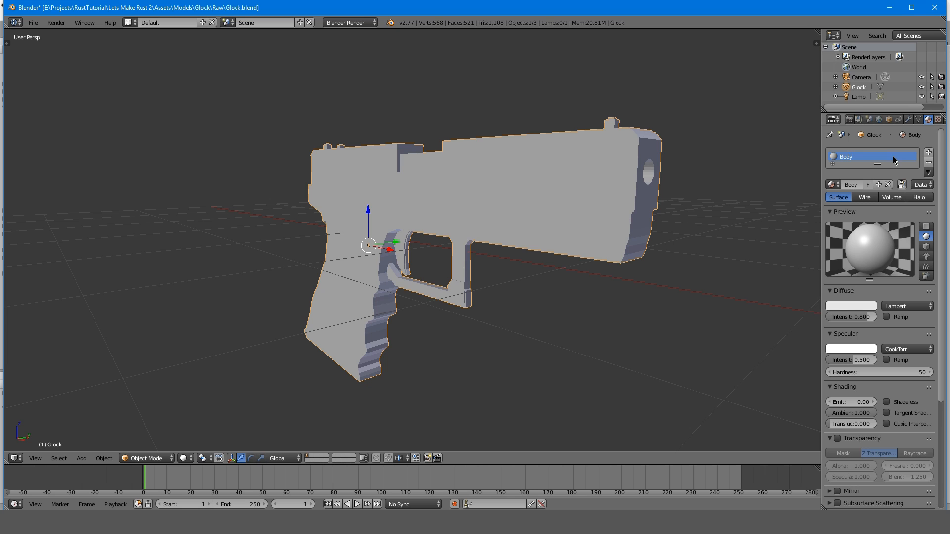
pyautogui.click(850, 306)
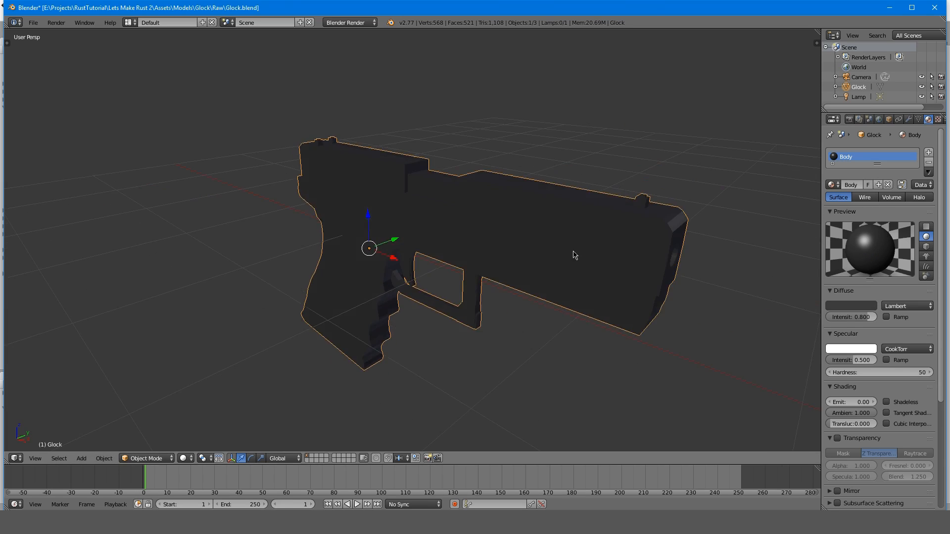
# In Edit Mode give the Slide material a dark grey diffuse colour (0.142)
pyautogui.press('Tab')
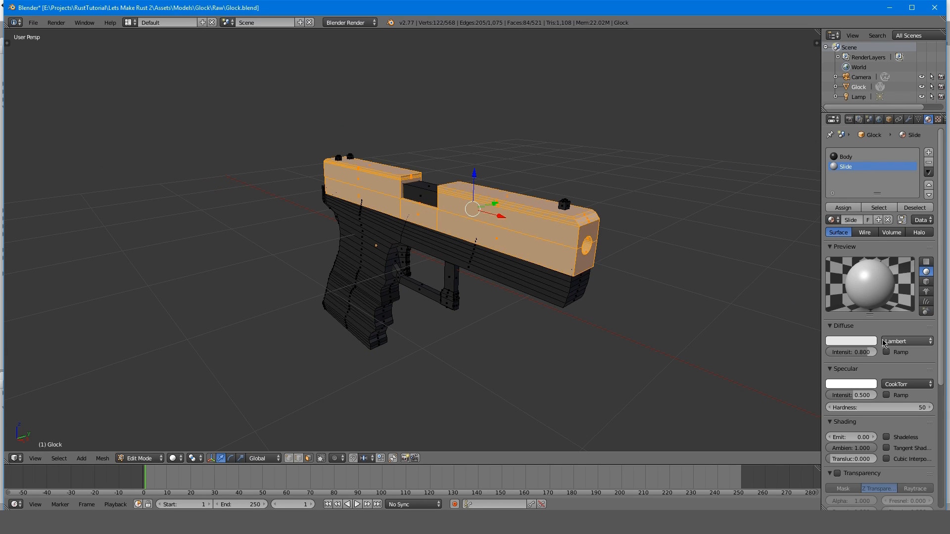
pyautogui.click(849, 340)
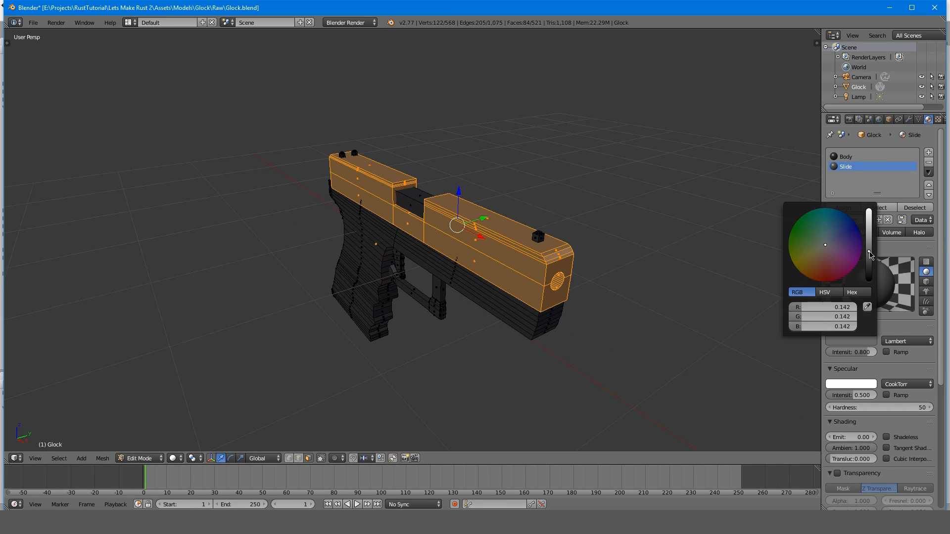
pyautogui.click(139, 458)
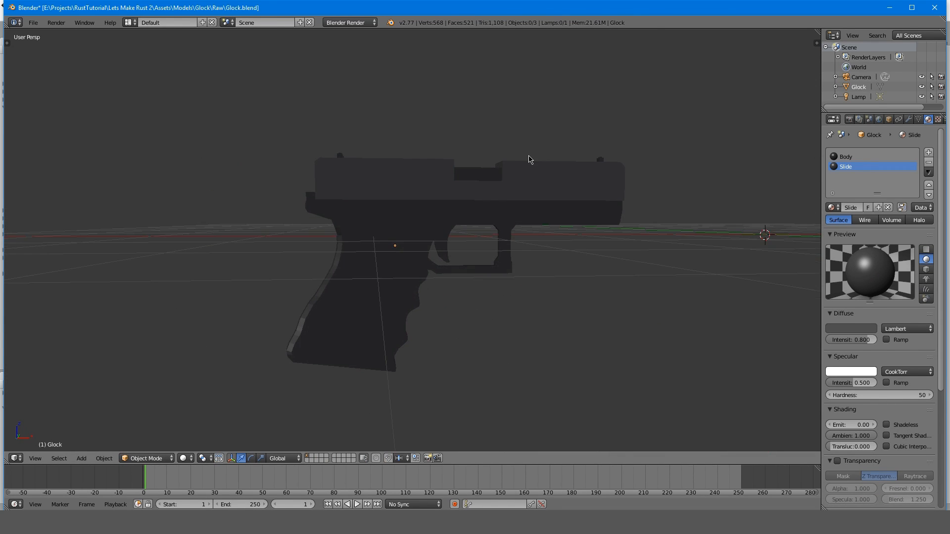
pyautogui.press('Tab')
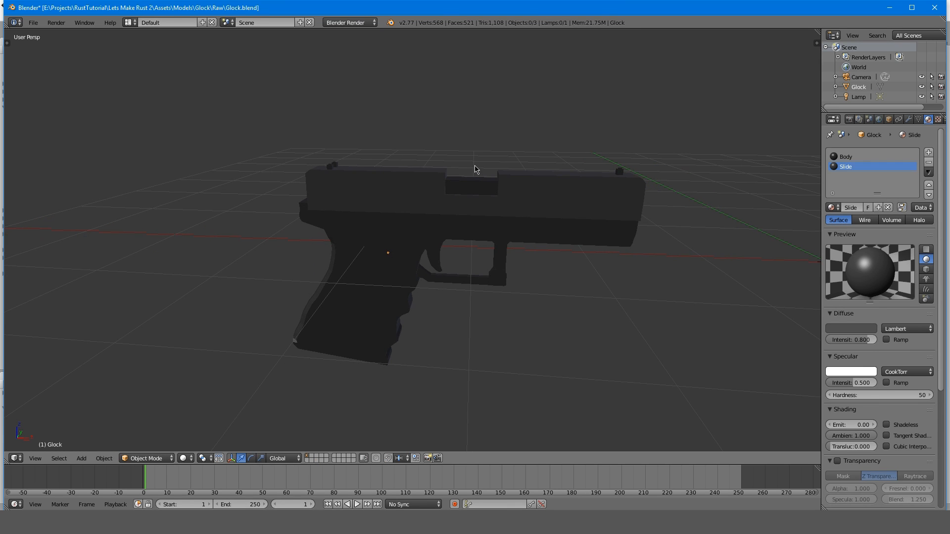
pyautogui.press('Tab')
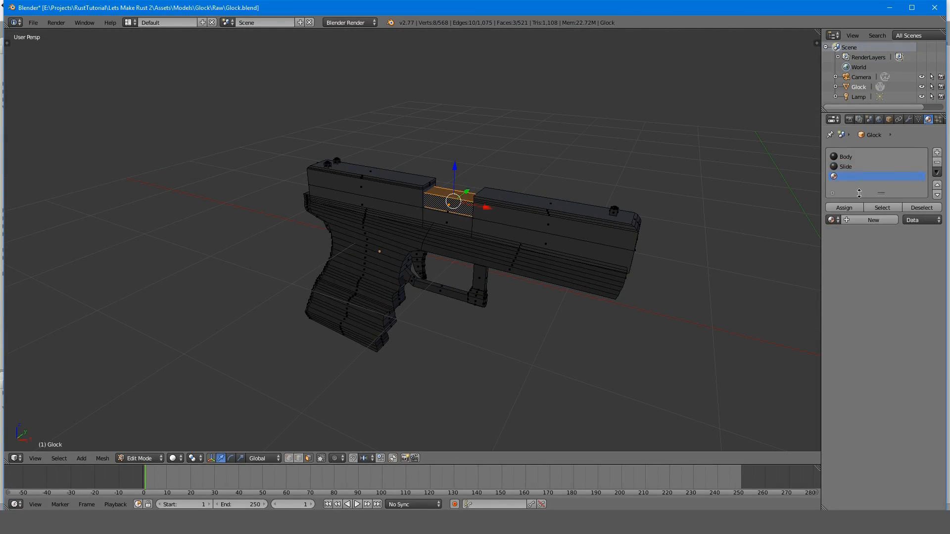
# Create a new material in the empty slot, name it Chamber and assign it to the chamber faces
pyautogui.click(873, 220)
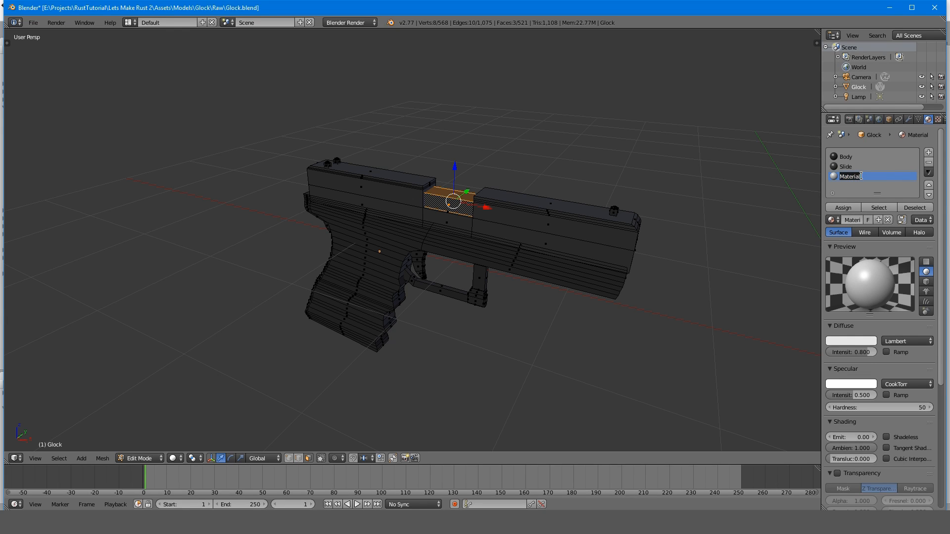
pyautogui.write('SlideRelase')
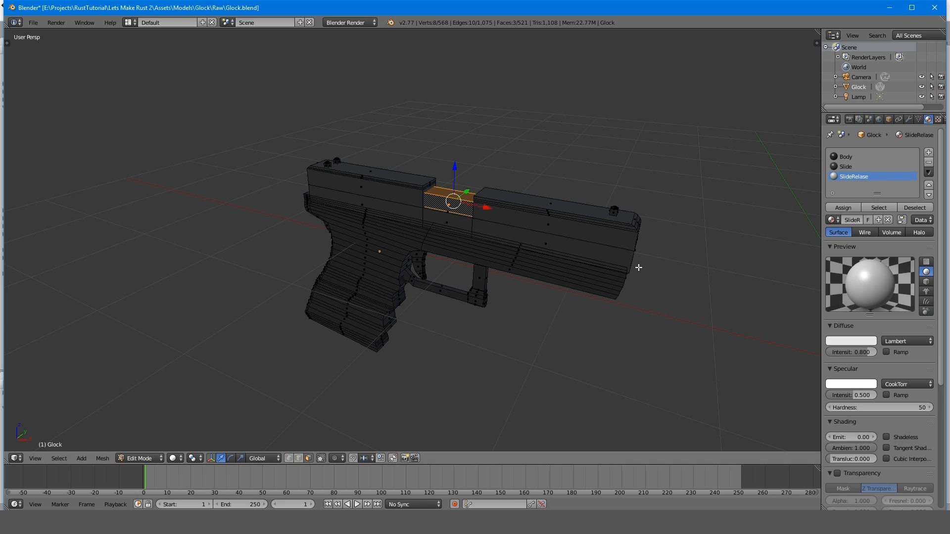
pyautogui.doubleClick(855, 177)
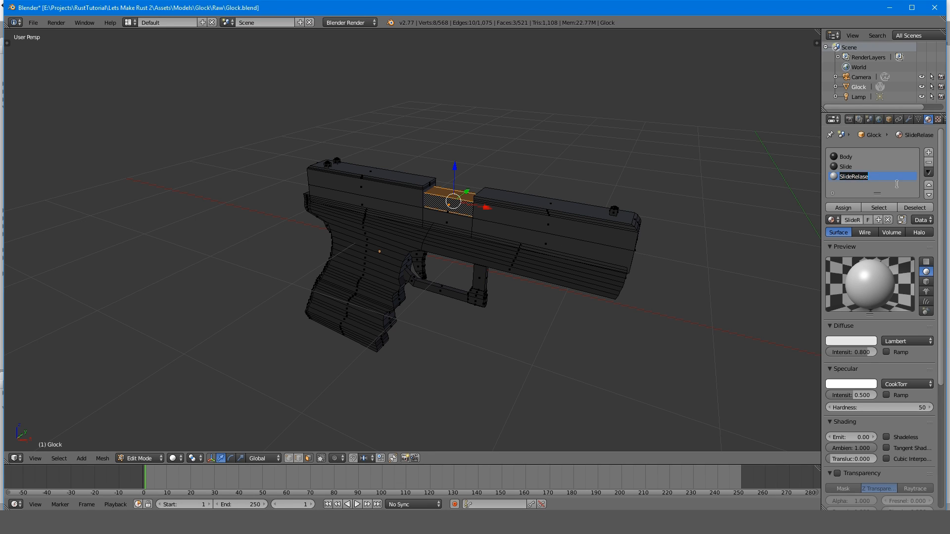
pyautogui.write('Chamber')
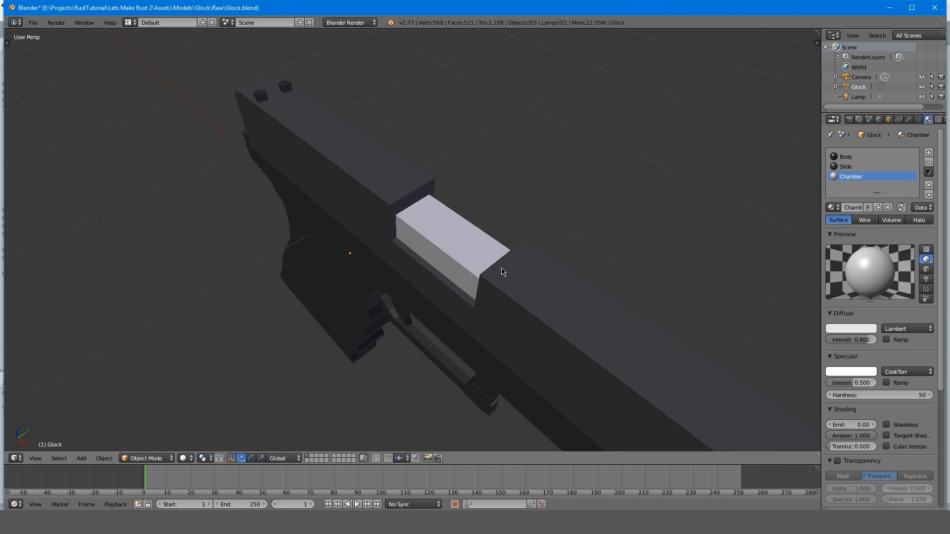
pyautogui.click(851, 327)
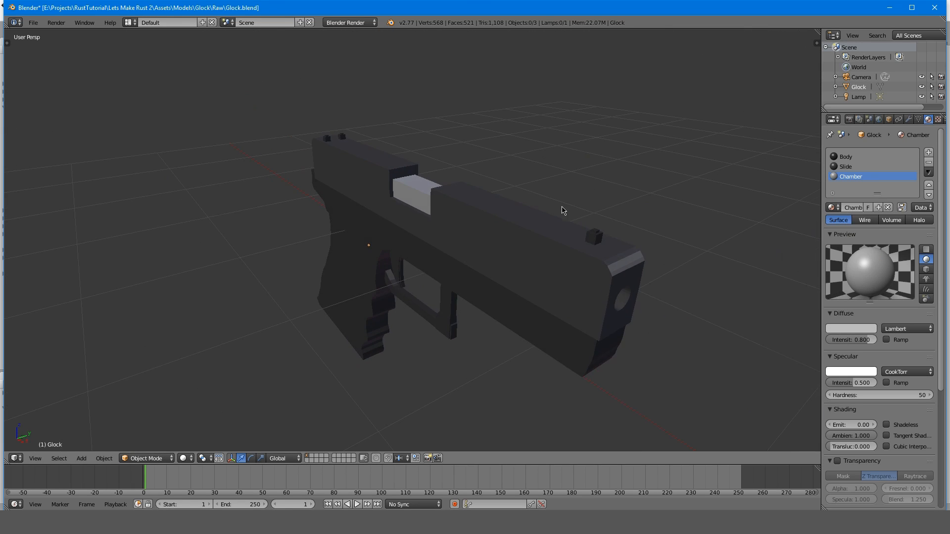
# Leave Edit Mode and orbit out to check the Chamber material on the gun
pyautogui.press('Tab')
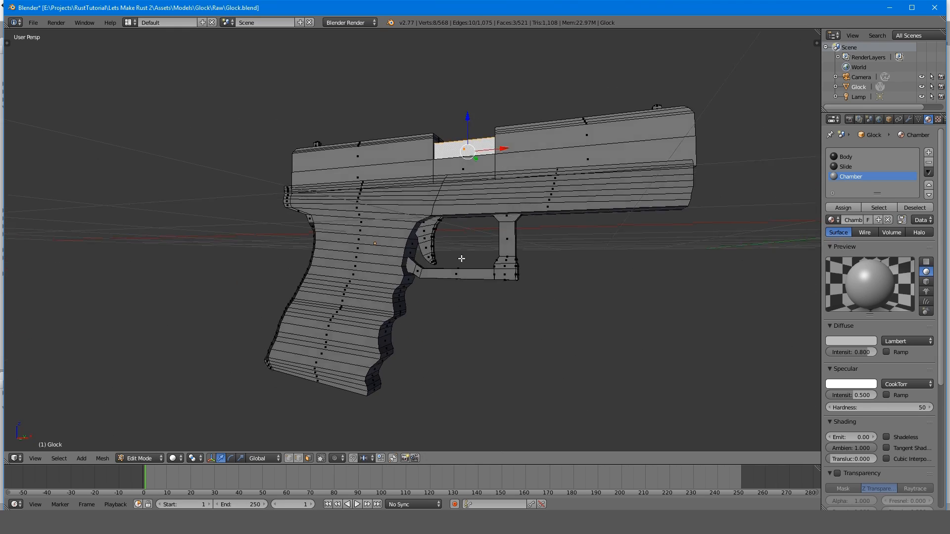
pyautogui.press('Tab')
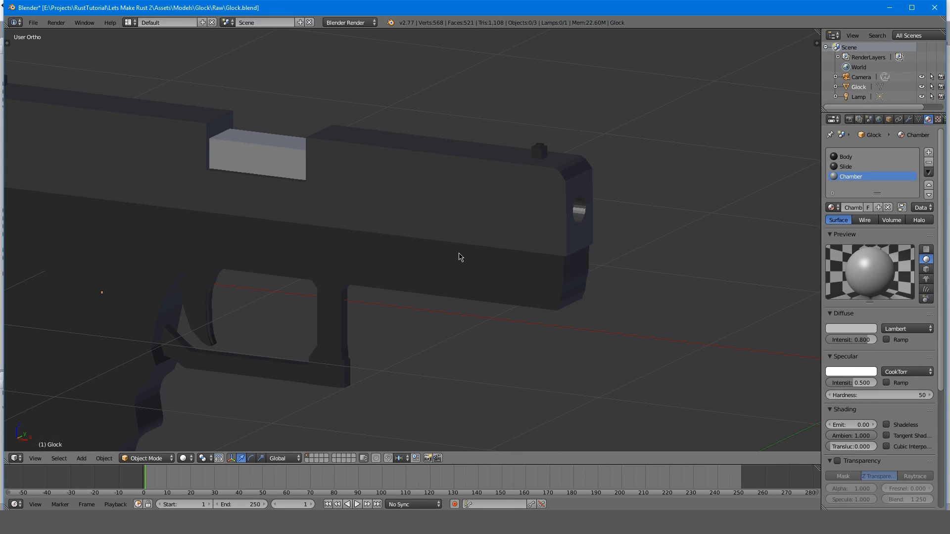
pyautogui.moveTo(460, 254); pyautogui.dragTo(400, 240)
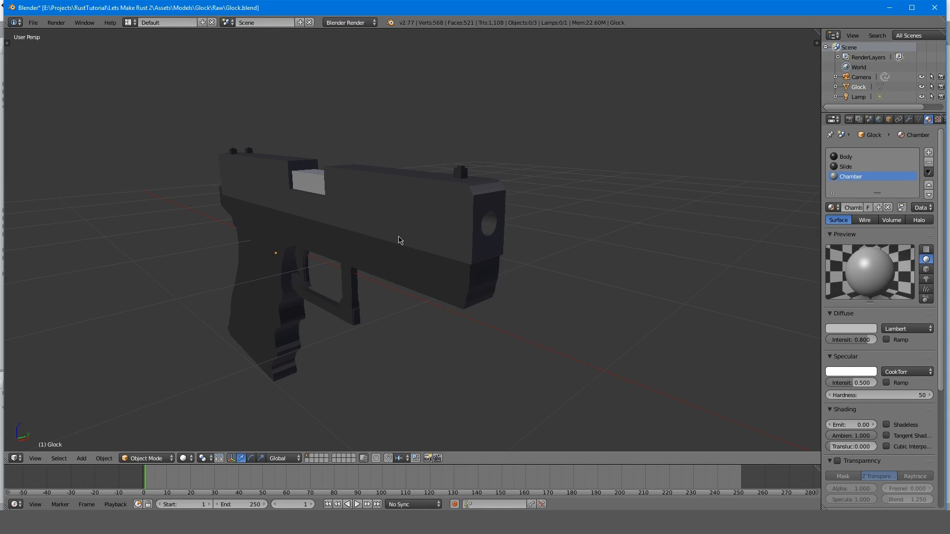
pyautogui.moveTo(398, 241); pyautogui.dragTo(544, 298)
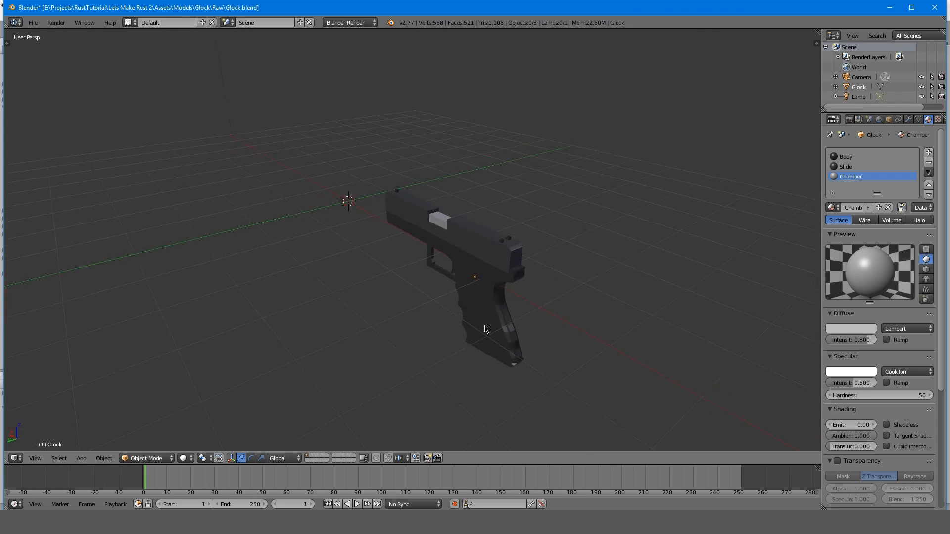
# Switch the scene's render engine from Blender Render via the engine dropdown
pyautogui.click(350, 23)
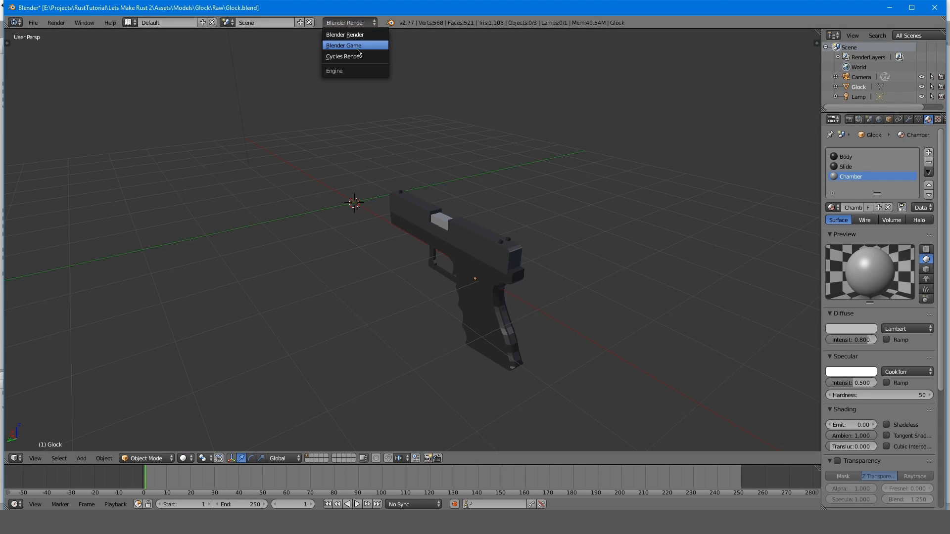
pyautogui.click(344, 56)
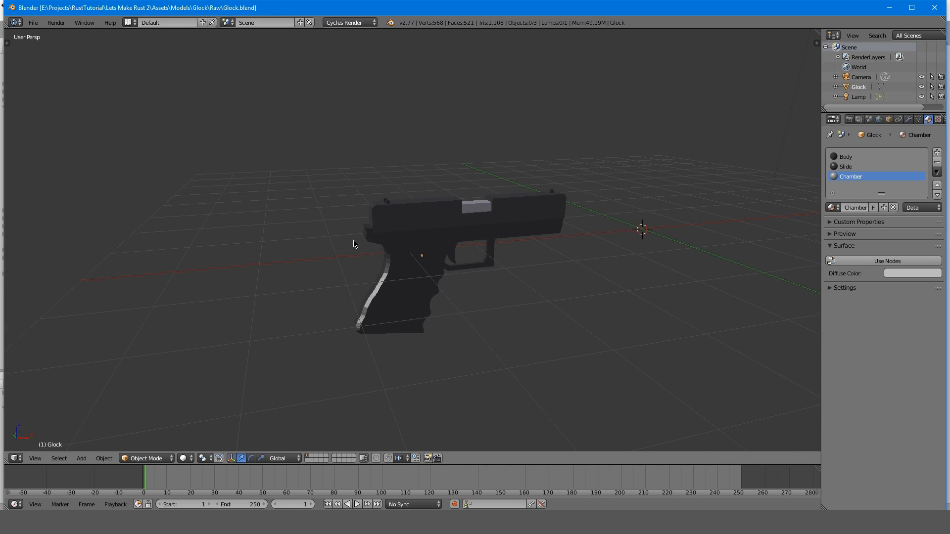
# Export only mesh objects as Glock.fbx into the parent Glock folder
pyautogui.click(33, 23)
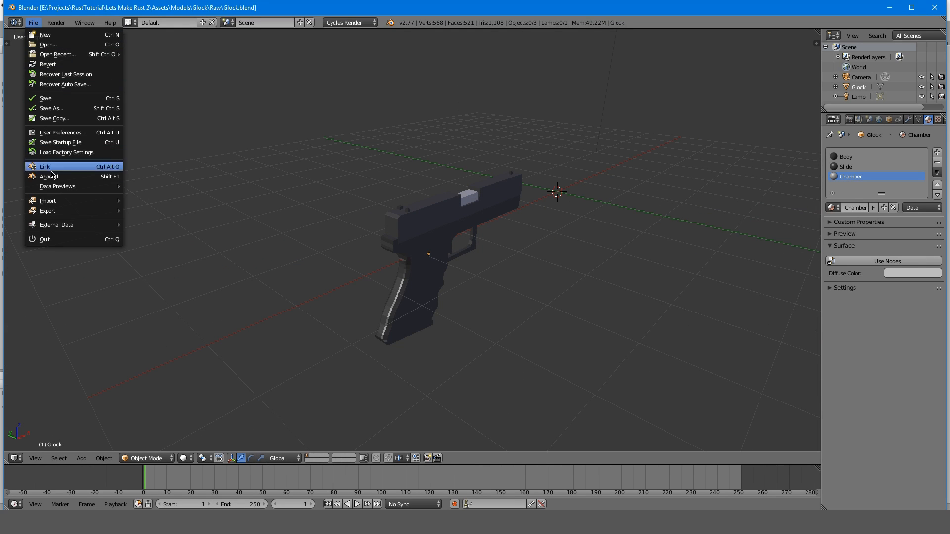
pyautogui.moveTo(48, 210)
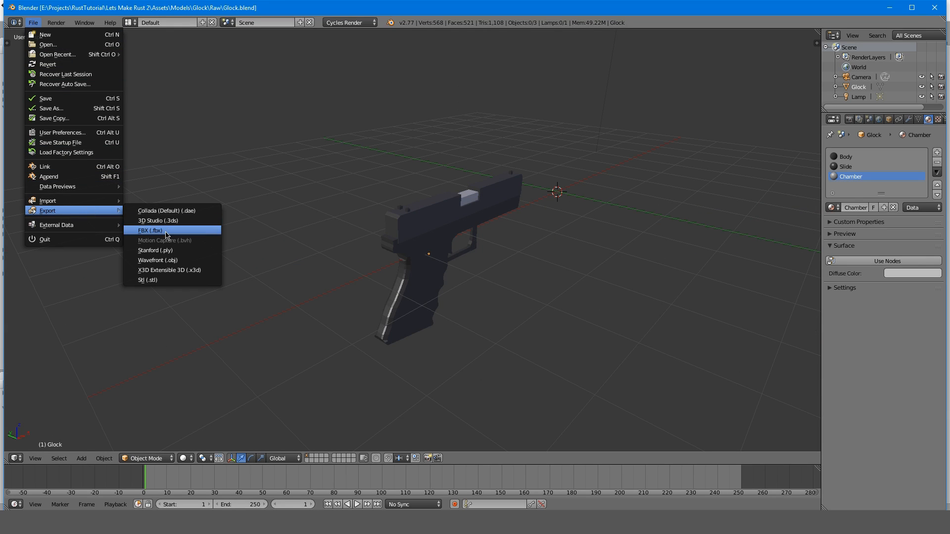
pyautogui.click(150, 230)
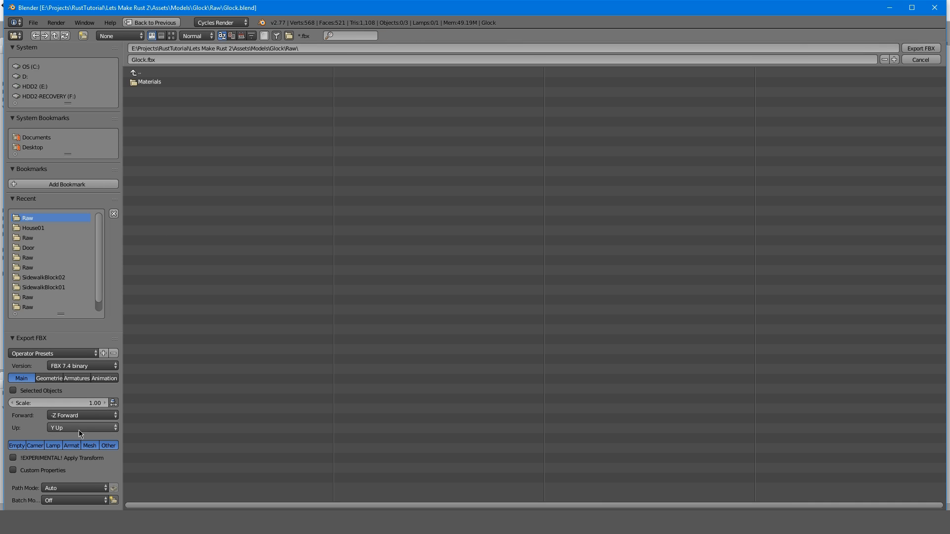
pyautogui.click(89, 445)
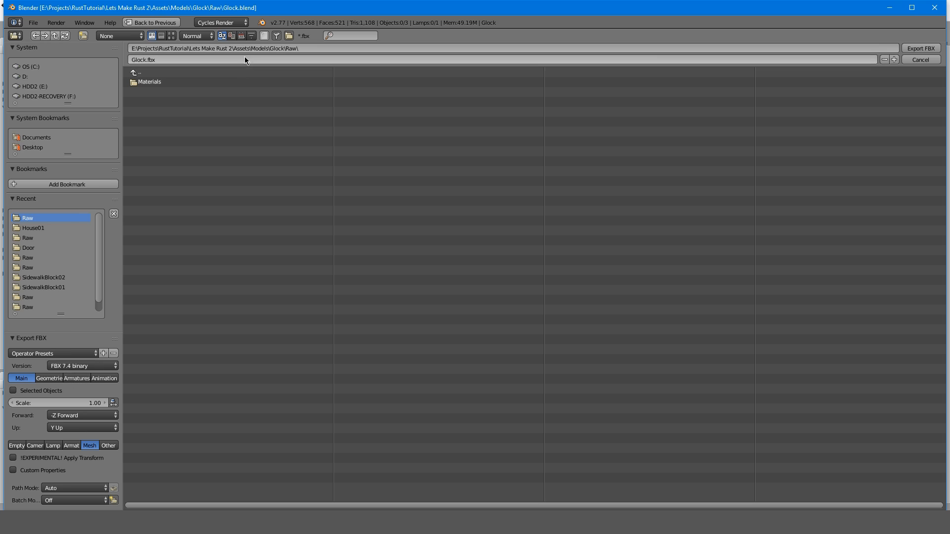
pyautogui.click(134, 73)
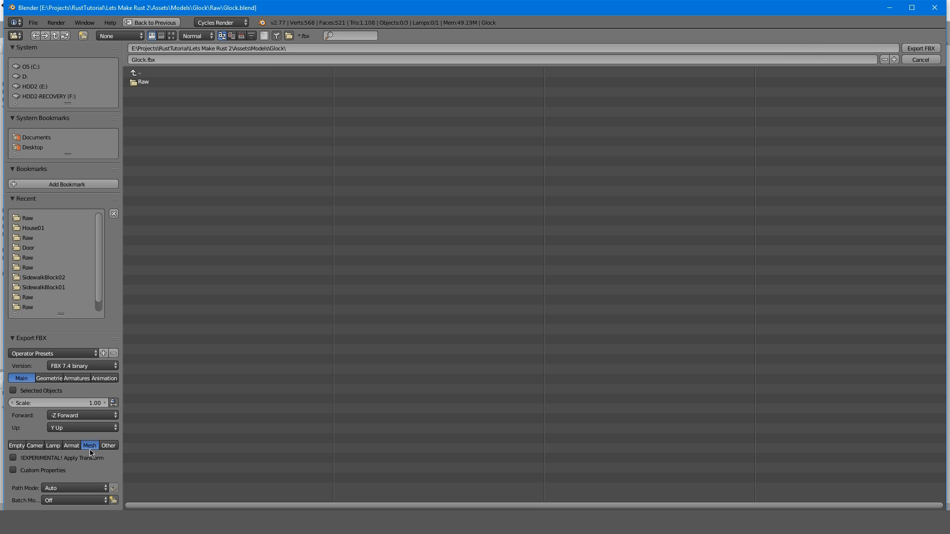
pyautogui.moveTo(774, 106)
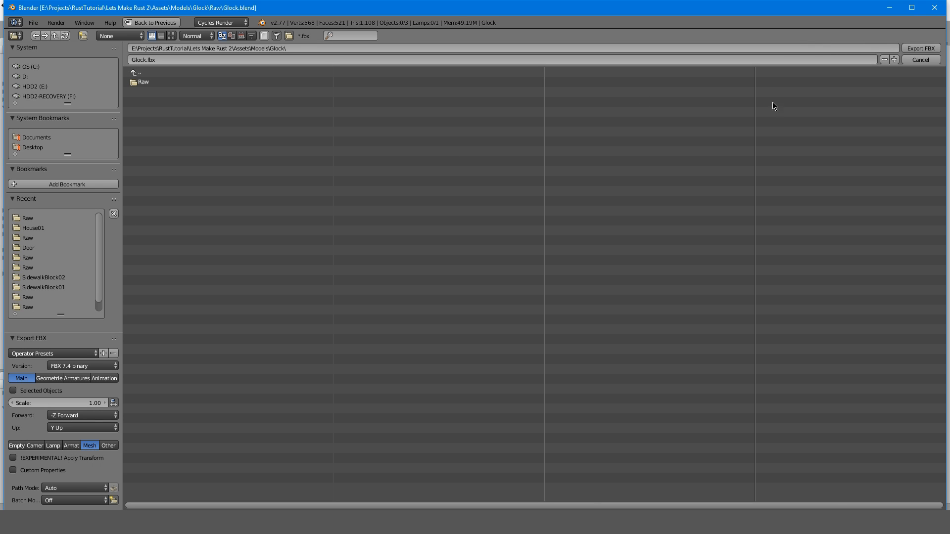
pyautogui.click(919, 60)
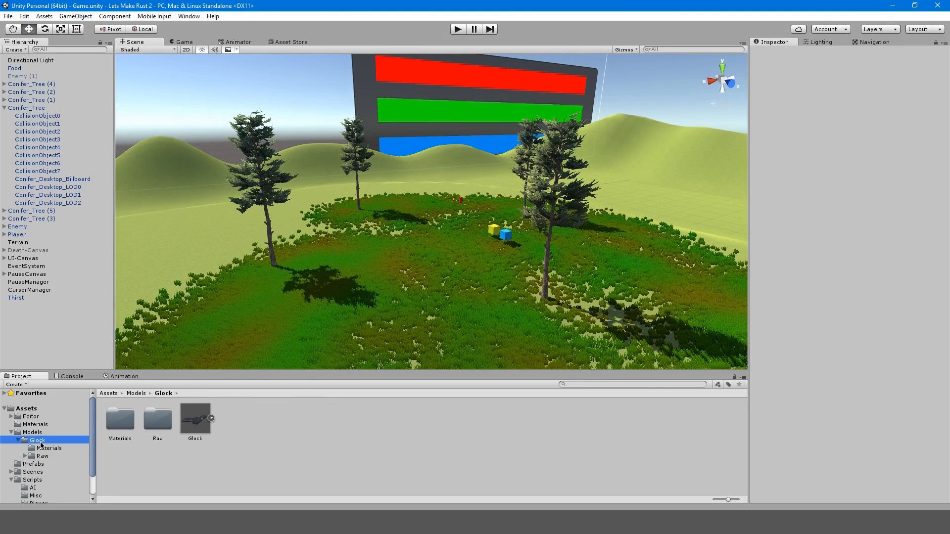
# Disable Import Animation on the imported Glock.fbx and apply the setting
pyautogui.click(34, 433)
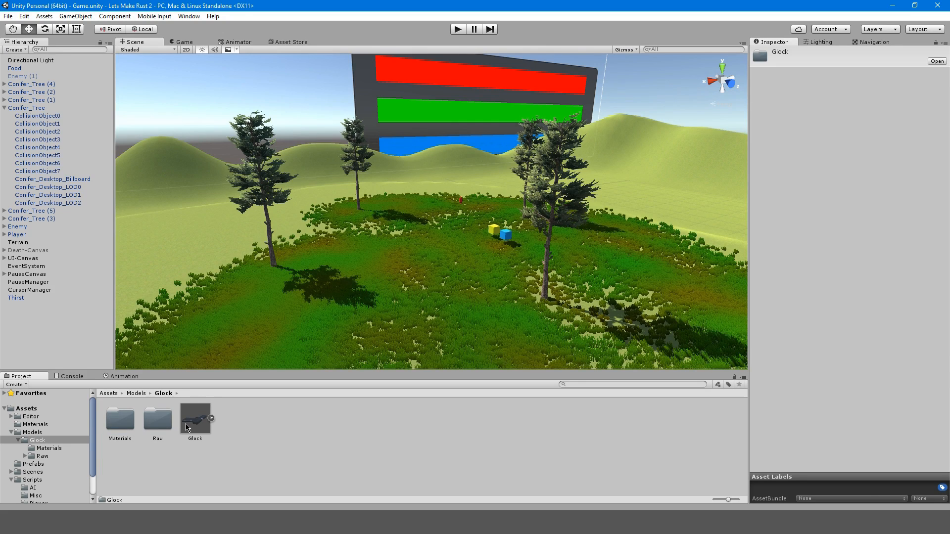
pyautogui.click(195, 420)
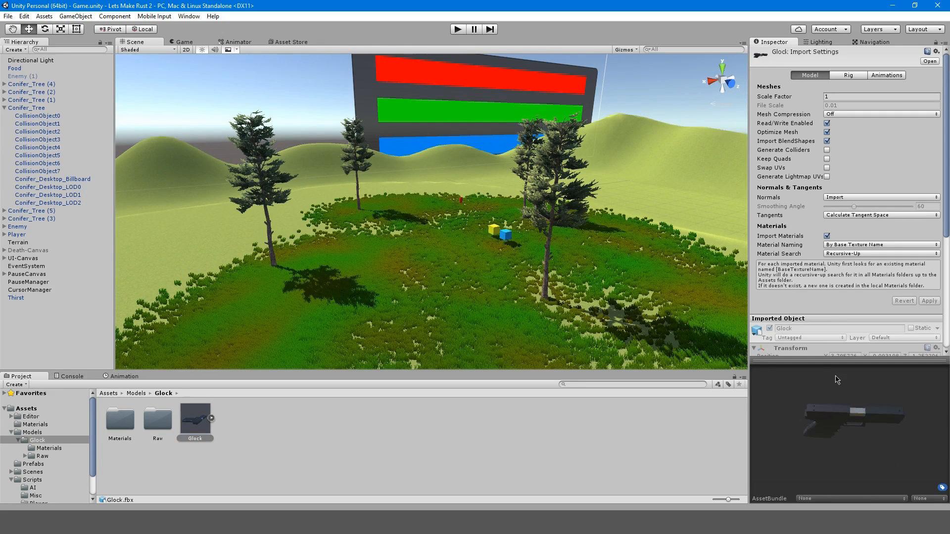
pyautogui.click(848, 74)
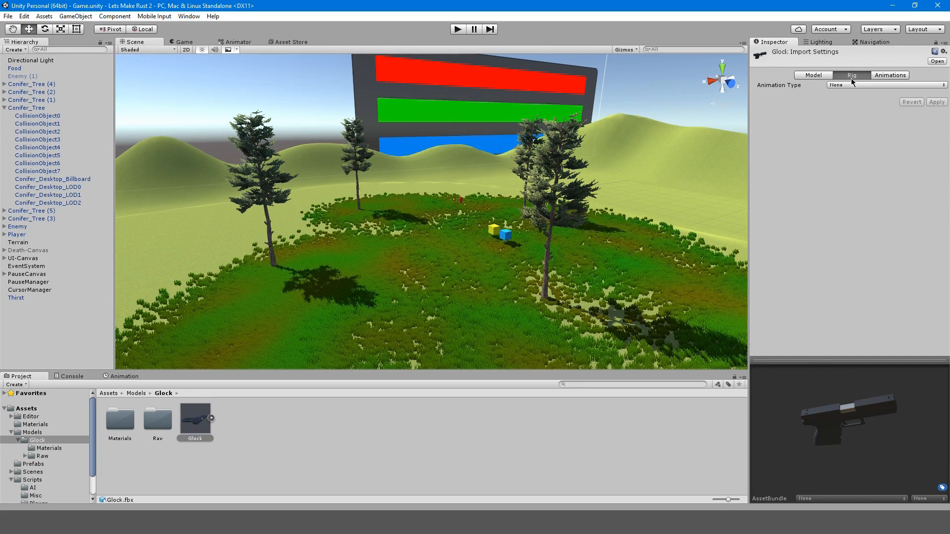
pyautogui.click(890, 74)
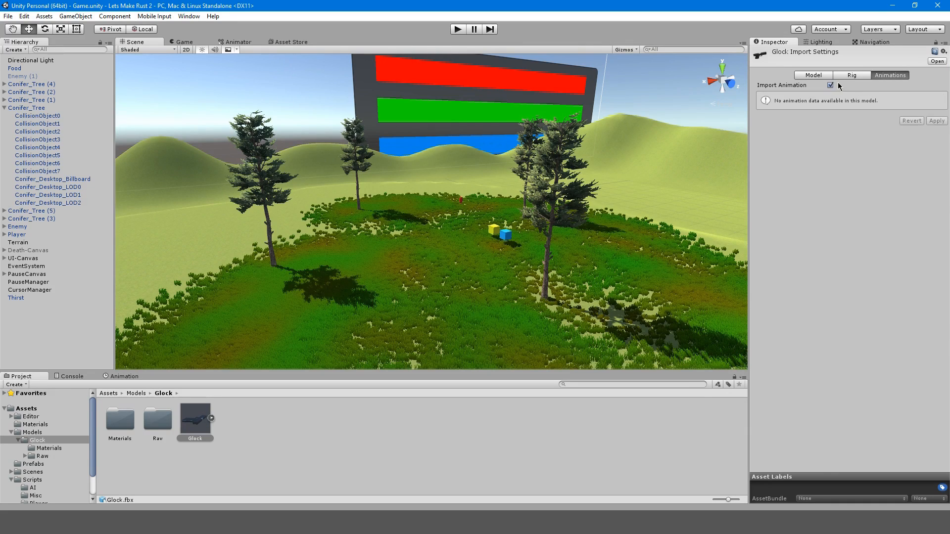
pyautogui.click(831, 85)
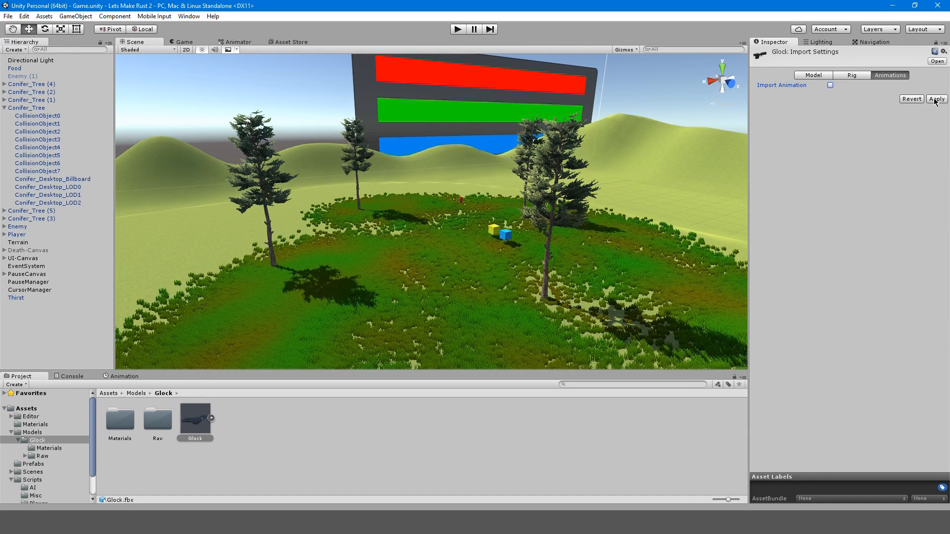
pyautogui.click(813, 74)
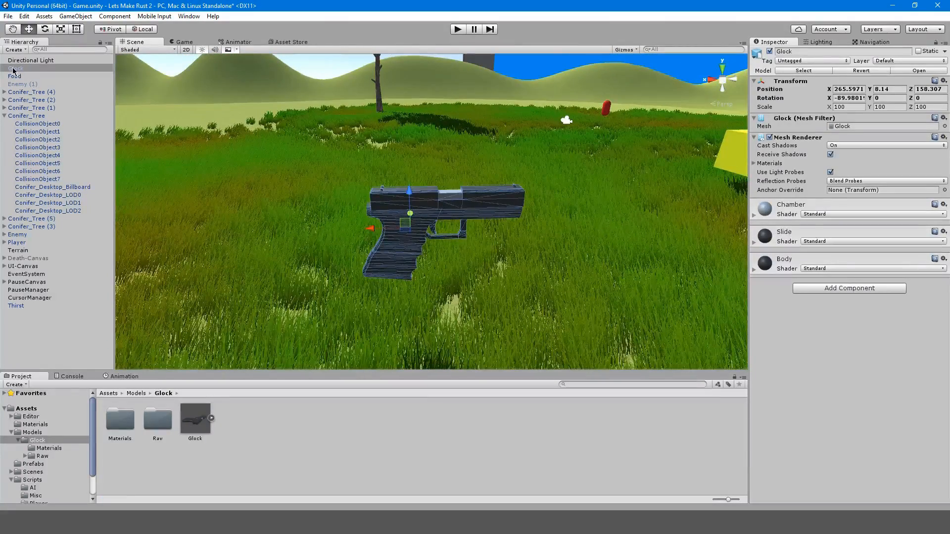
# Parent the Glock under MainCamera, check its placement and reopen its import settings
pyautogui.click(15, 68)
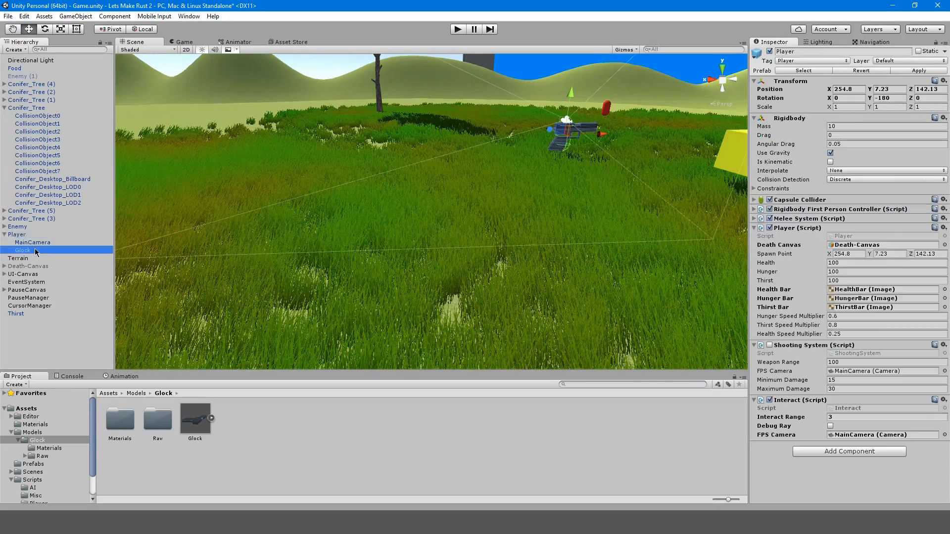
pyautogui.click(17, 235)
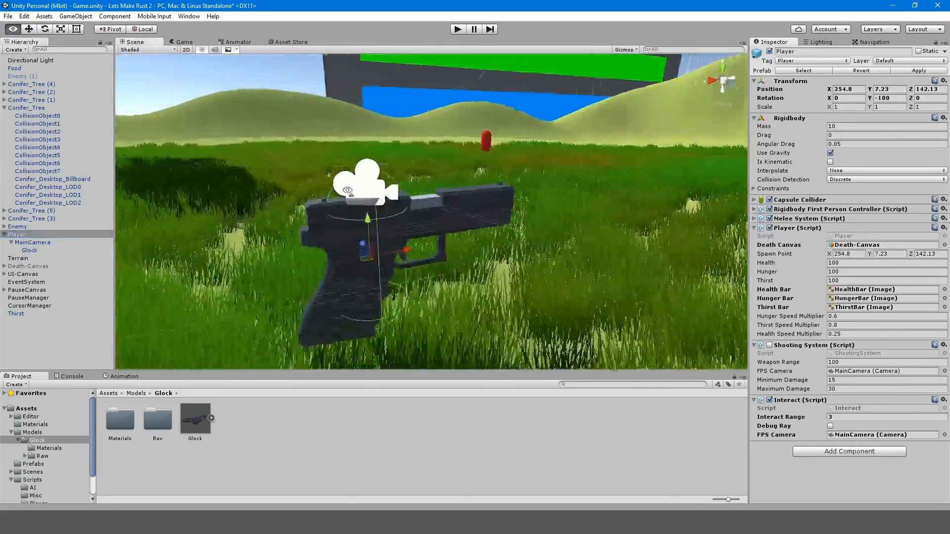
pyautogui.click(28, 250)
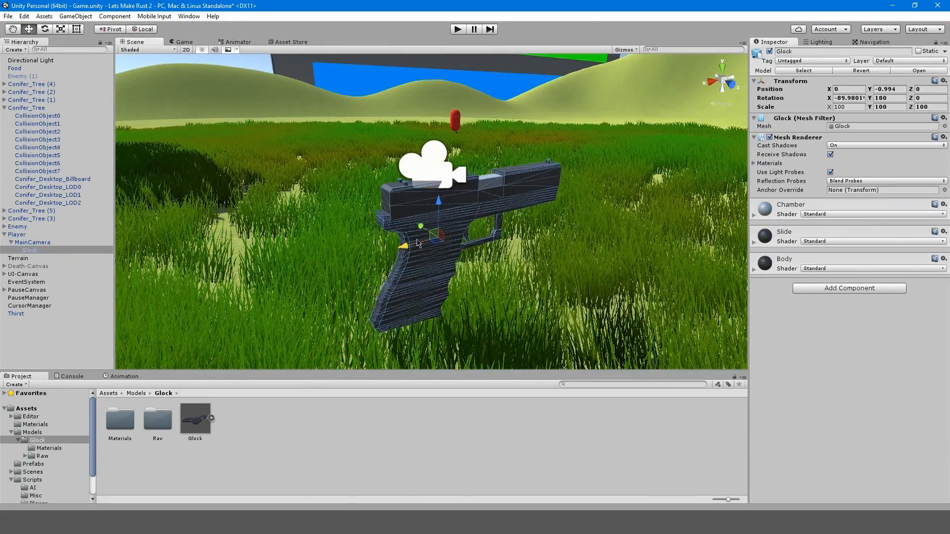
pyautogui.click(195, 420)
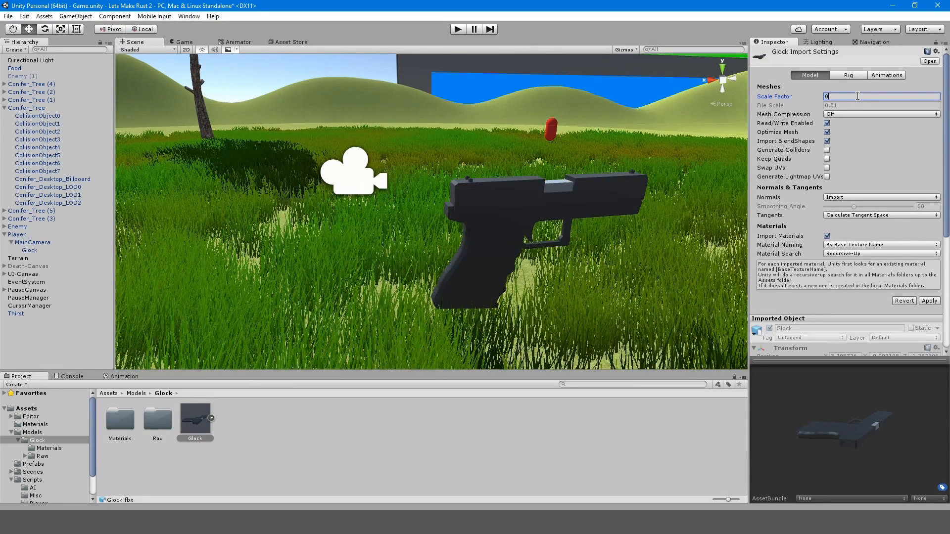
# Set the Glock import Scale Factor to 0.25 and run the game to check the gun
pyautogui.write('0.4')
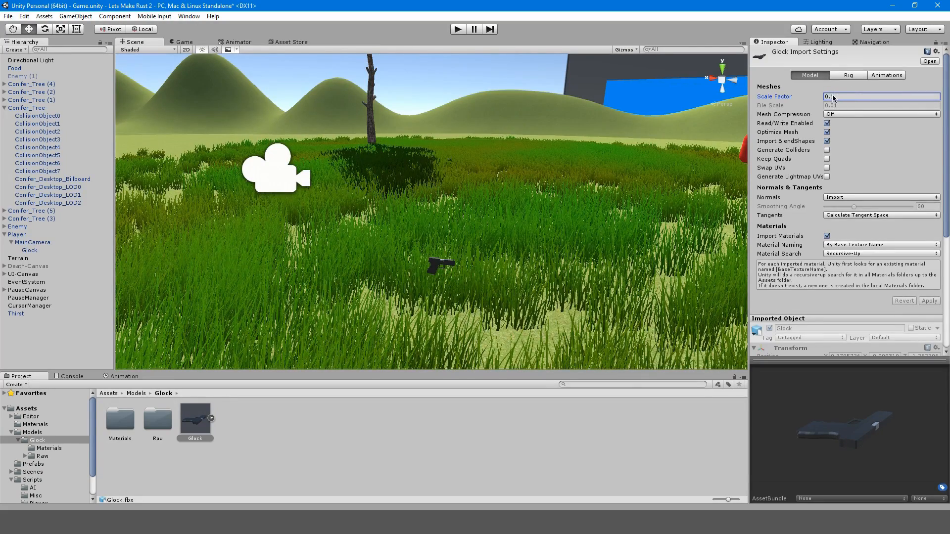
pyautogui.write('0.25')
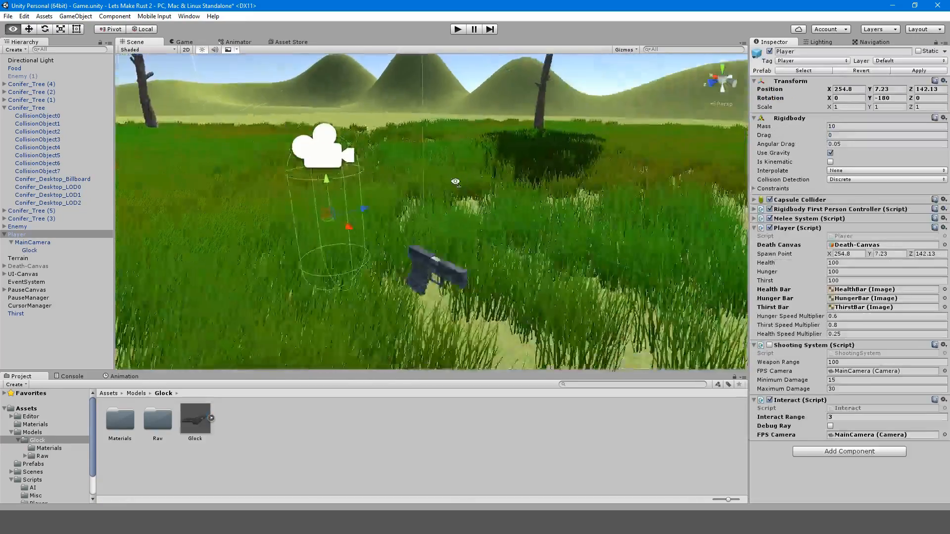
pyautogui.click(29, 250)
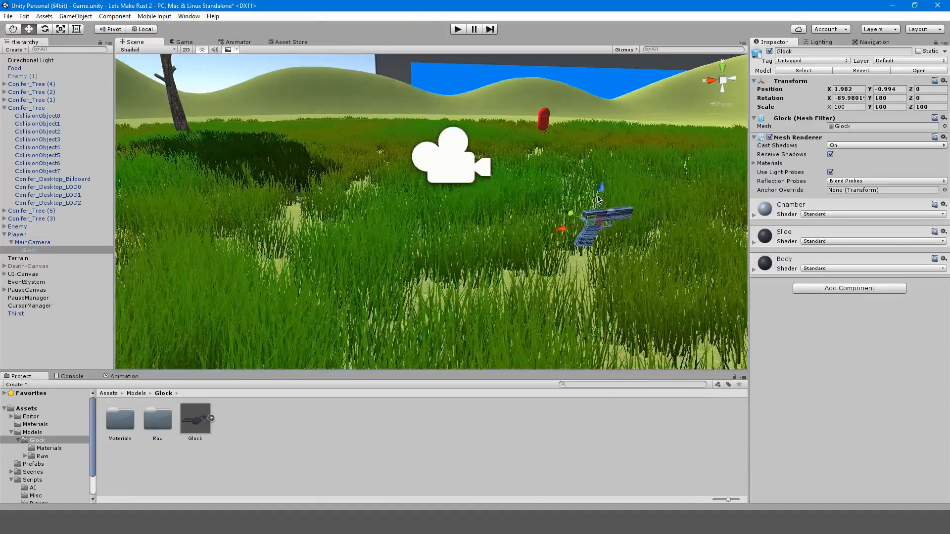
pyautogui.click(183, 41)
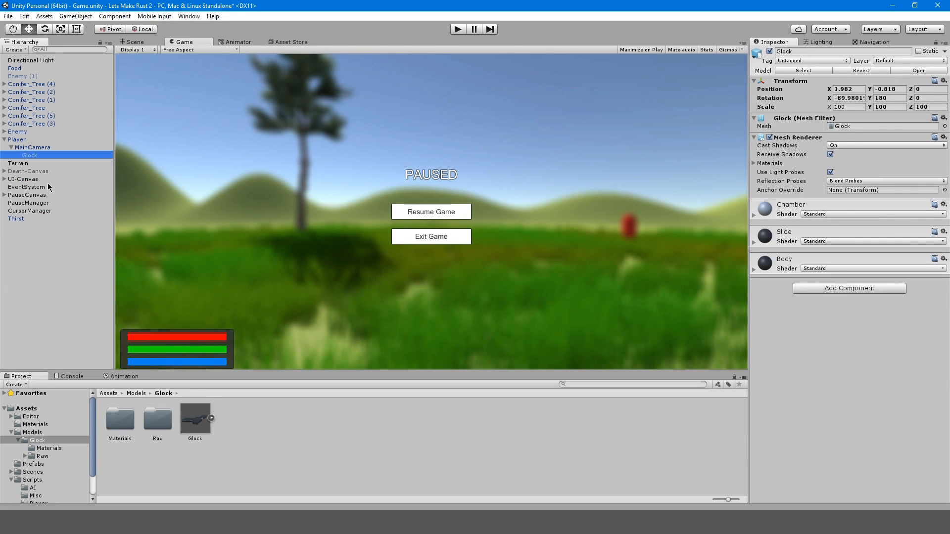
# Deactivate PauseCanvas and disable the MainCamera's Blur, then return to the Scene view
pyautogui.click(28, 187)
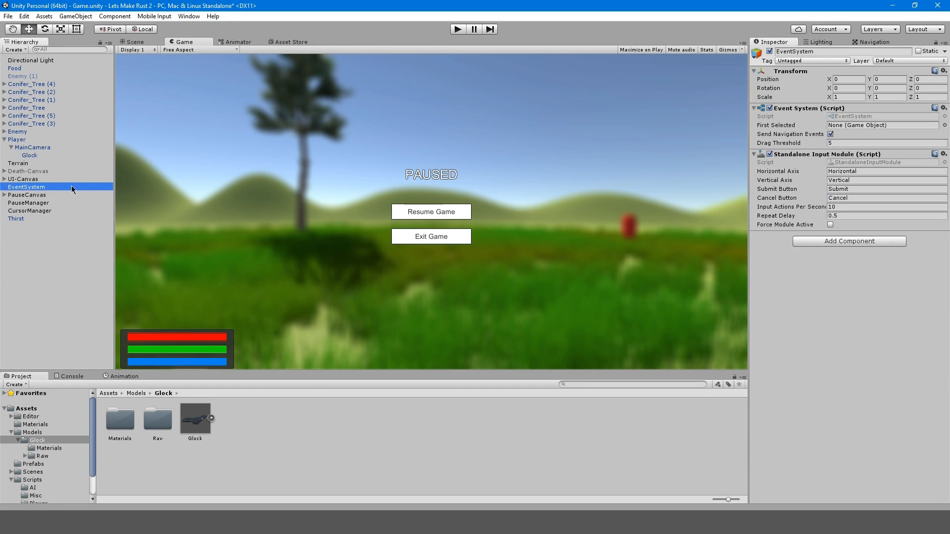
pyautogui.click(27, 195)
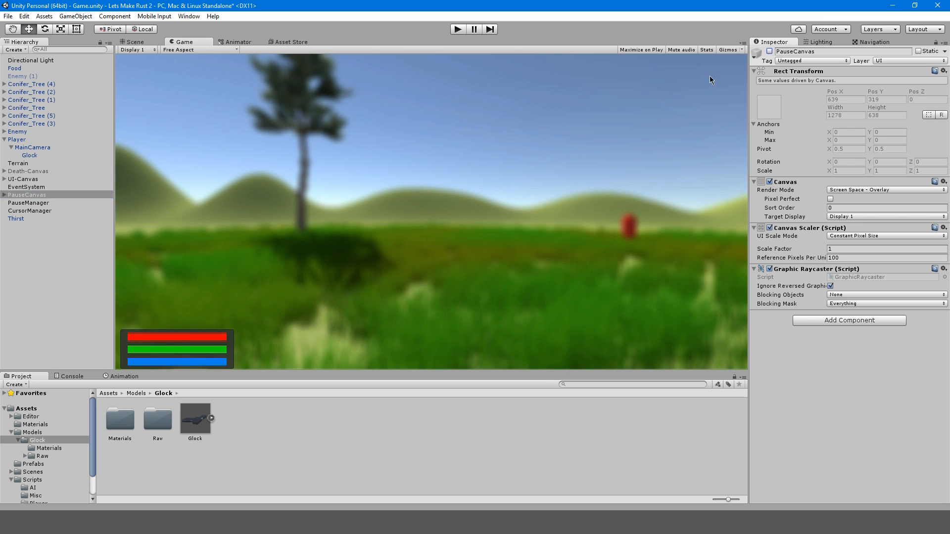
pyautogui.click(17, 140)
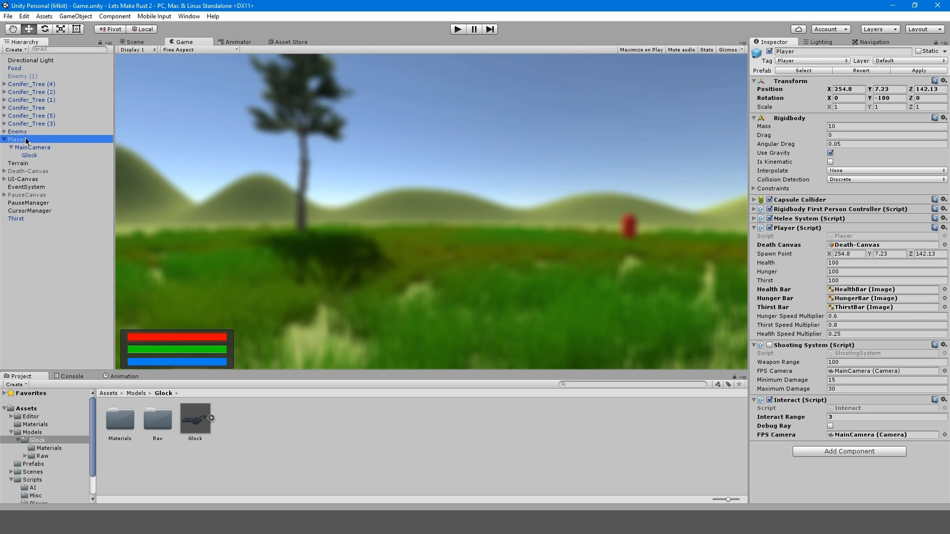
pyautogui.click(33, 148)
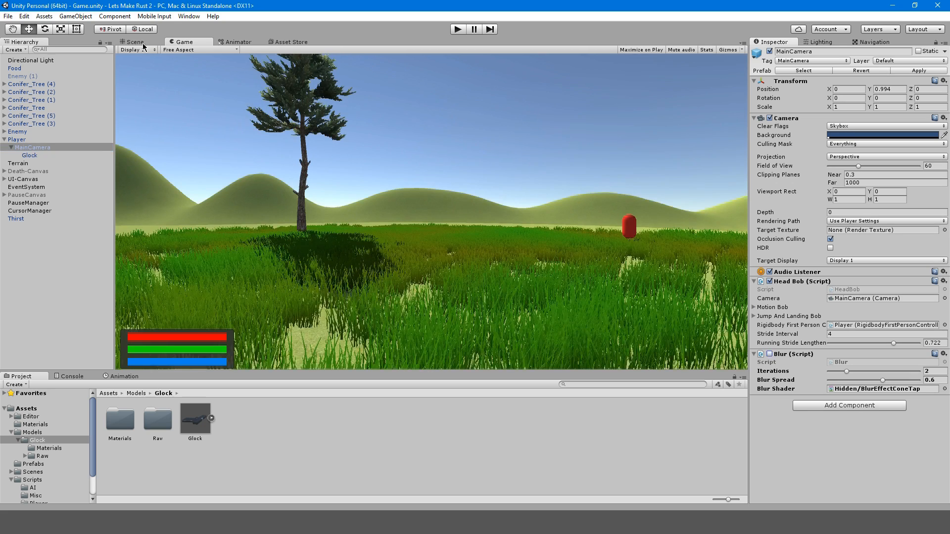
pyautogui.click(135, 41)
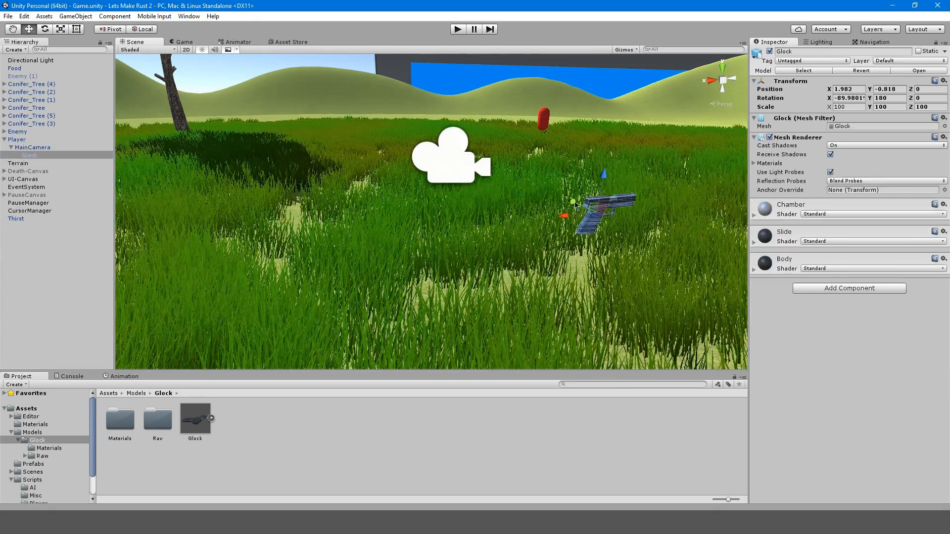
# Set the Glock's Y rotation to 90 so it points forward in the camera view
pyautogui.click(183, 42)
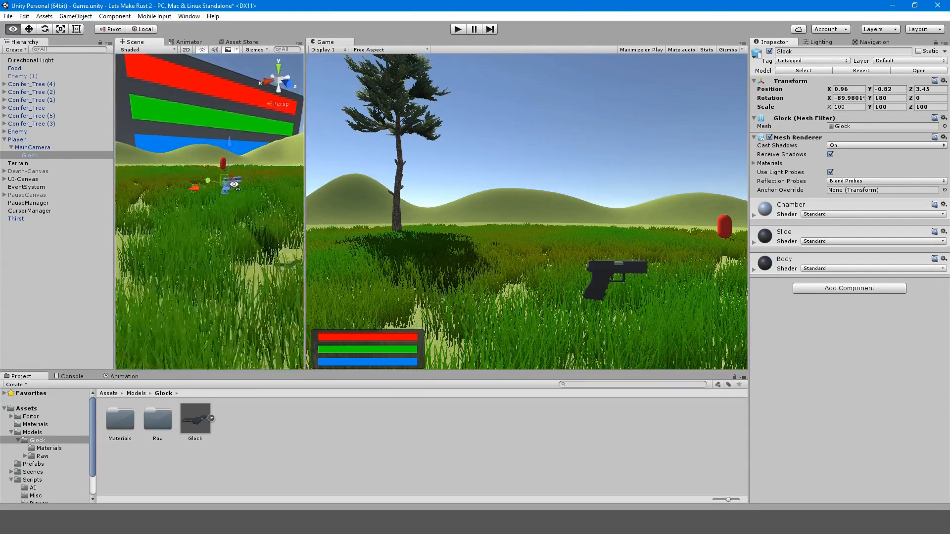
pyautogui.click(846, 98)
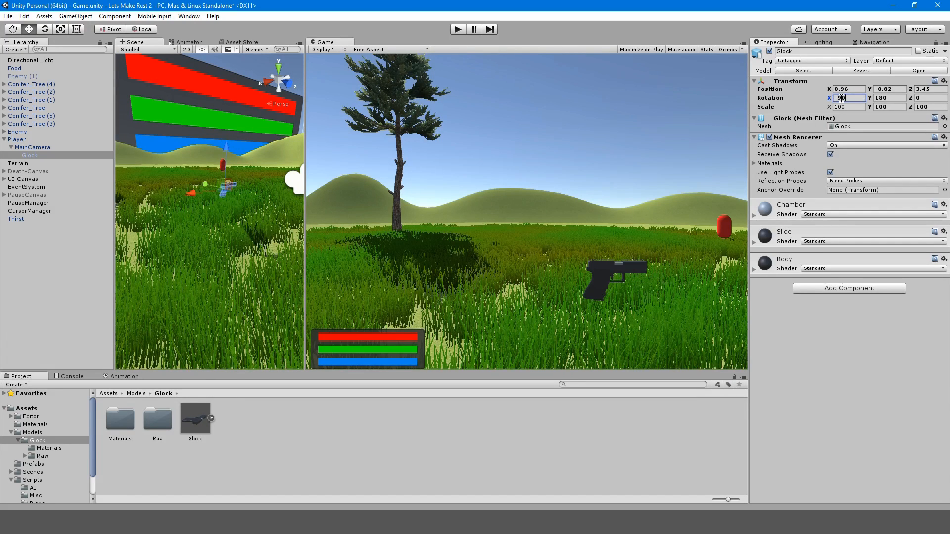
pyautogui.click(887, 98)
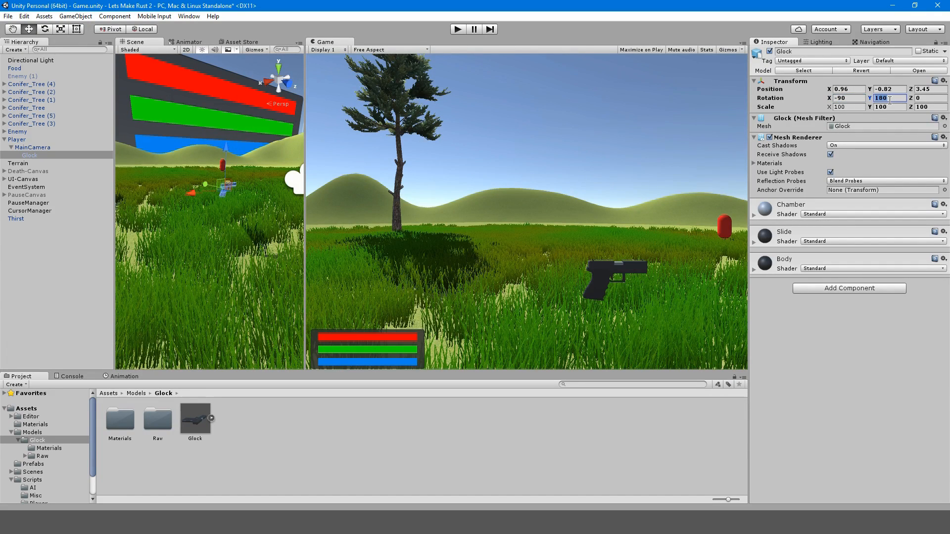
pyautogui.write('90')
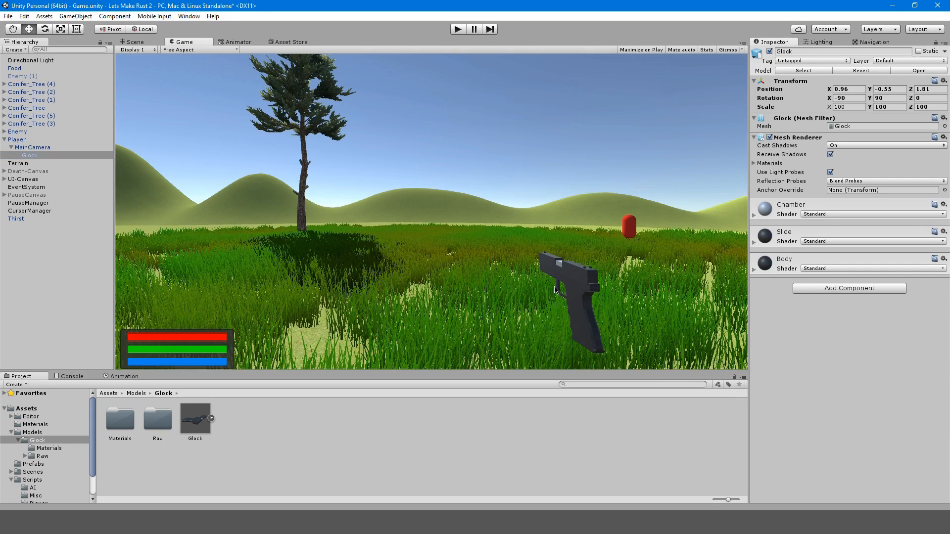
pyautogui.moveTo(579, 305)
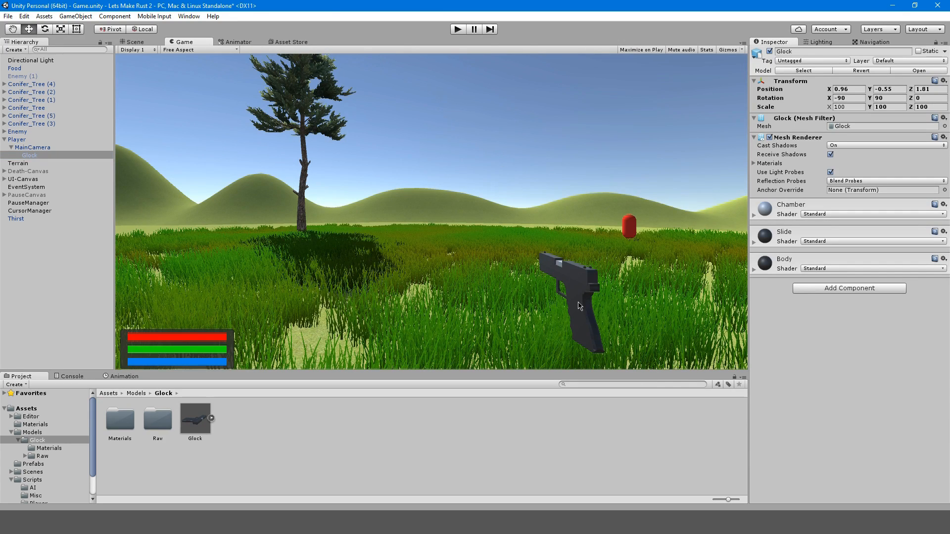
pyautogui.moveTo(590, 274)
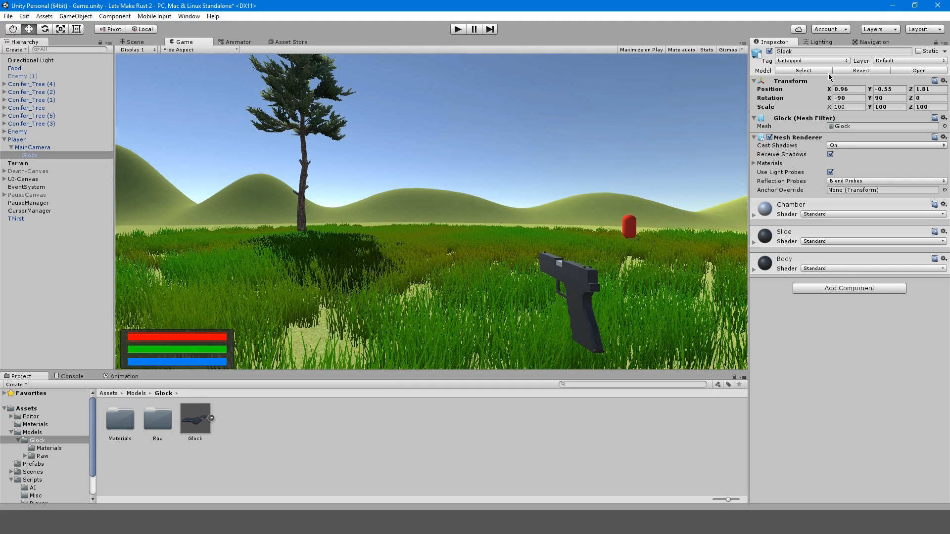
pyautogui.moveTo(841, 167)
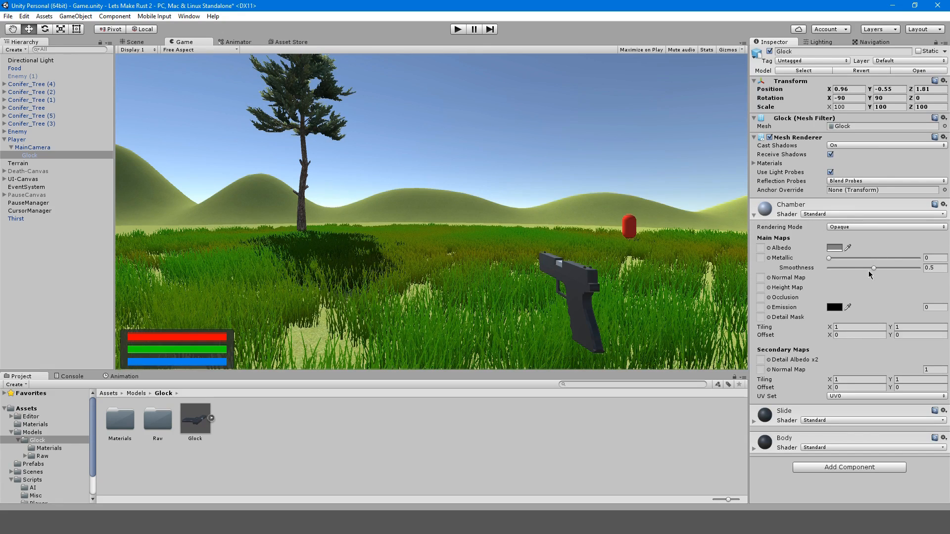
# Drag the Chamber material's Smoothness to 0 for a fully matte finish
pyautogui.moveTo(872, 268); pyautogui.dragTo(829, 268)
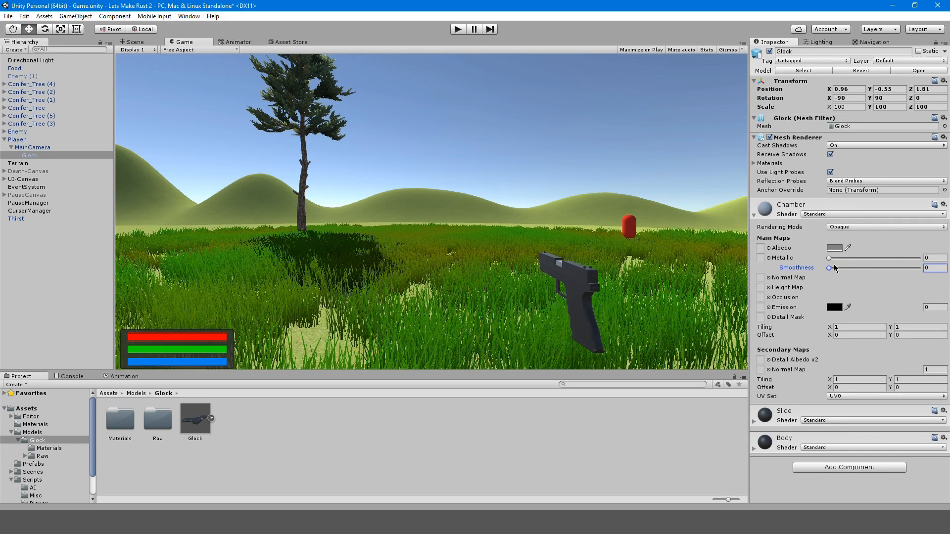
pyautogui.click(761, 257)
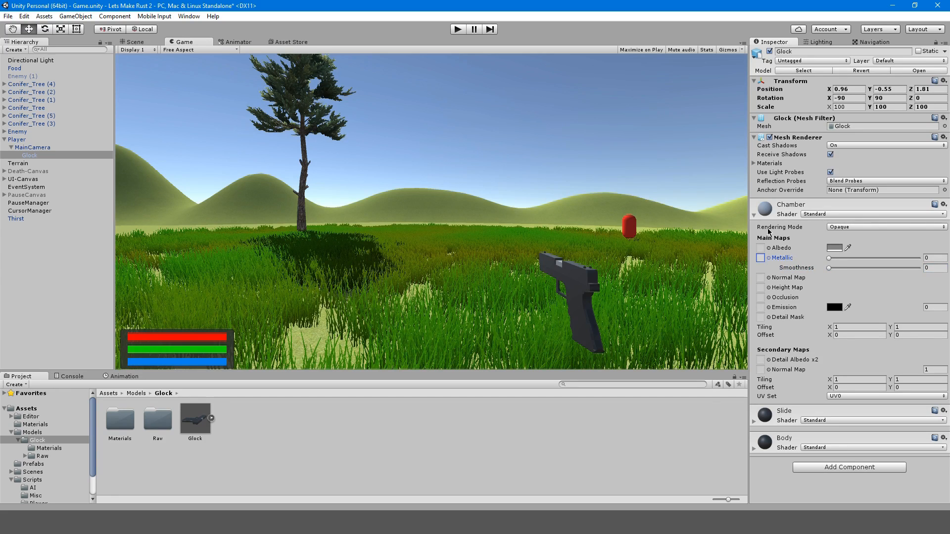
pyautogui.click(873, 214)
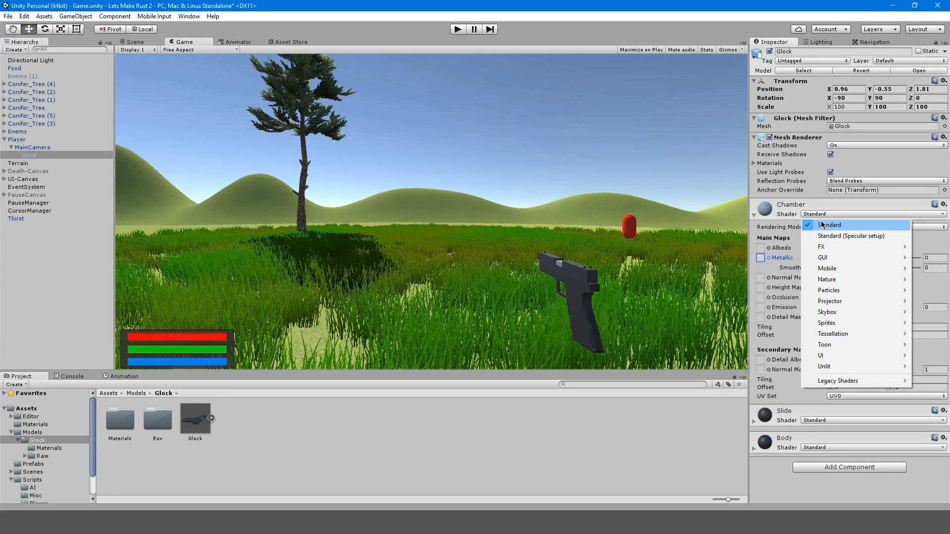
pyautogui.click(830, 225)
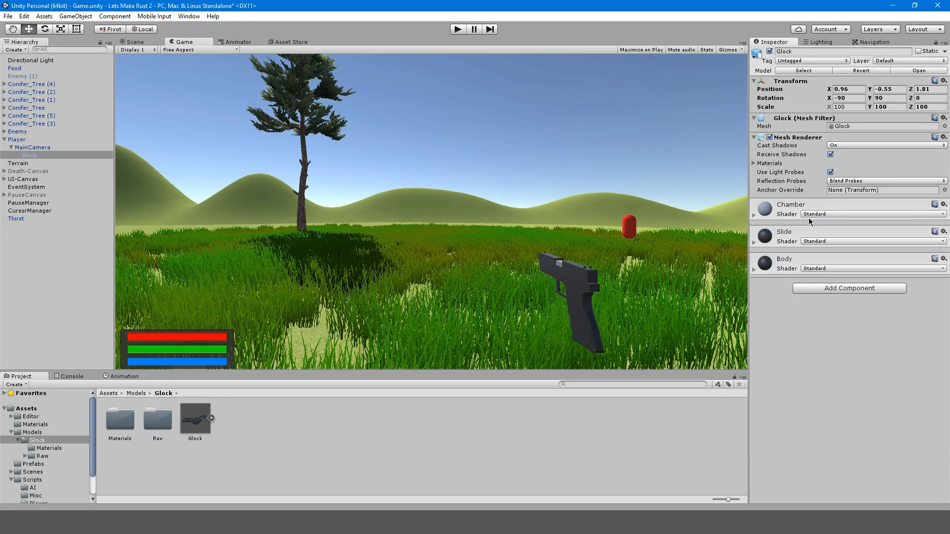
# Try the Legacy Bumped Diffuse shader on Chamber, then revert it to Standard
pyautogui.click(868, 213)
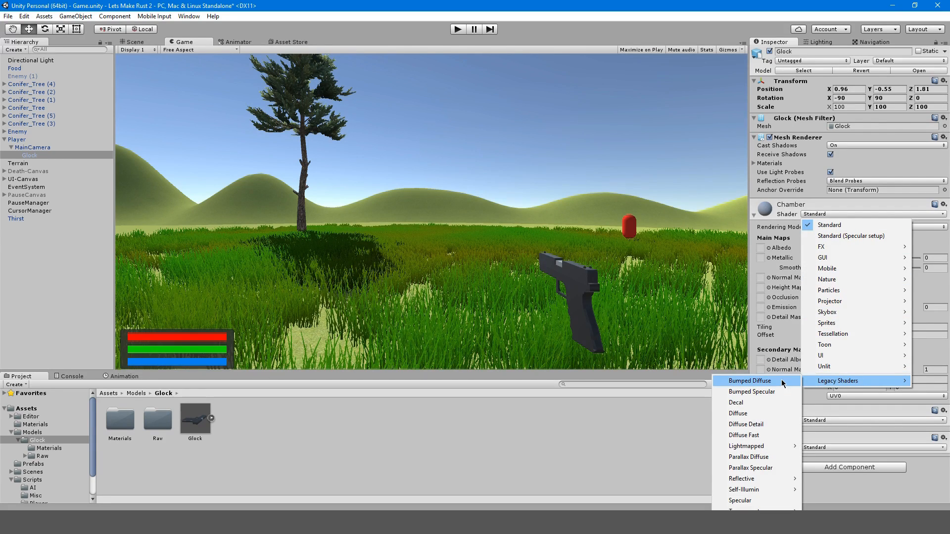
pyautogui.click(750, 380)
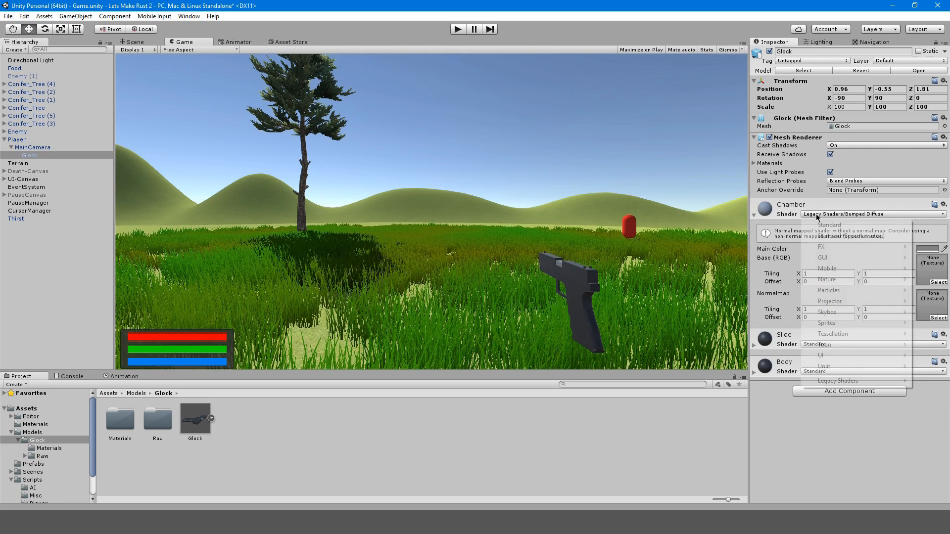
pyautogui.click(830, 225)
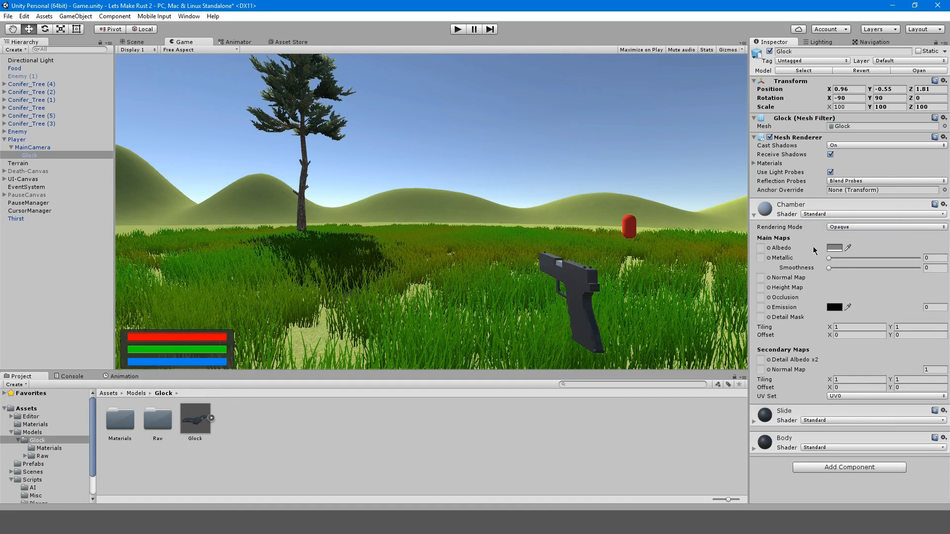
pyautogui.click(755, 204)
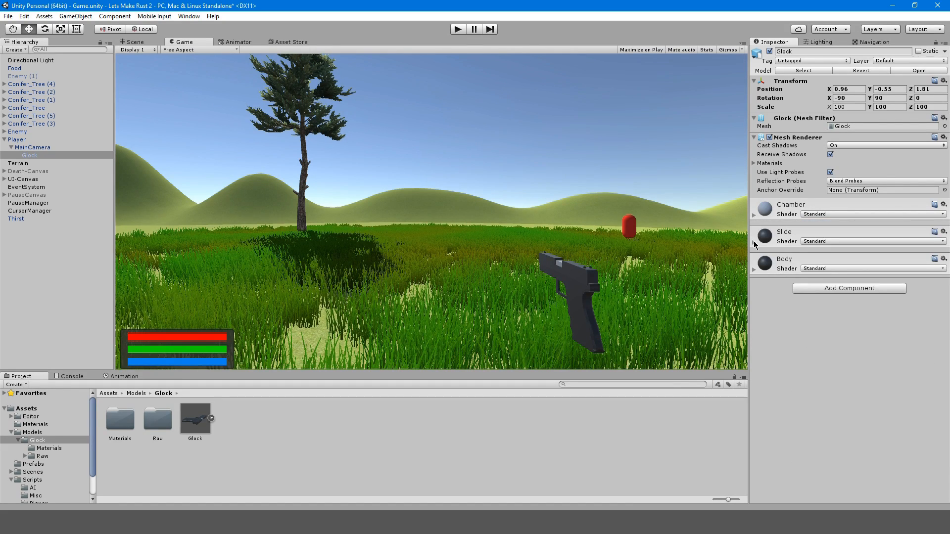
# Raise the Slide material's Smoothness to give it some sheen
pyautogui.click(755, 241)
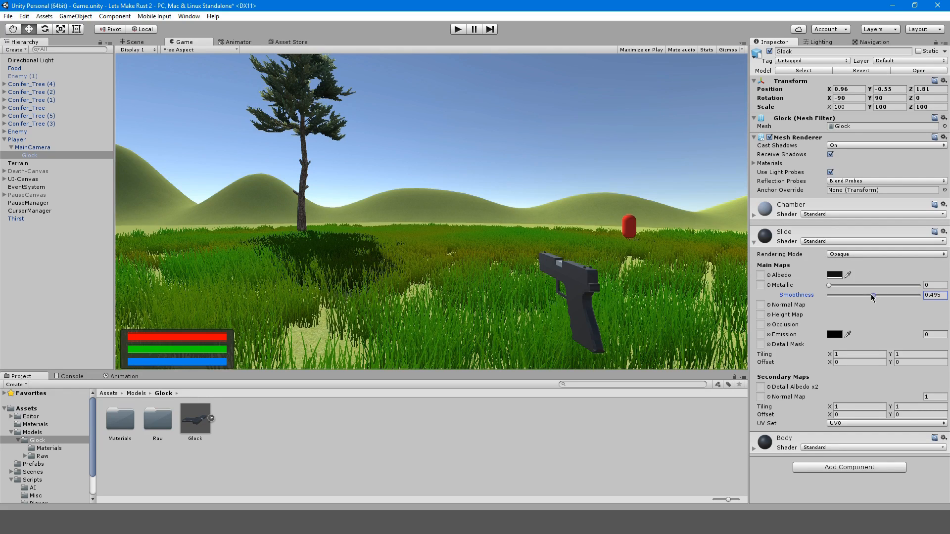
pyautogui.moveTo(872, 295); pyautogui.dragTo(851, 295)
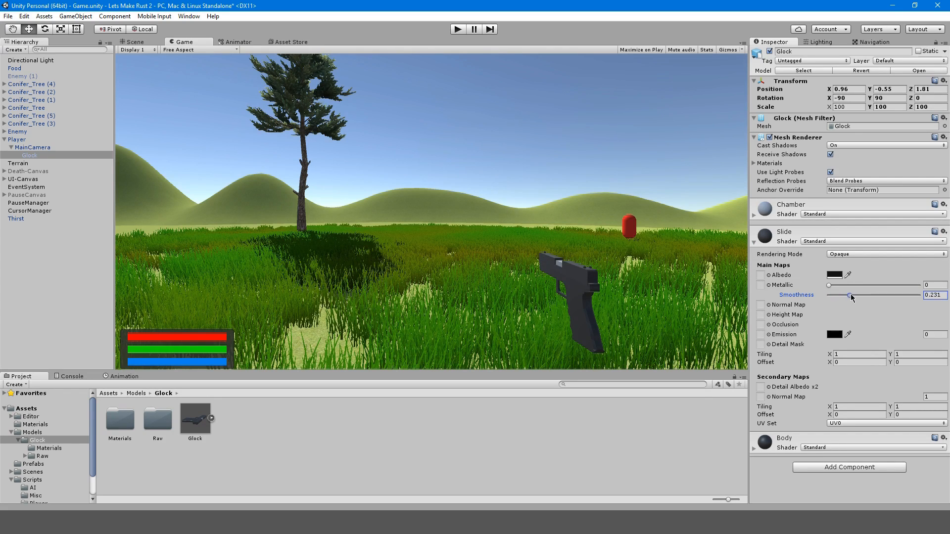
pyautogui.moveTo(851, 295); pyautogui.dragTo(885, 295)
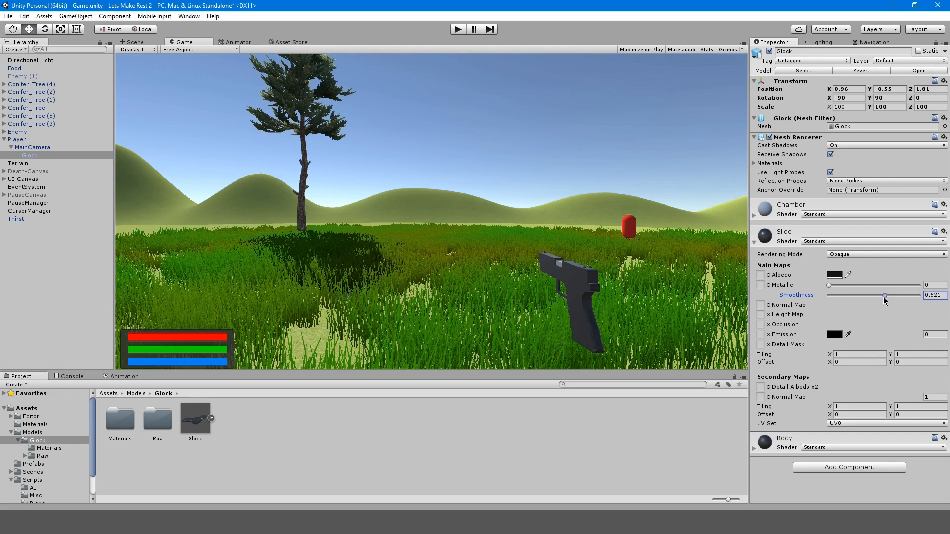
pyautogui.moveTo(884, 294); pyautogui.dragTo(892, 295)
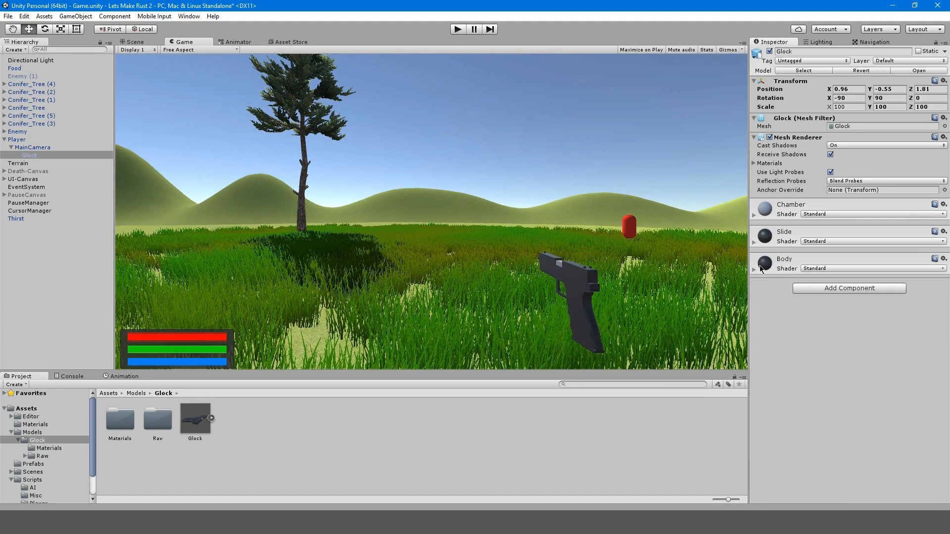
# Set the Body material's Smoothness to about 0.39 and start the game to preview
pyautogui.click(756, 268)
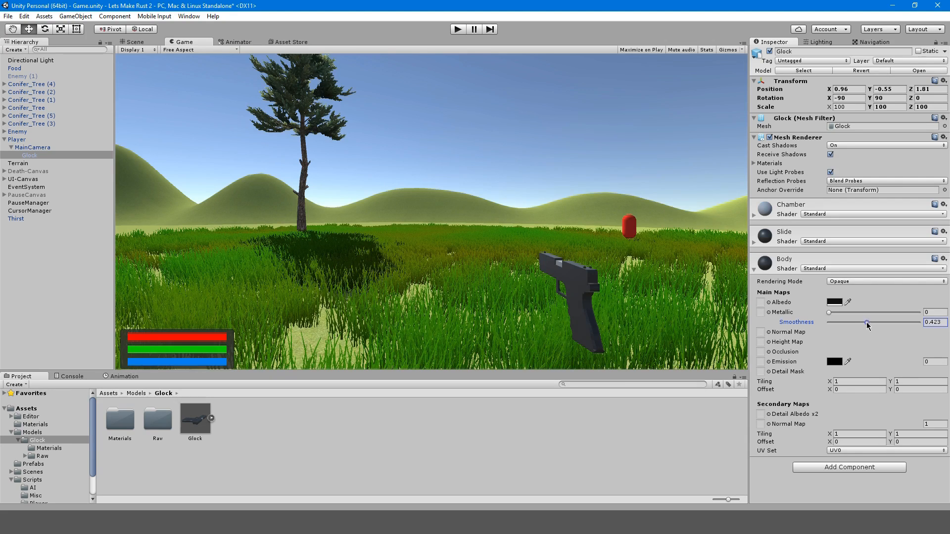
pyautogui.moveTo(866, 323); pyautogui.dragTo(874, 322)
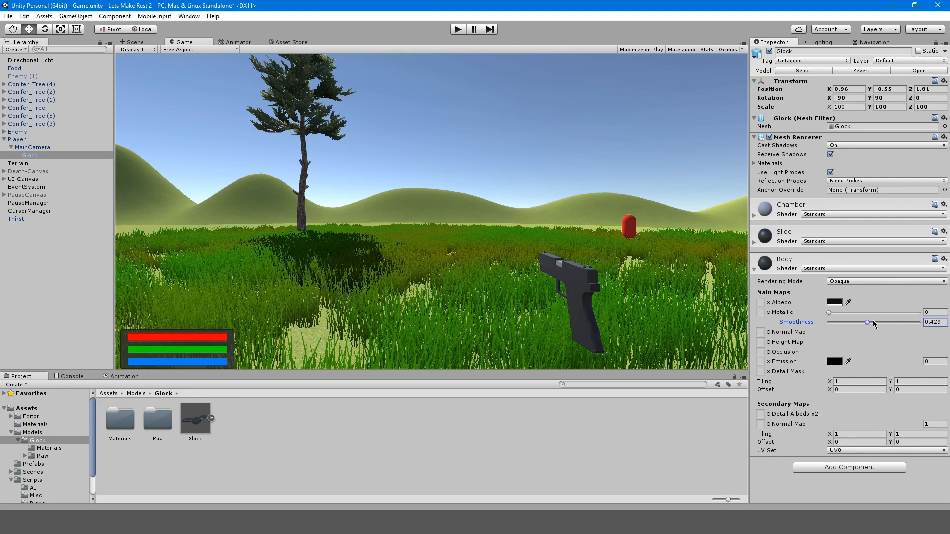
pyautogui.moveTo(867, 323); pyautogui.dragTo(837, 323)
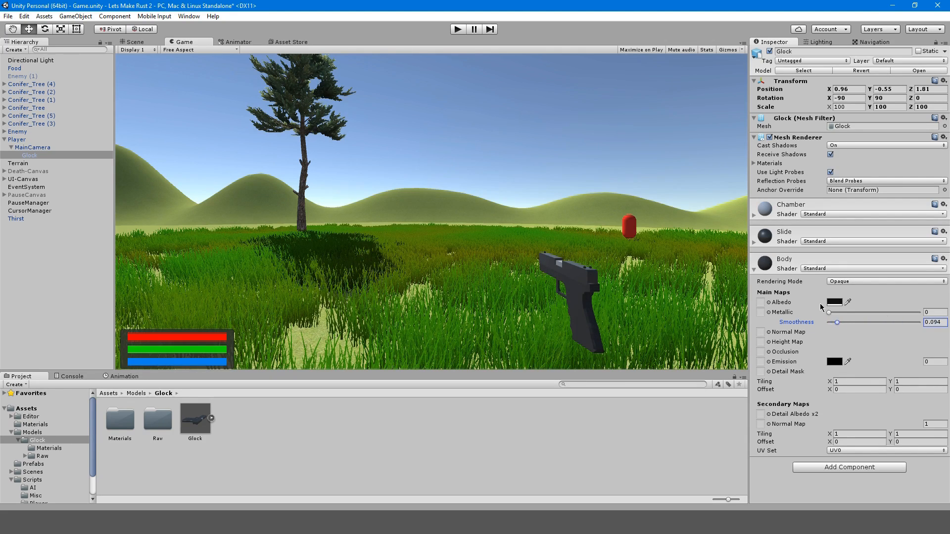
pyautogui.moveTo(822, 312); pyautogui.dragTo(854, 312)
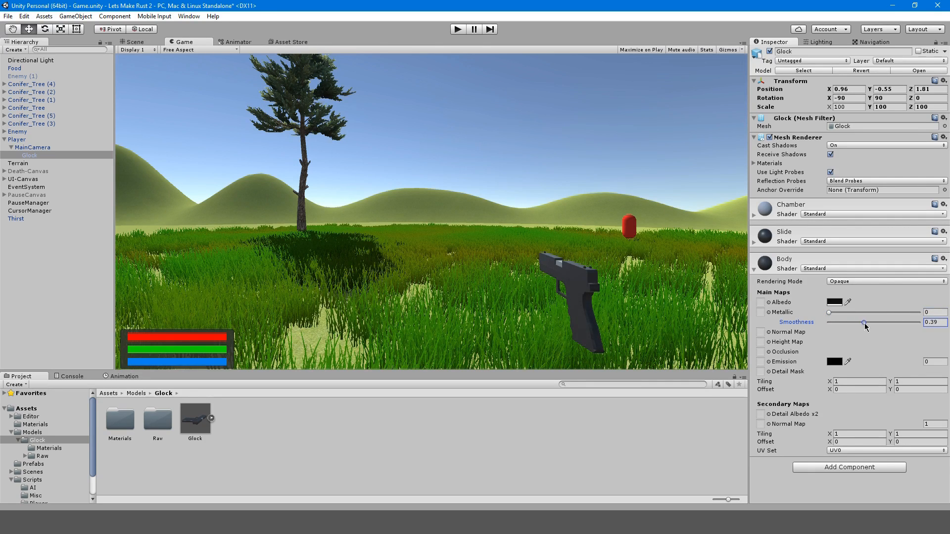
pyautogui.click(458, 29)
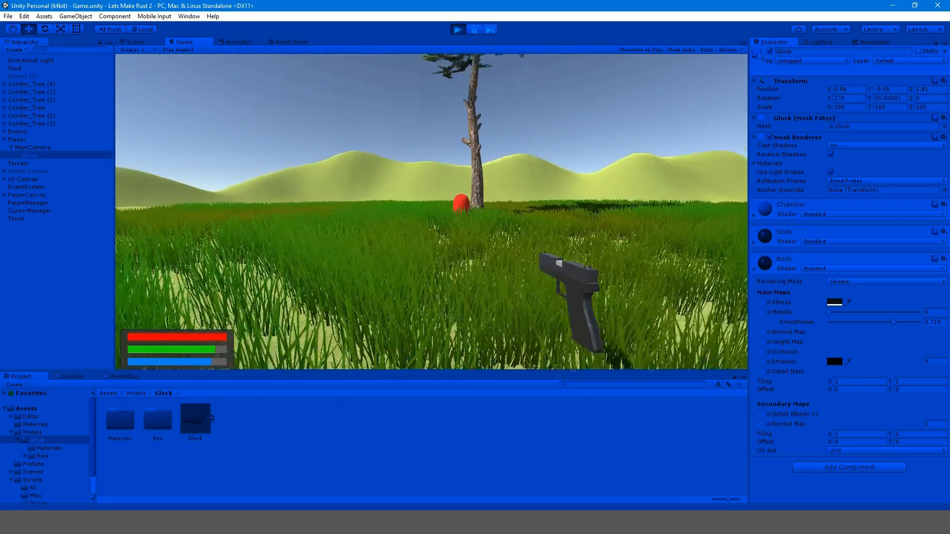
# Stop the play-test and return to the Game view showing the Glock
pyautogui.click(457, 29)
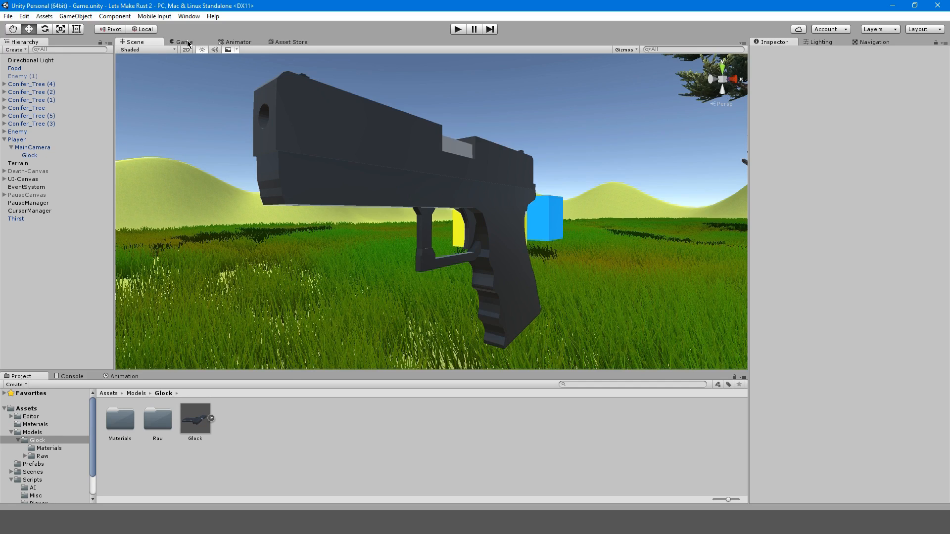
pyautogui.click(184, 41)
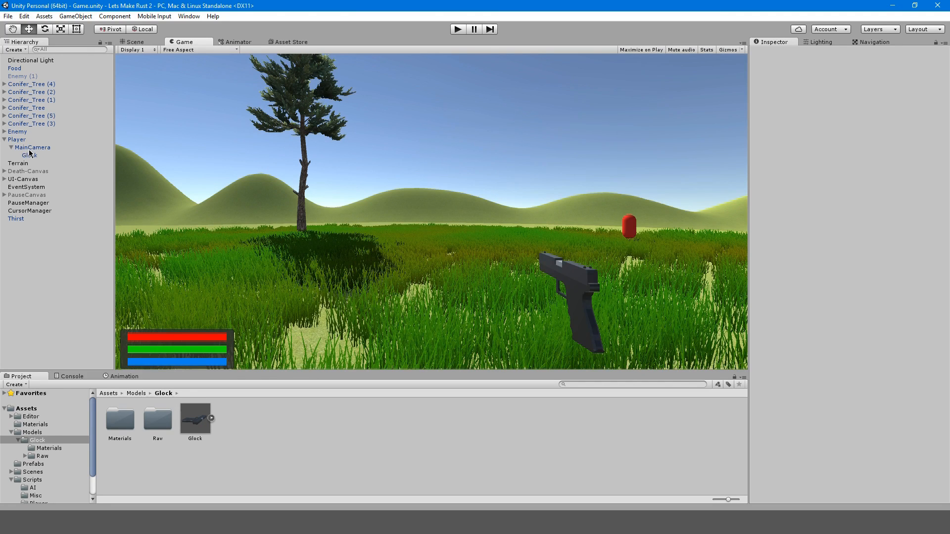
# Set the Glock Mesh Renderer's Cast Shadows to Off and play-test it
pyautogui.click(29, 156)
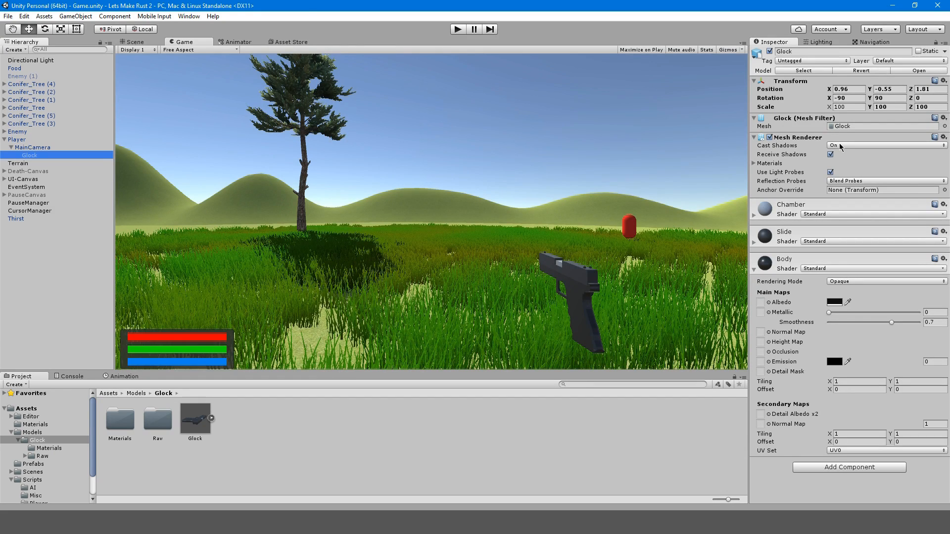
pyautogui.click(884, 144)
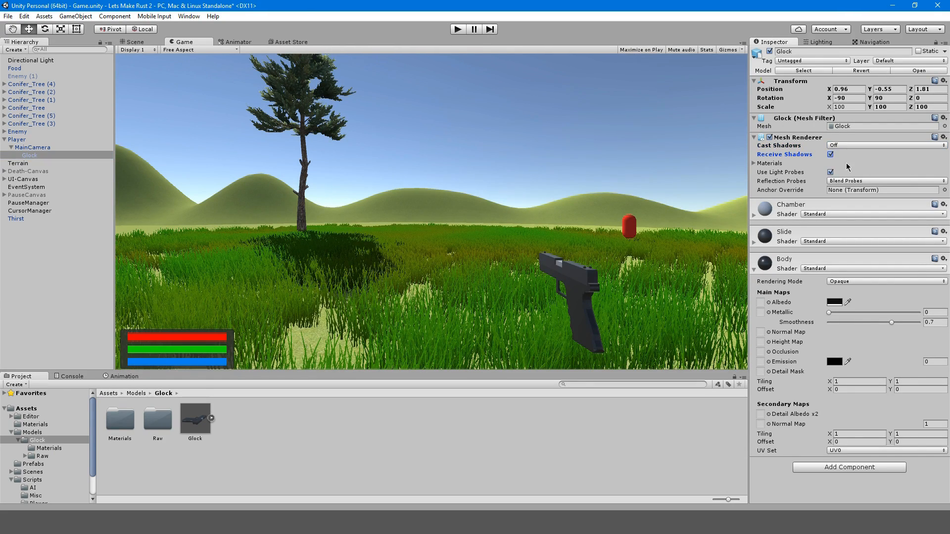
pyautogui.click(457, 28)
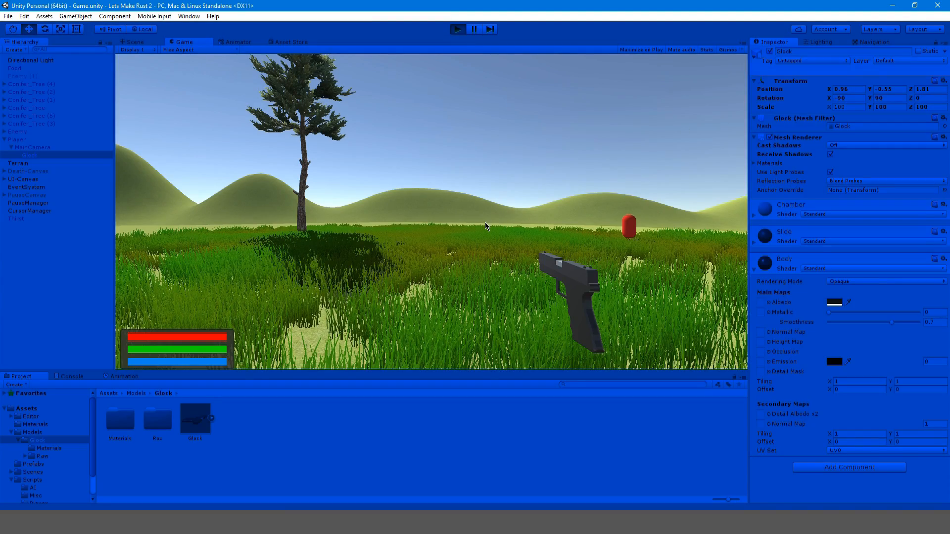
pyautogui.click(473, 29)
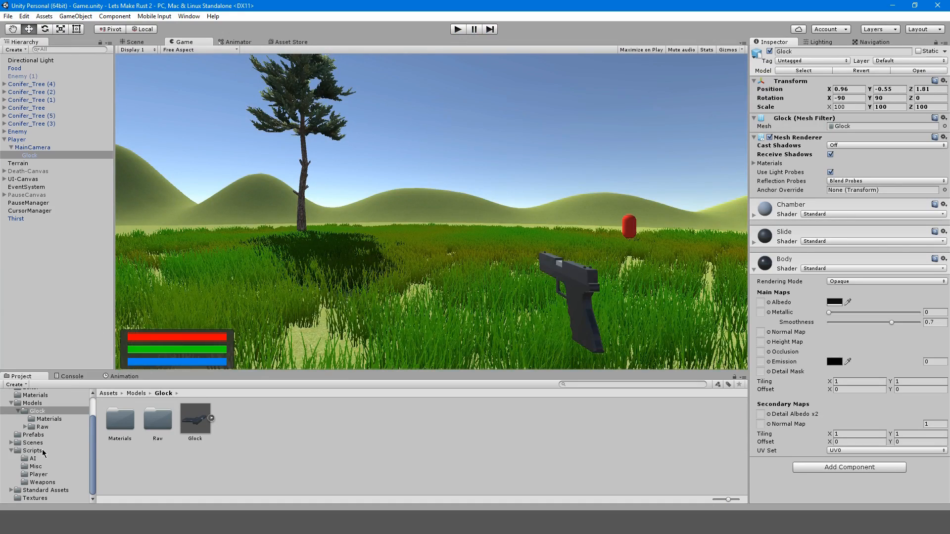
# Open the ShootingSystem script from the Weapons scripts folder
pyautogui.click(41, 482)
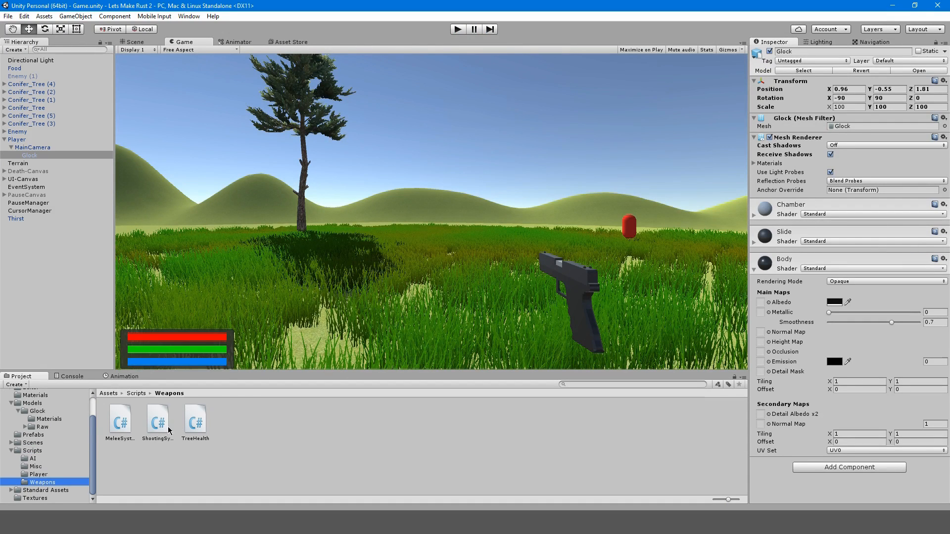
pyautogui.doubleClick(158, 422)
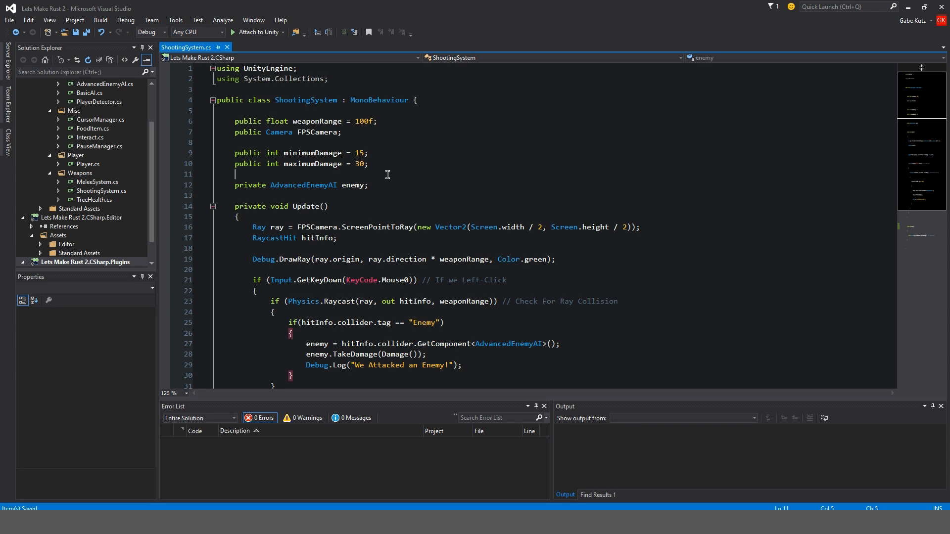
pyautogui.moveTo(549, 170)
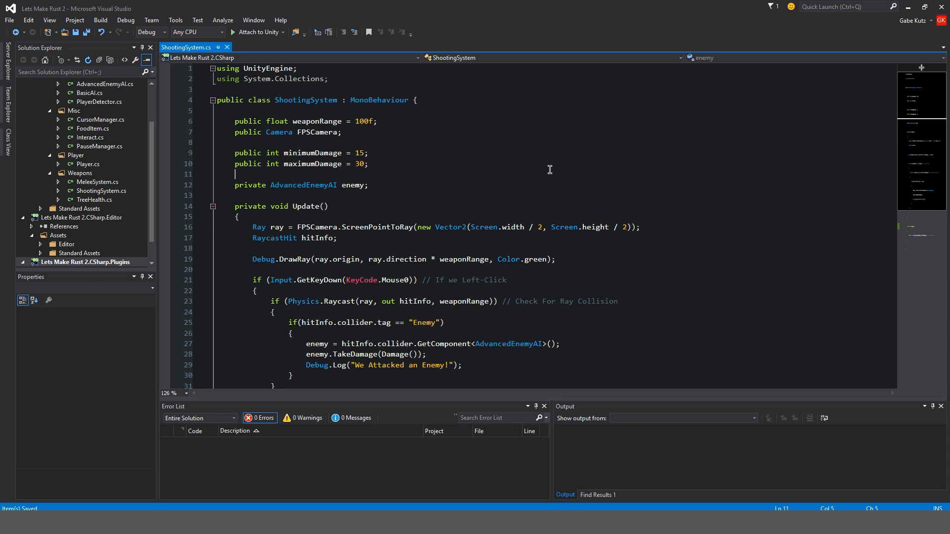
# Declare public Vector3 normalPosition and aimingPosition fields below maximumDamage
pyautogui.write('згид')
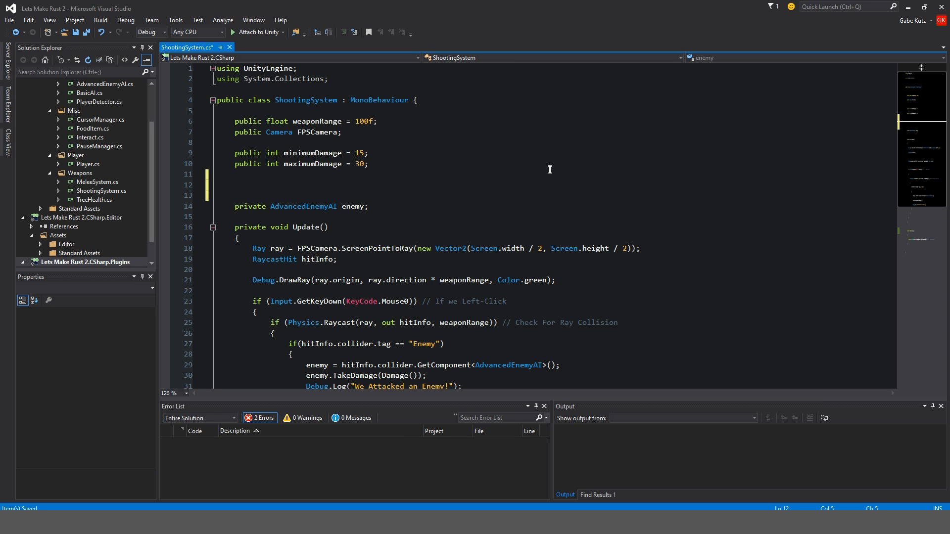
pyautogui.write('ar')
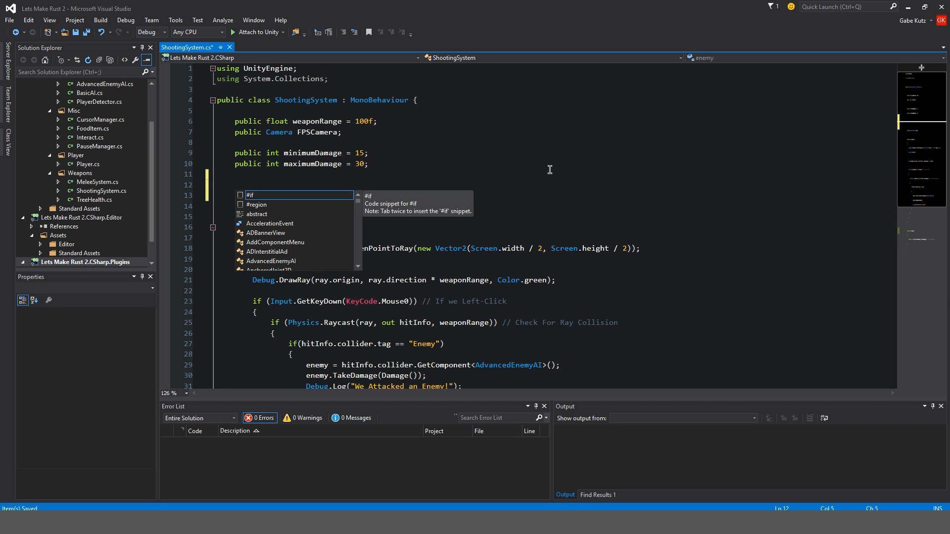
pyautogui.write('public Vector3')
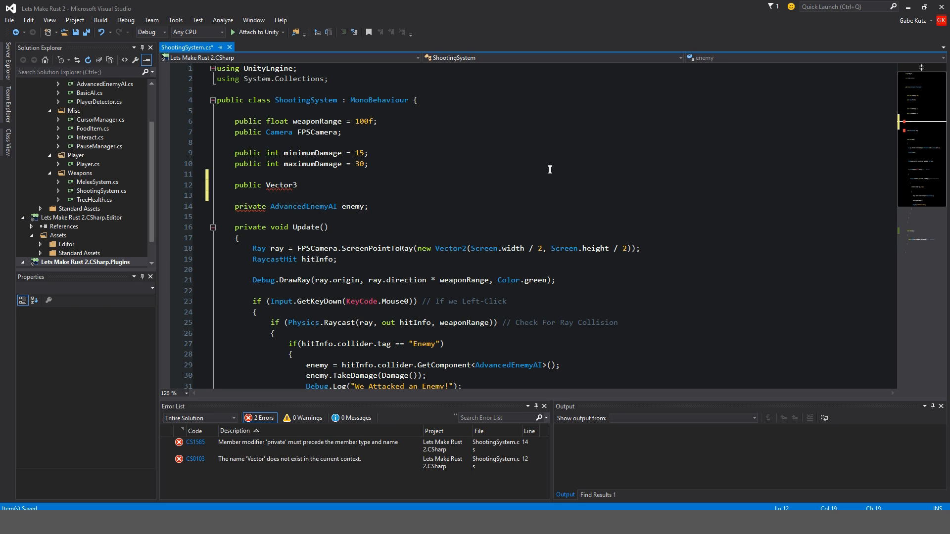
pyautogui.write('normalPosition;')
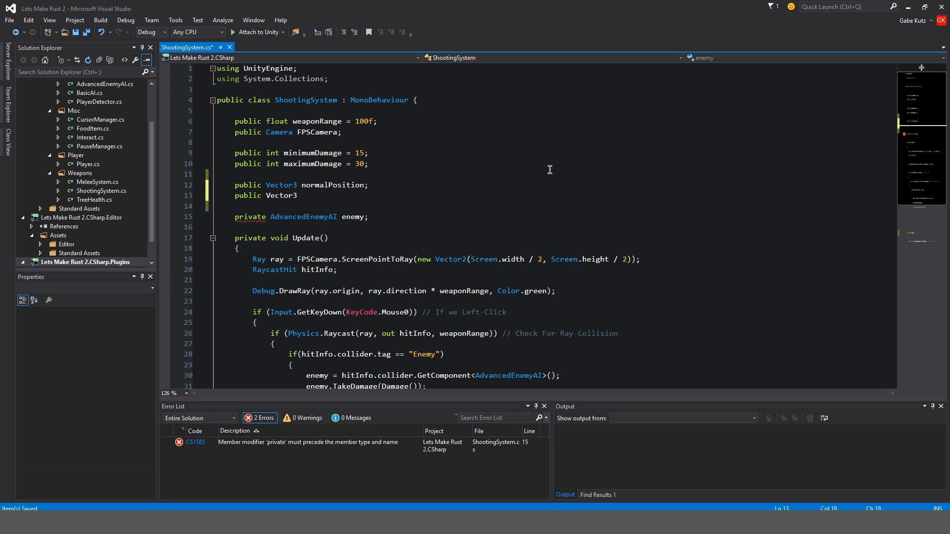
pyautogui.write('aimingPo')
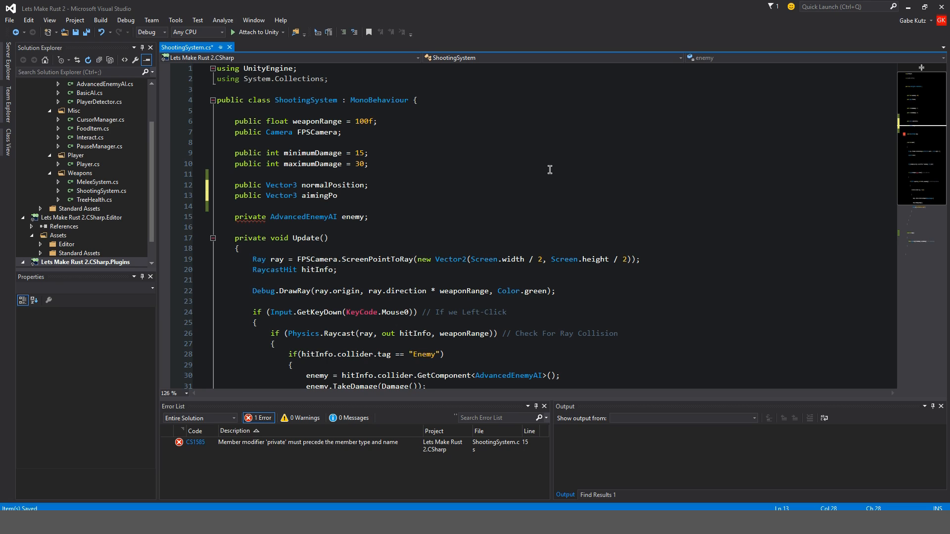
pyautogui.write('sition;')
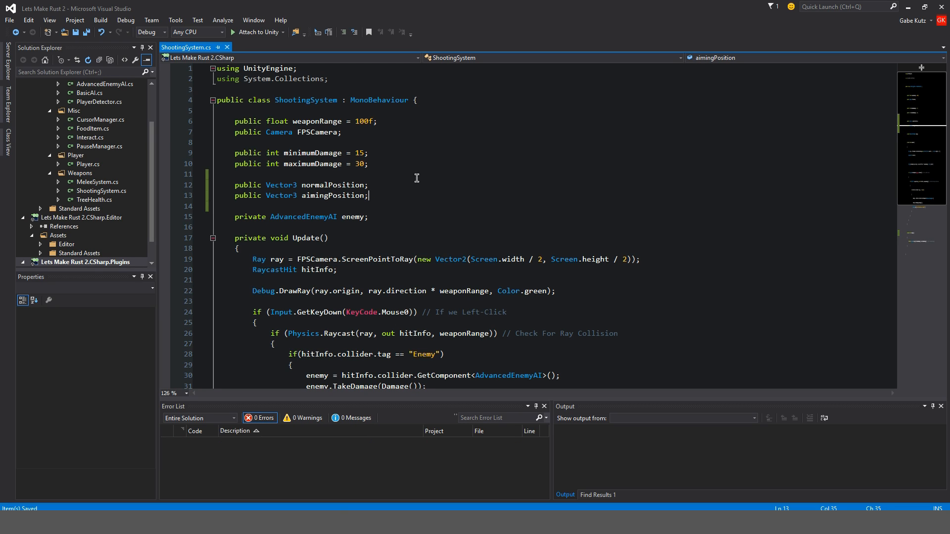
# Start a public bool isAiming field after the position fields
pyautogui.click(361, 185)
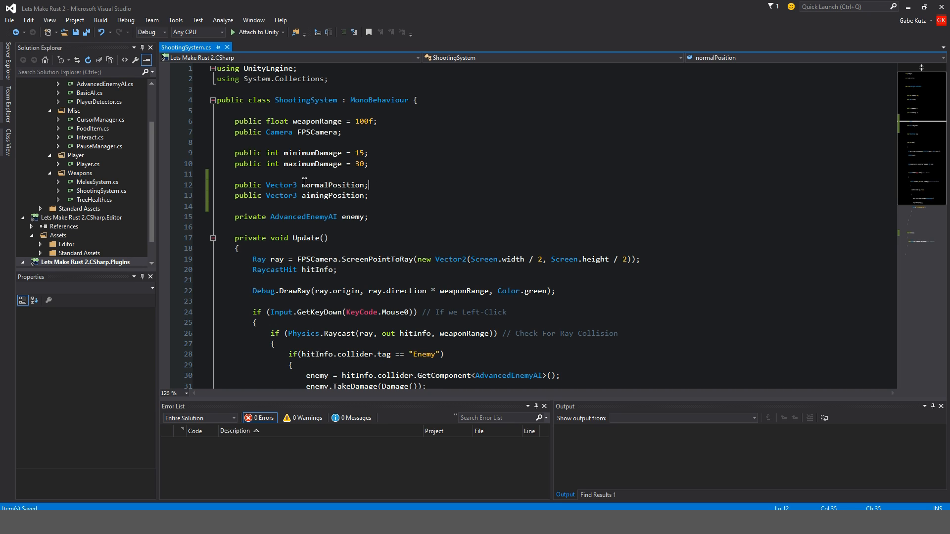
pyautogui.doubleClick(332, 185)
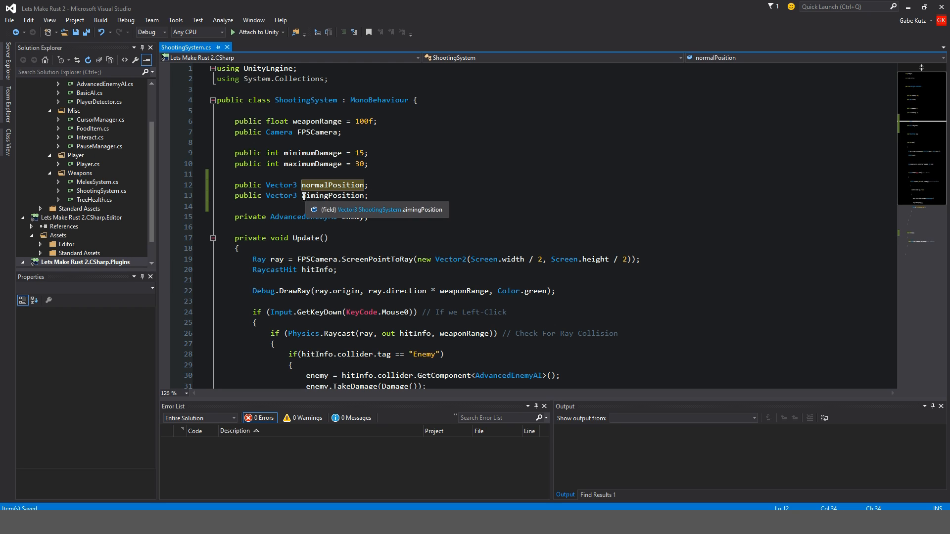
pyautogui.click(333, 195)
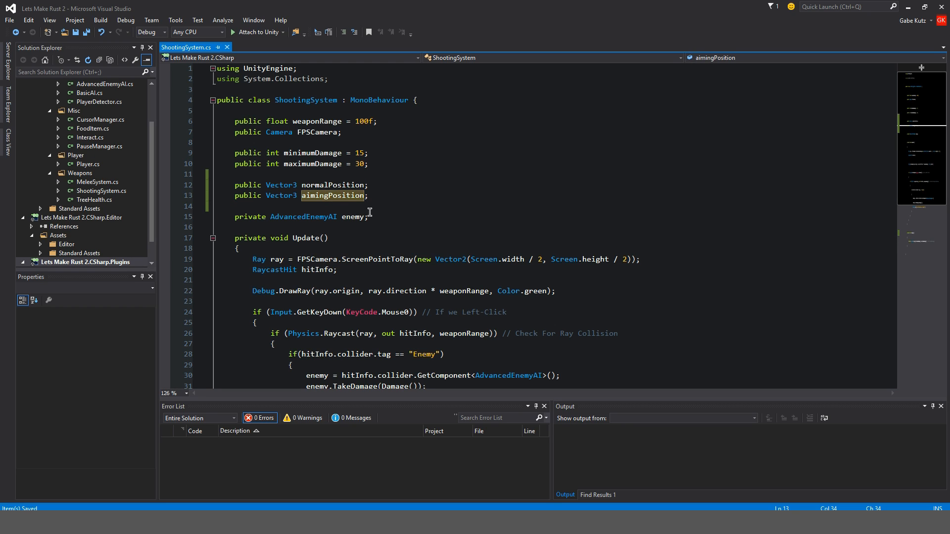
pyautogui.click(516, 201)
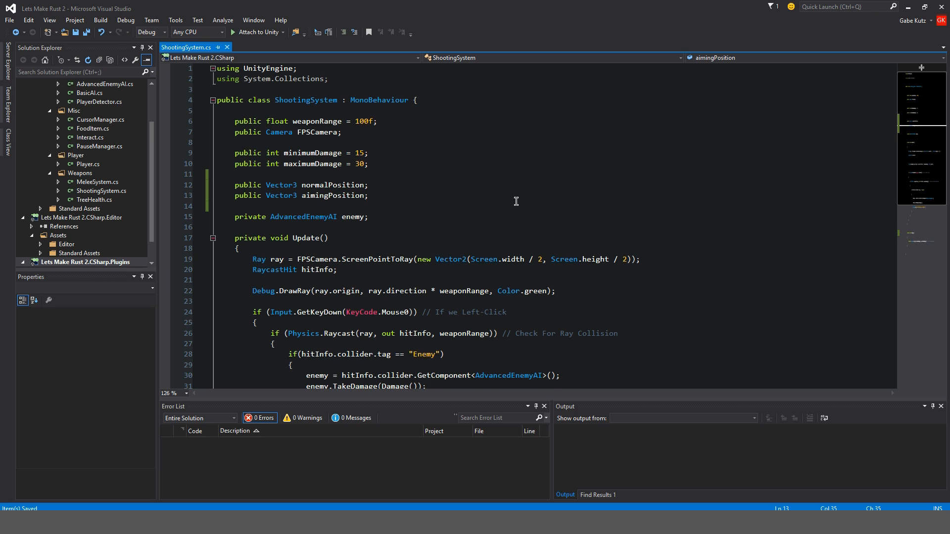
pyautogui.write('public boo')
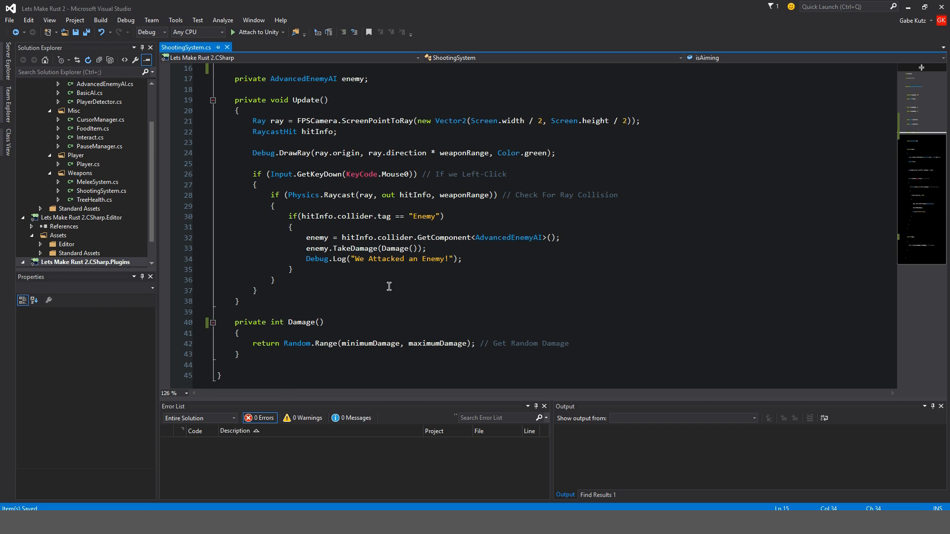
# Add an '// Aiming' comment and an empty if(isAiming == true) block in Update
pyautogui.click(357, 288)
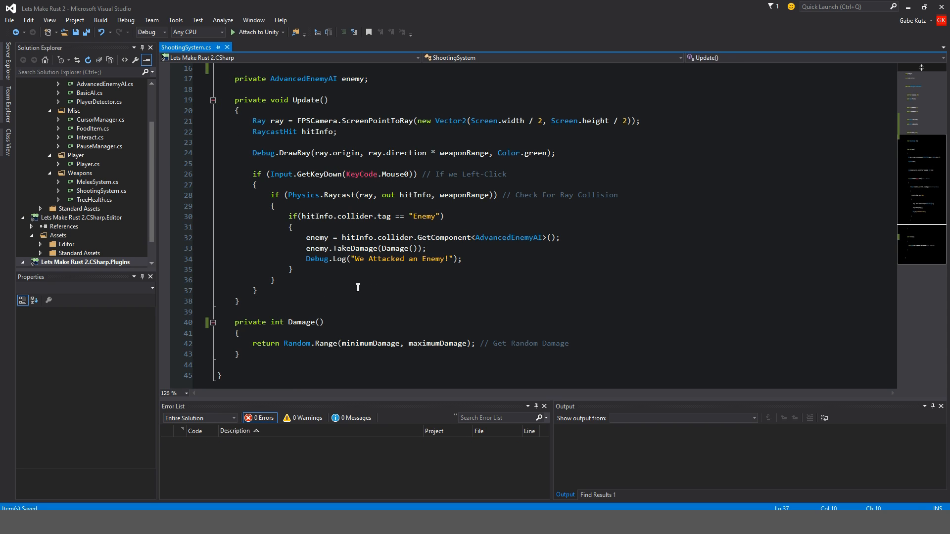
pyautogui.write('// Aimi')
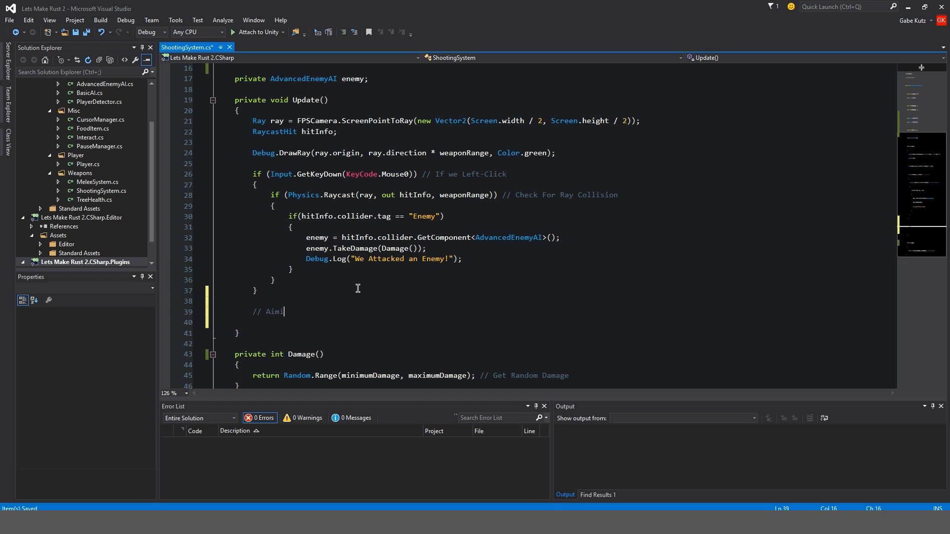
pyautogui.write('ng')
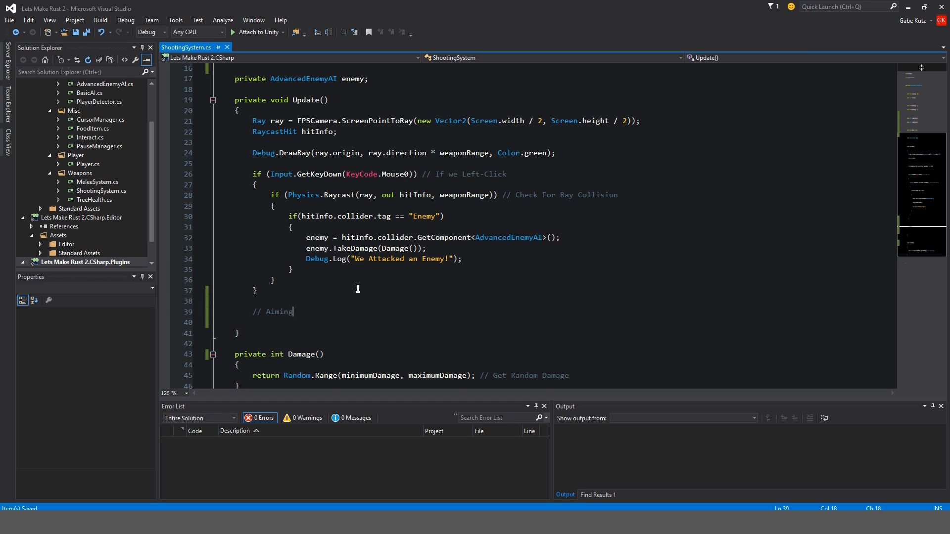
pyautogui.write('if(aimingPosition ==')
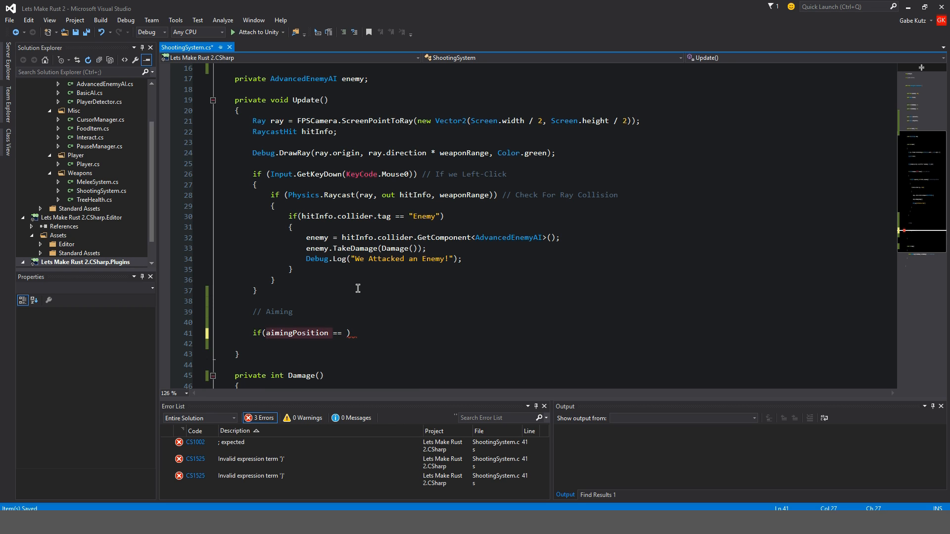
pyautogui.write('isActiveAndEnabled')
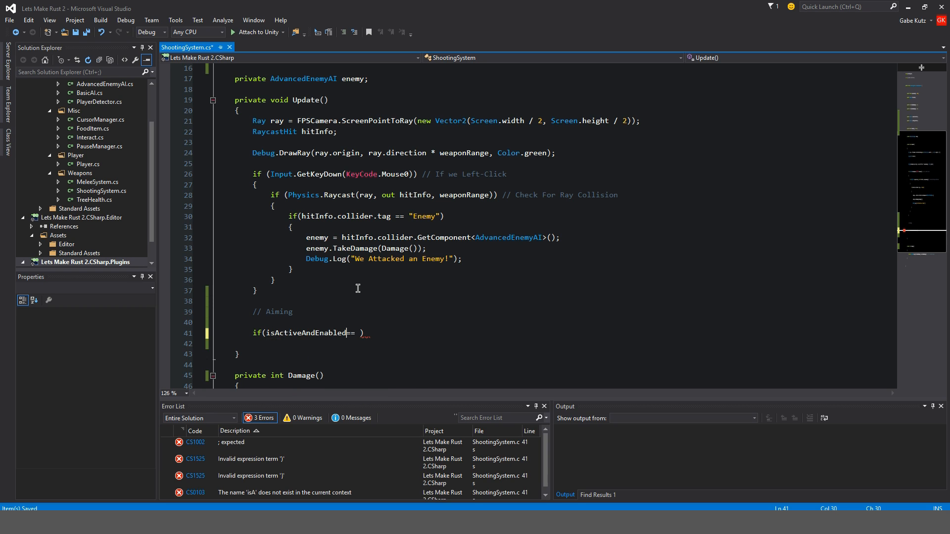
pyautogui.write('isAiming ==')
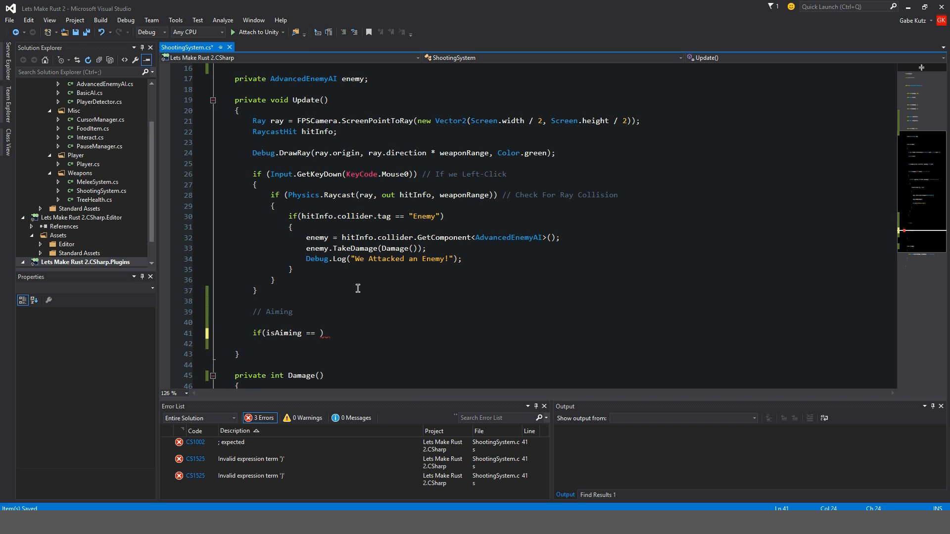
pyautogui.write('true')
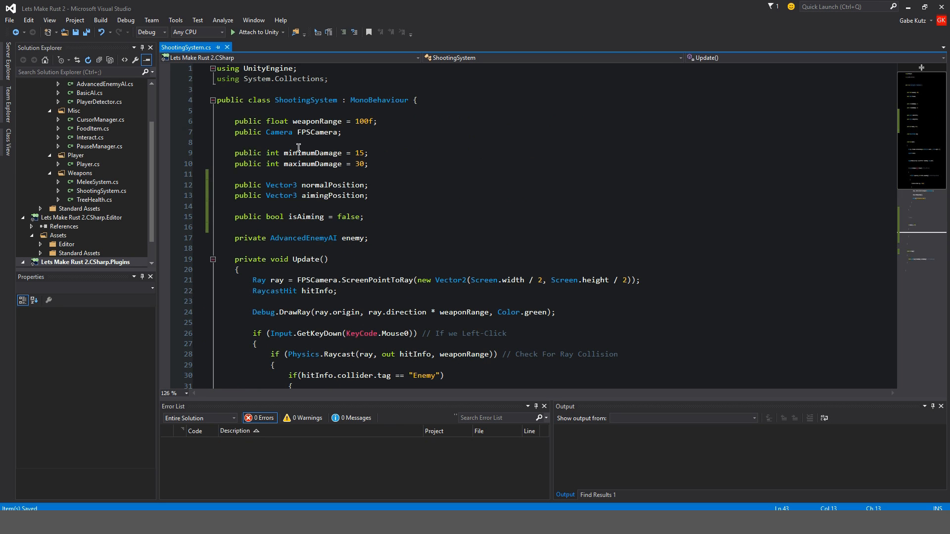
# Declare a public GameObject weaponChildObject field above the position fields
pyautogui.press('Enter')
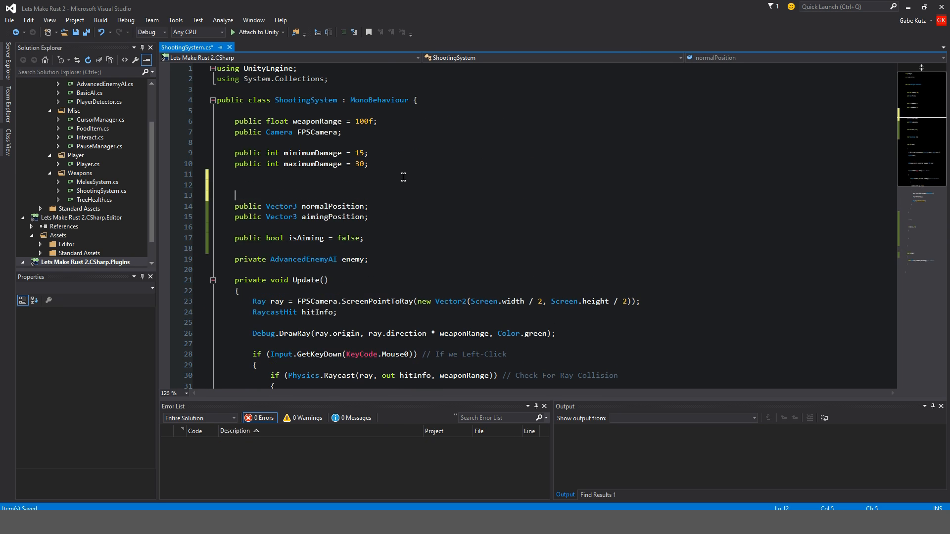
pyautogui.write('public GameObject gunMode')
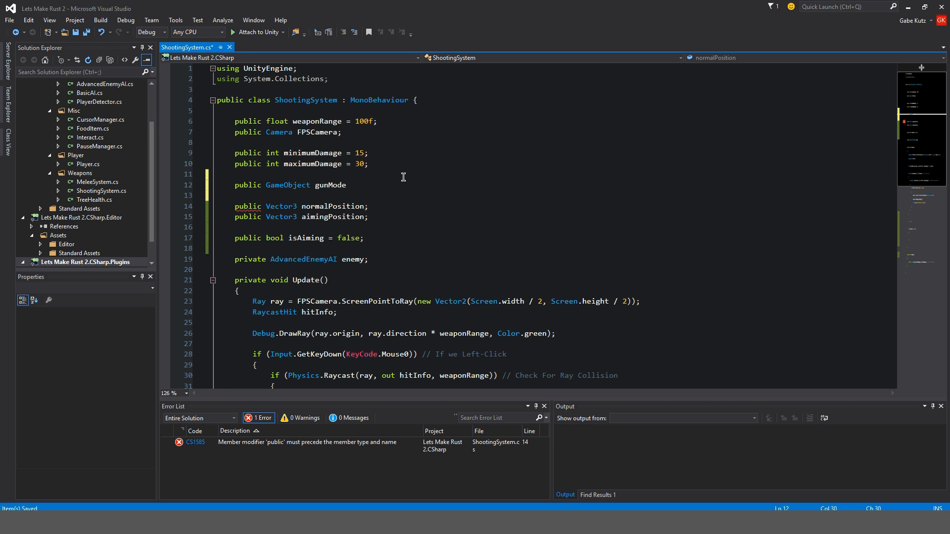
pyautogui.write('l;')
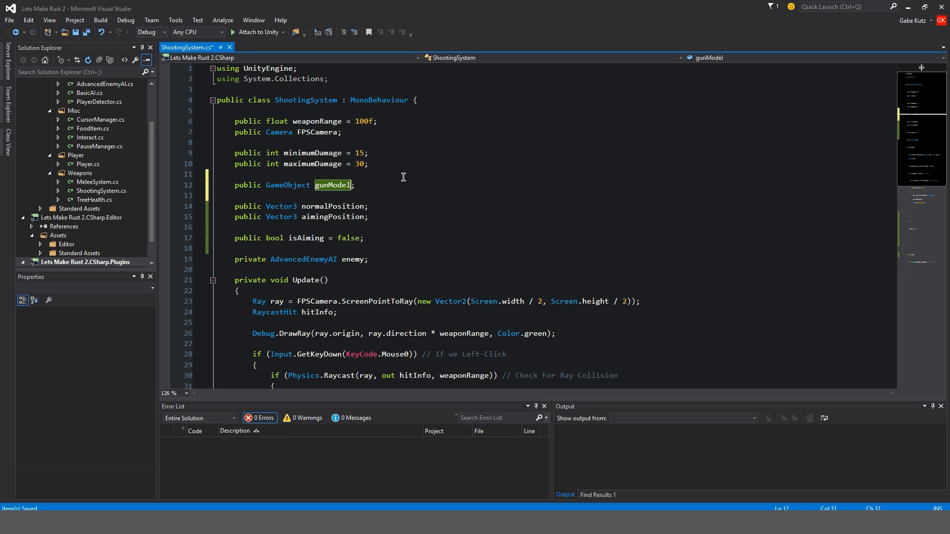
pyautogui.write('gunChil')
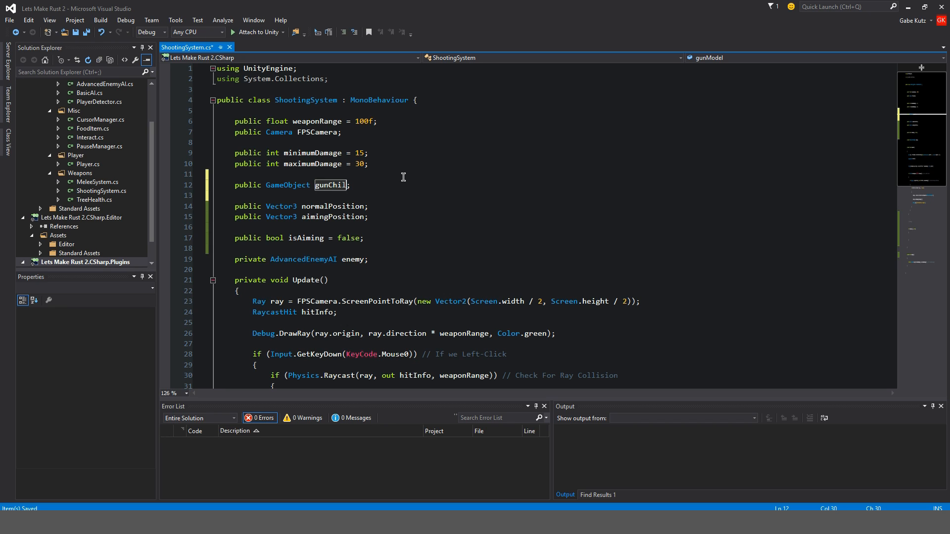
pyautogui.write('weapon')
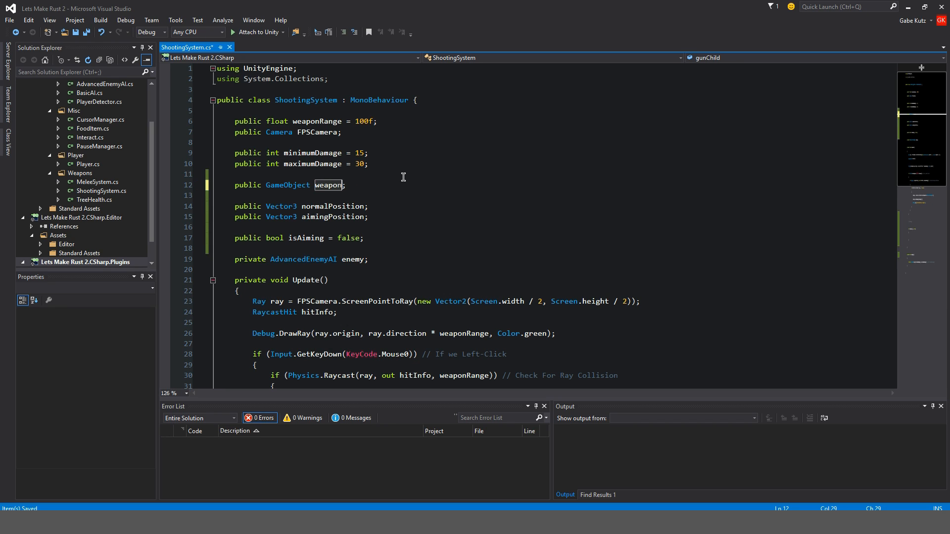
pyautogui.write('ChildObject')
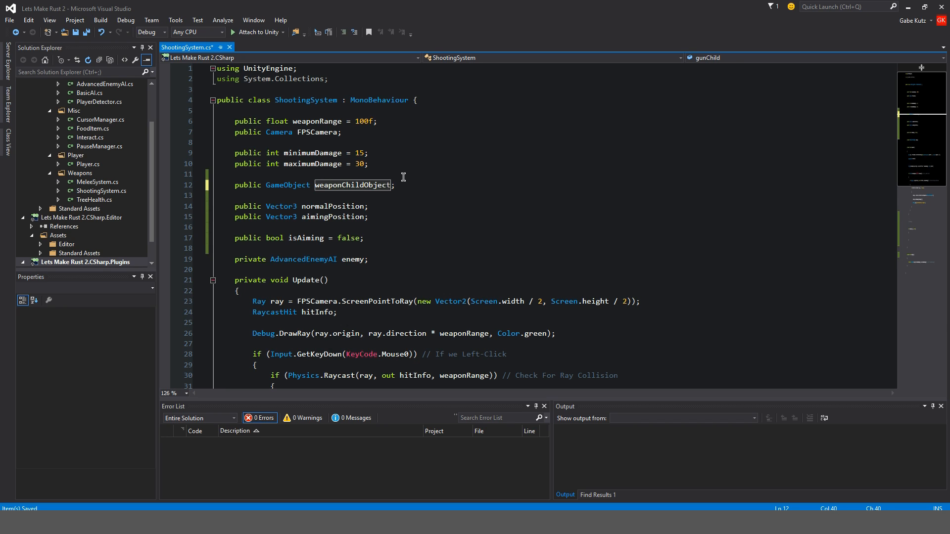
pyautogui.scroll(-3)
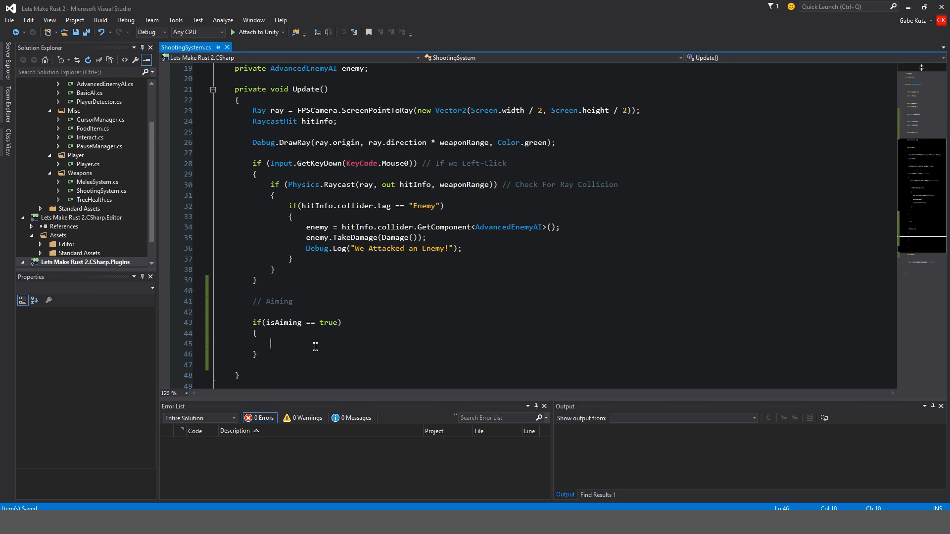
# Write the Vector3.Lerp moving weaponChildObject's position toward aimingPosition
pyautogui.write('weaponChildObject.')
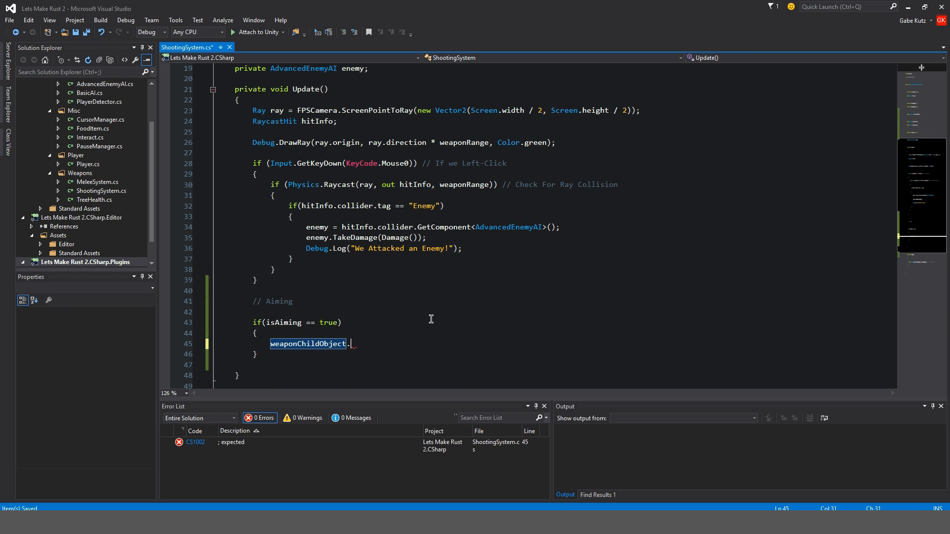
pyautogui.write('.transform.position')
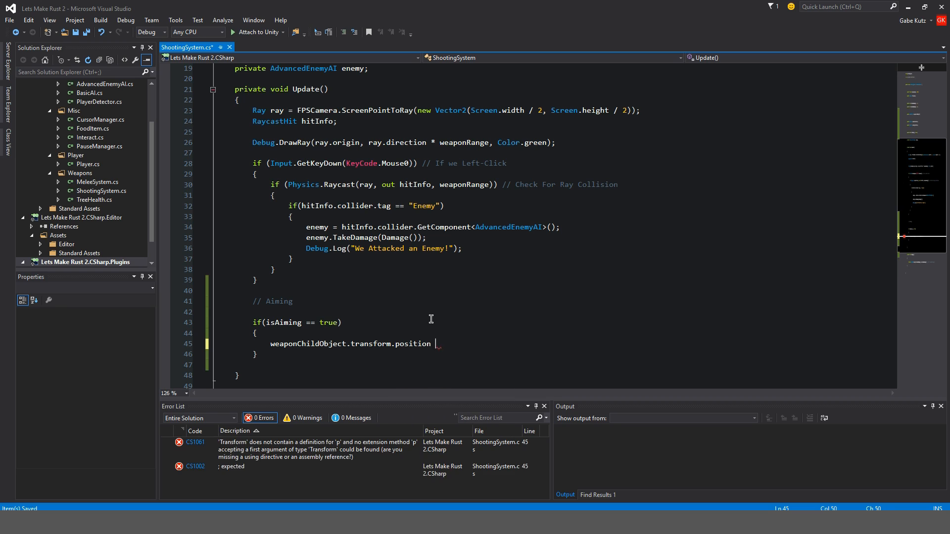
pyautogui.write('= Vector3.L')
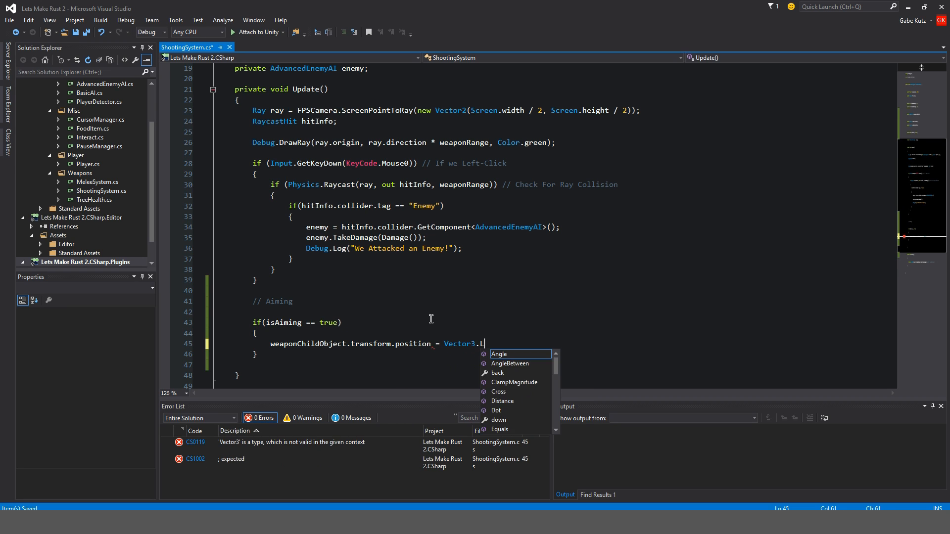
pyautogui.write('erp(we')
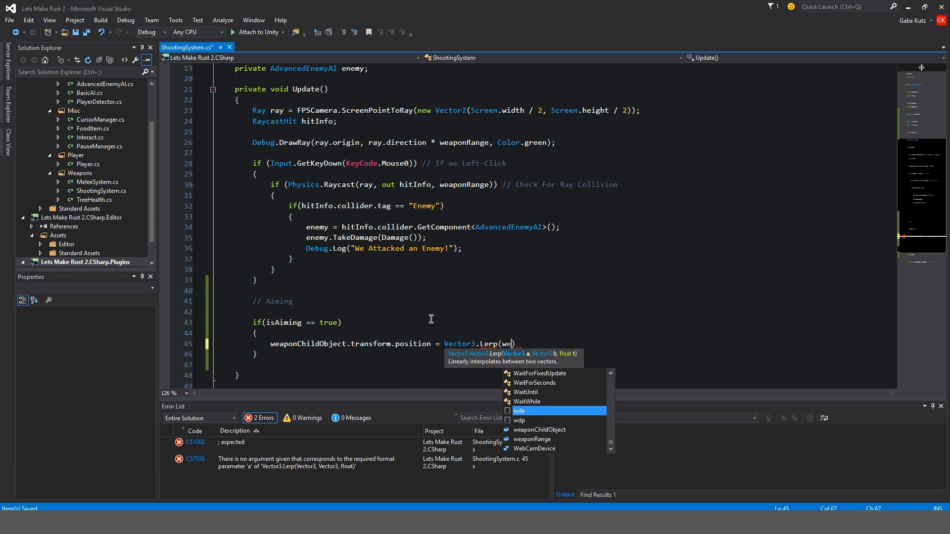
pyautogui.write('weaponChildObject.transform.position,')
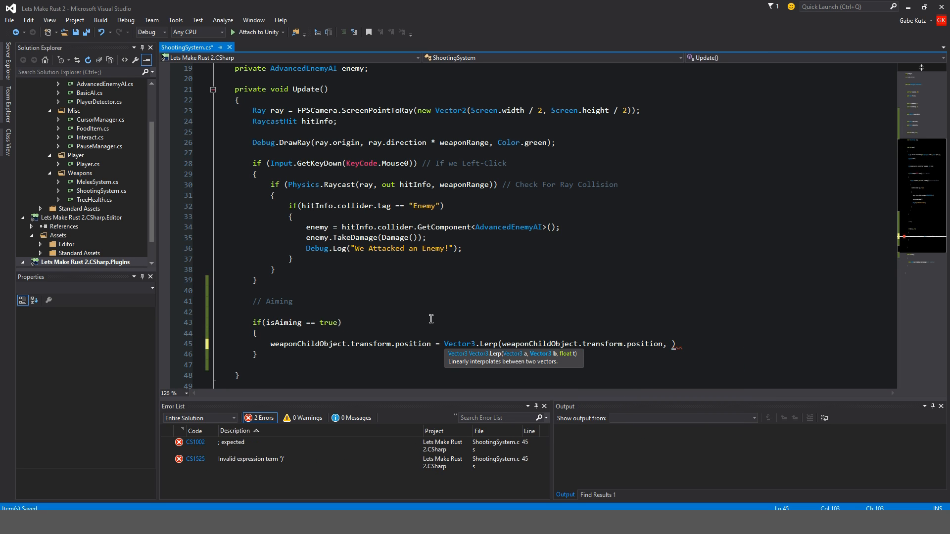
pyautogui.write('aim')
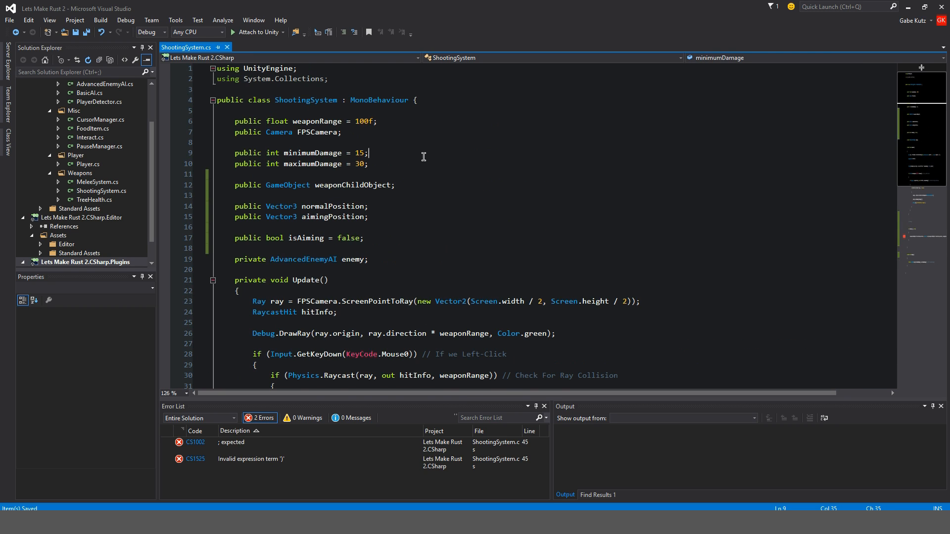
# Declare public float aimSpeed = 2f and scale the lerp by Time.deltaTime * aimSpeed
pyautogui.write('public float')
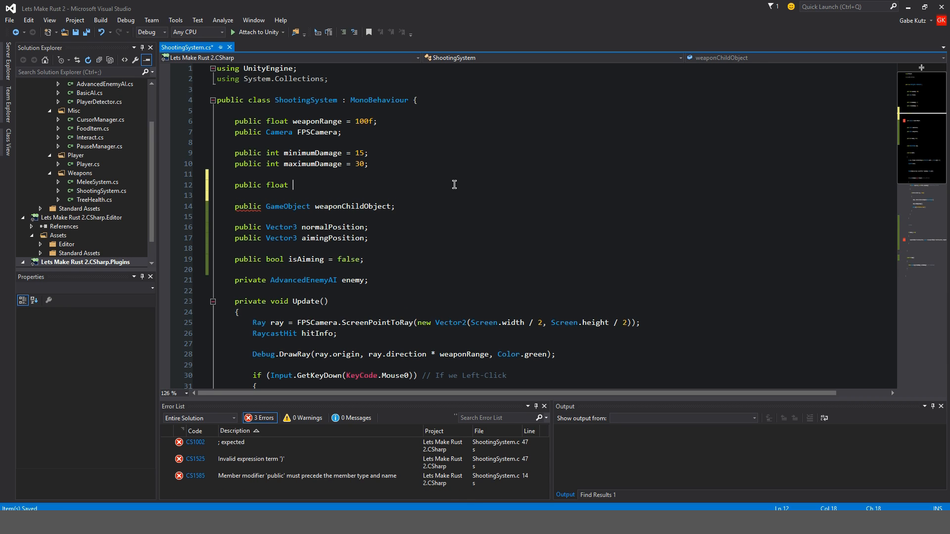
pyautogui.write('aimSpeed =')
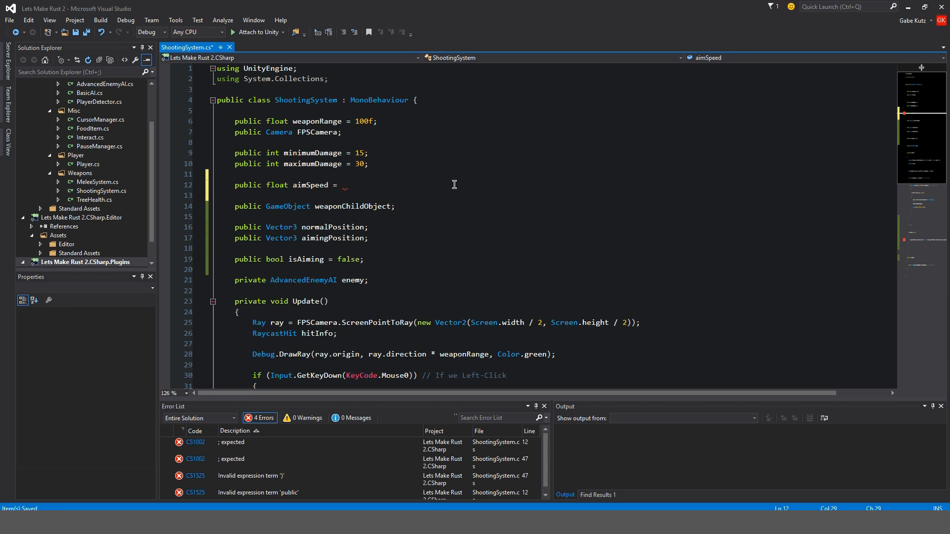
pyautogui.write('2f')
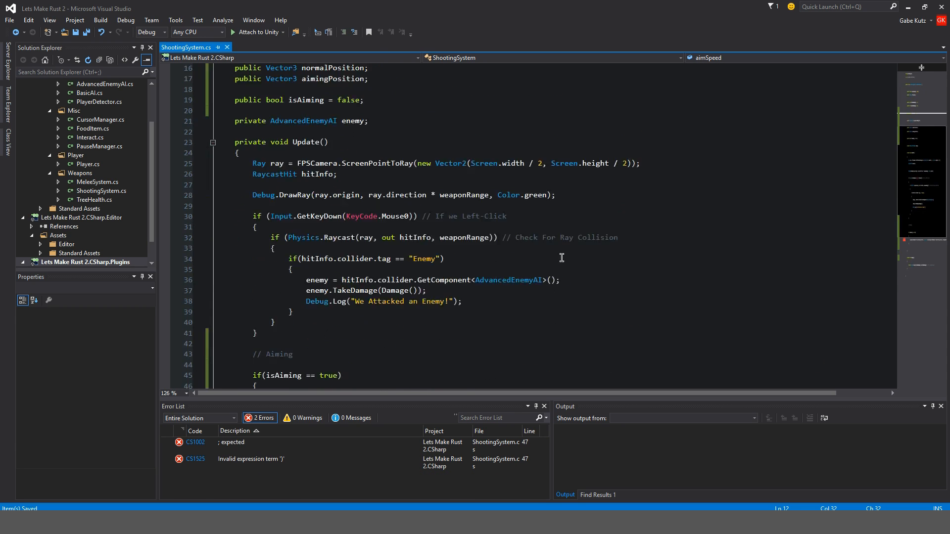
pyautogui.scroll(-3)
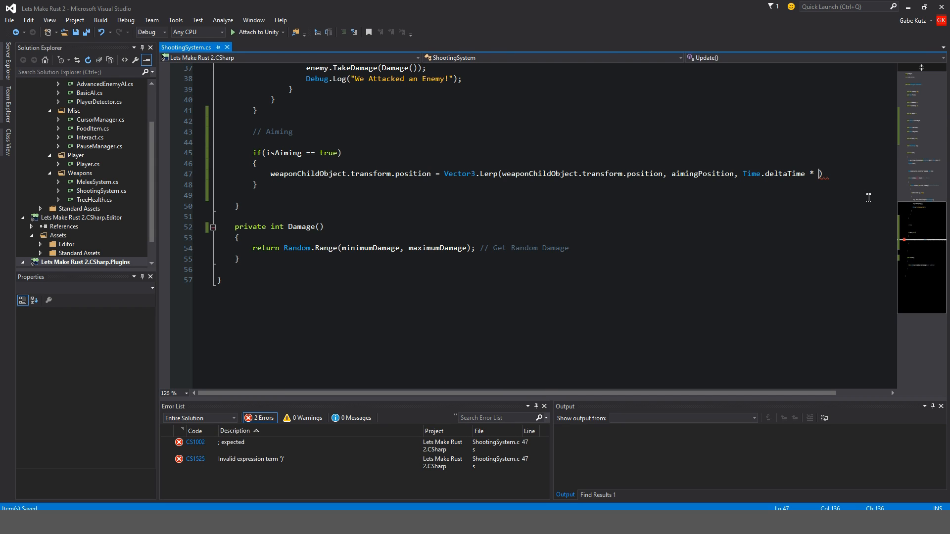
pyautogui.write('w')
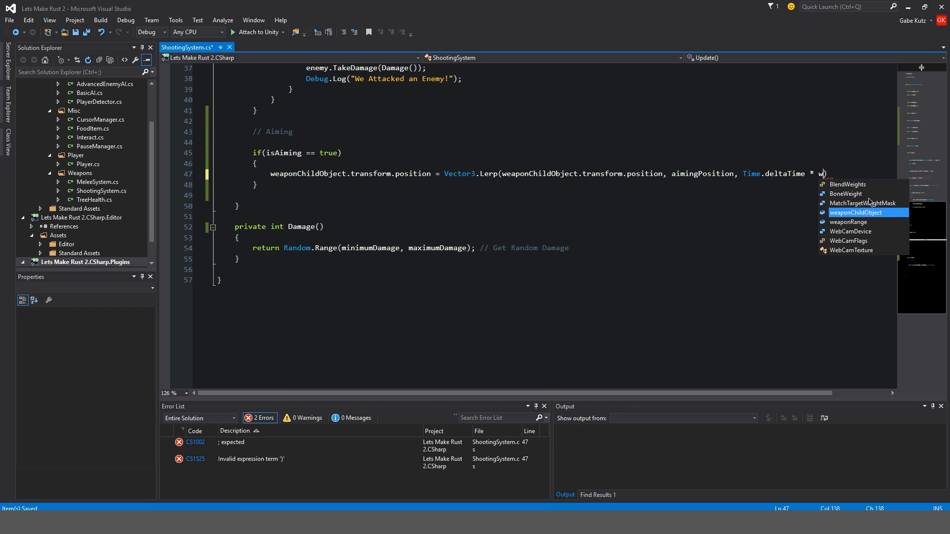
pyautogui.write('aimSpeed')
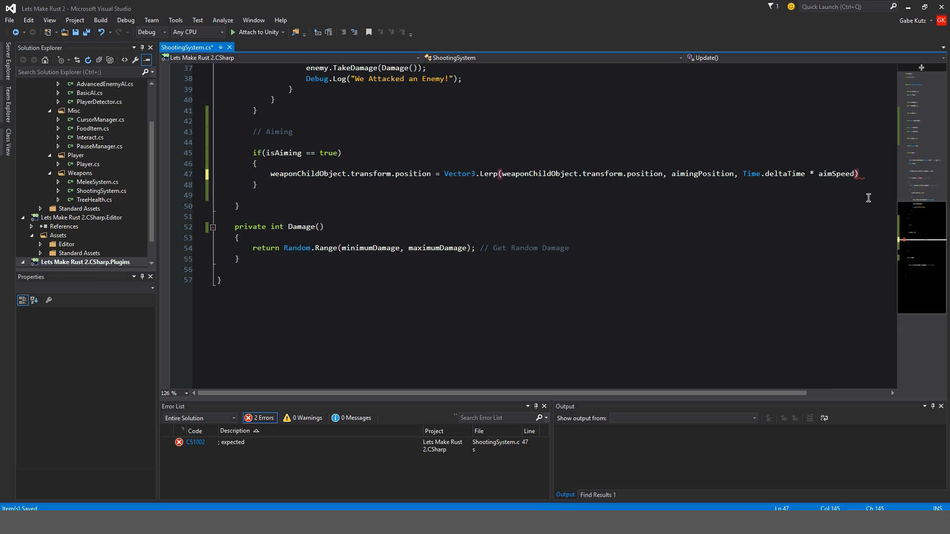
pyautogui.write(';')
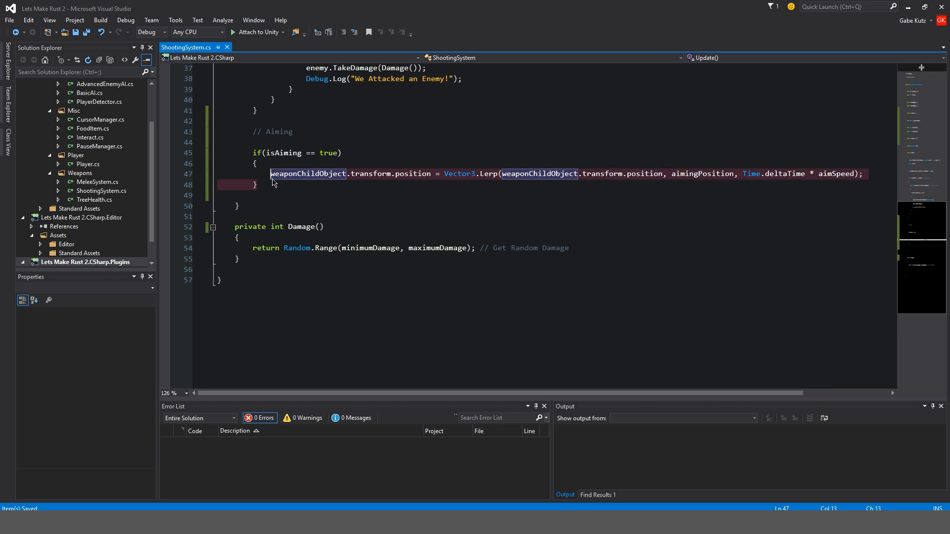
# Add an else if (isAiming == false) branch lerping the weapon back to normalPosition
pyautogui.write('elkse if(i=')
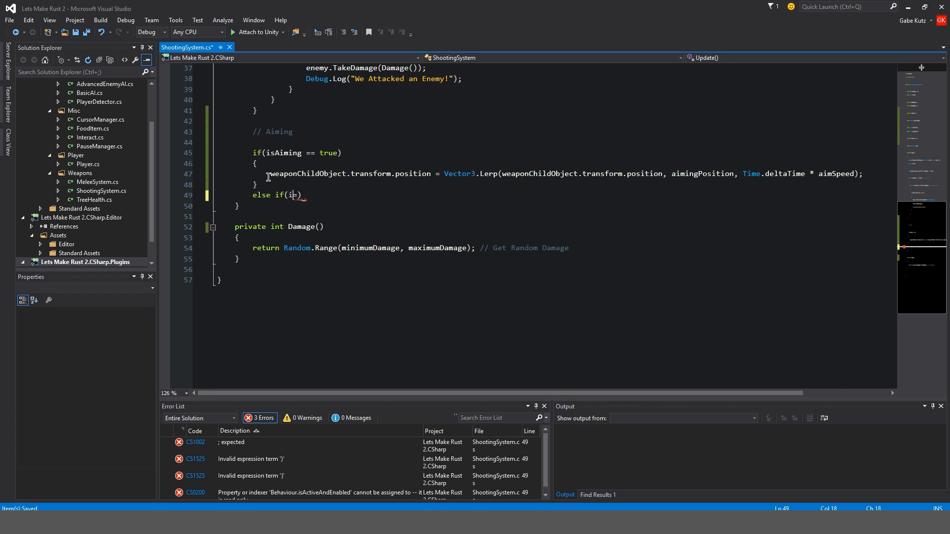
pyautogui.write('isAiming == false')
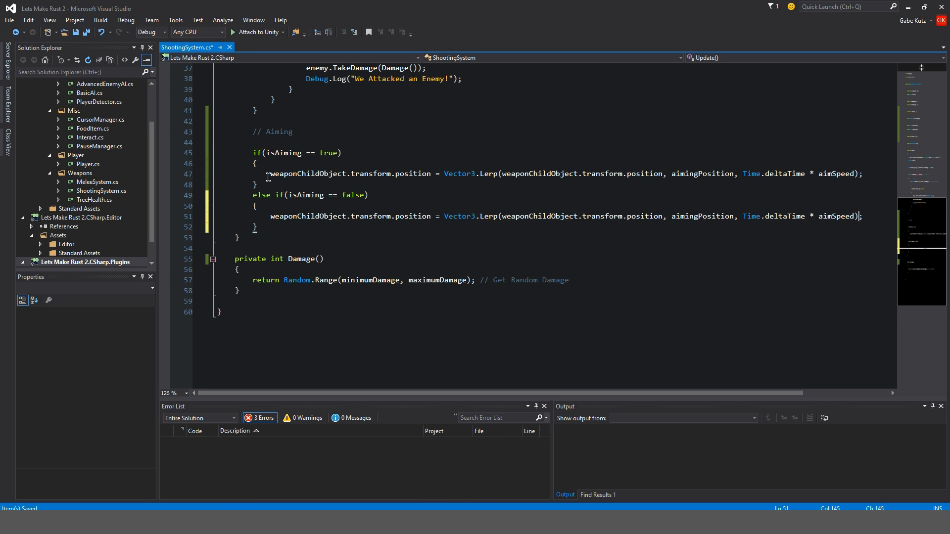
pyautogui.write('normalPosition')
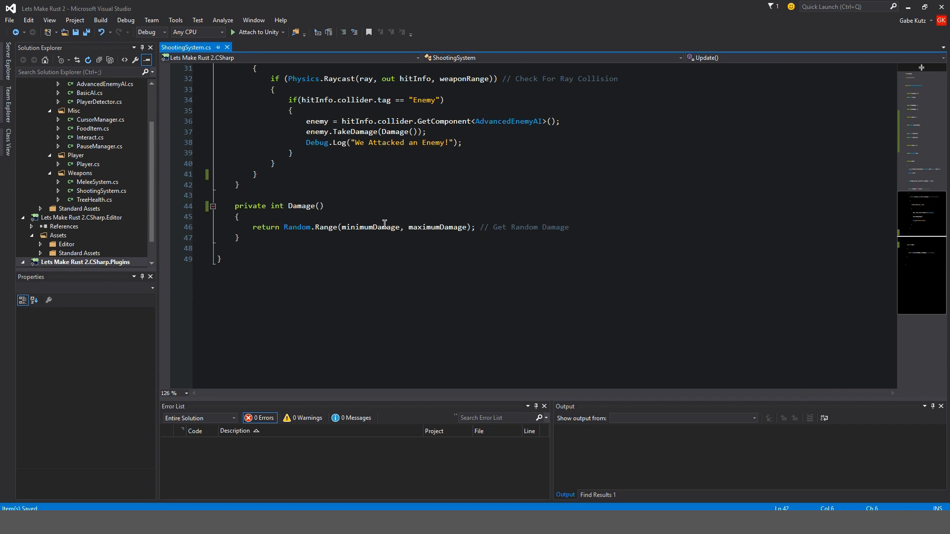
# Start a private FixedUpdate method below Update to hold the aiming code
pyautogui.write('private voi')
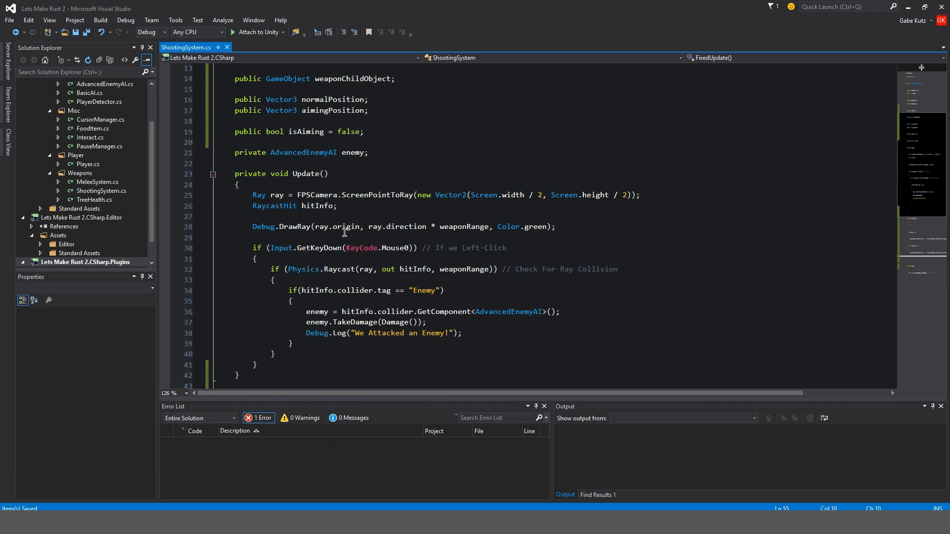
pyautogui.scroll(-3)
pyautogui.write('// Aiming')
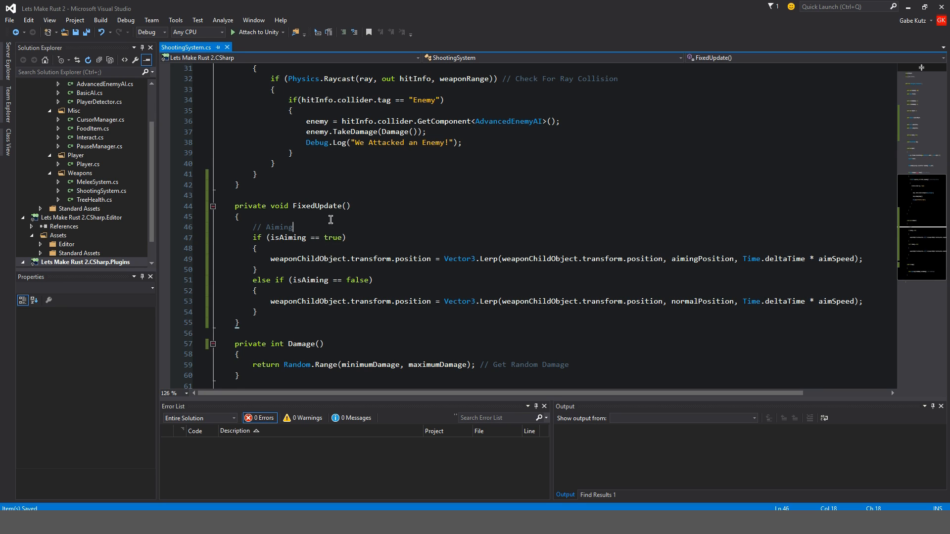
pyautogui.moveTo(320, 221)
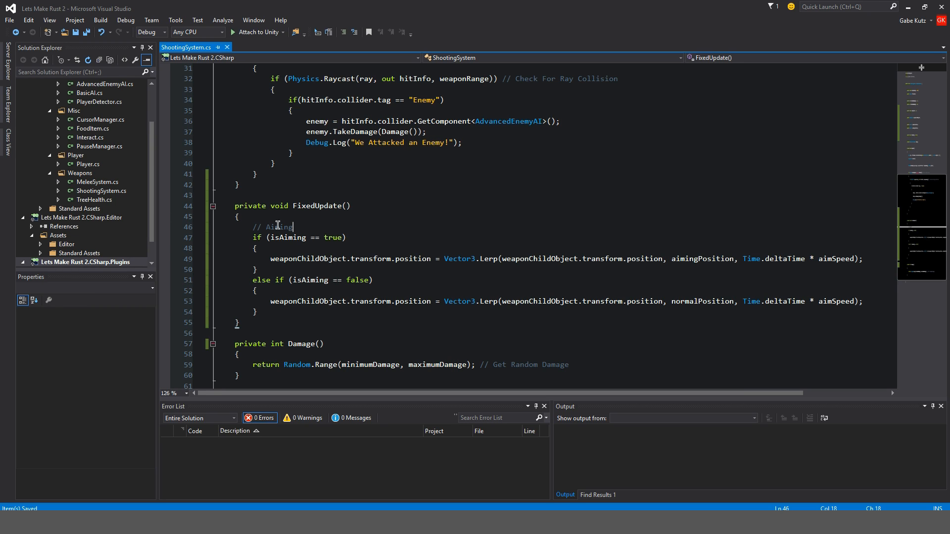
pyautogui.moveTo(357, 233)
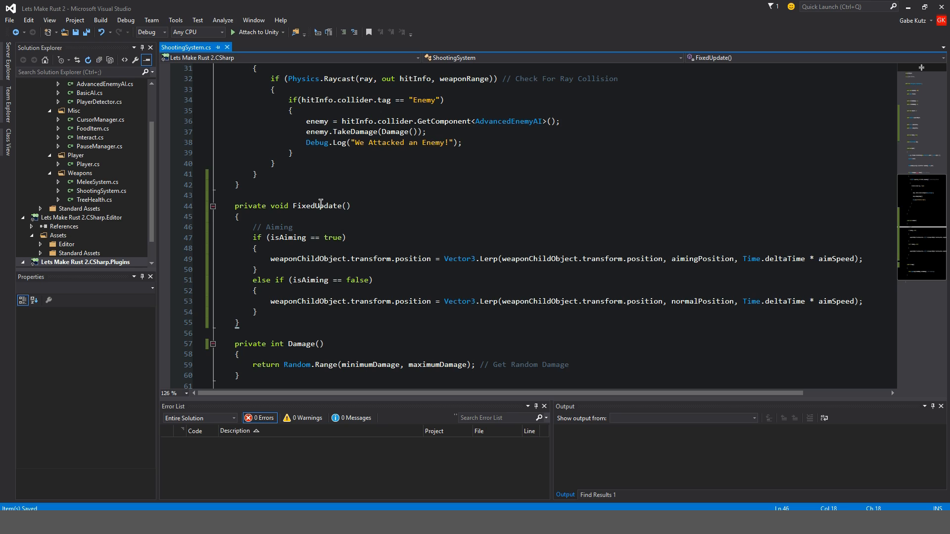
pyautogui.moveTo(481, 263)
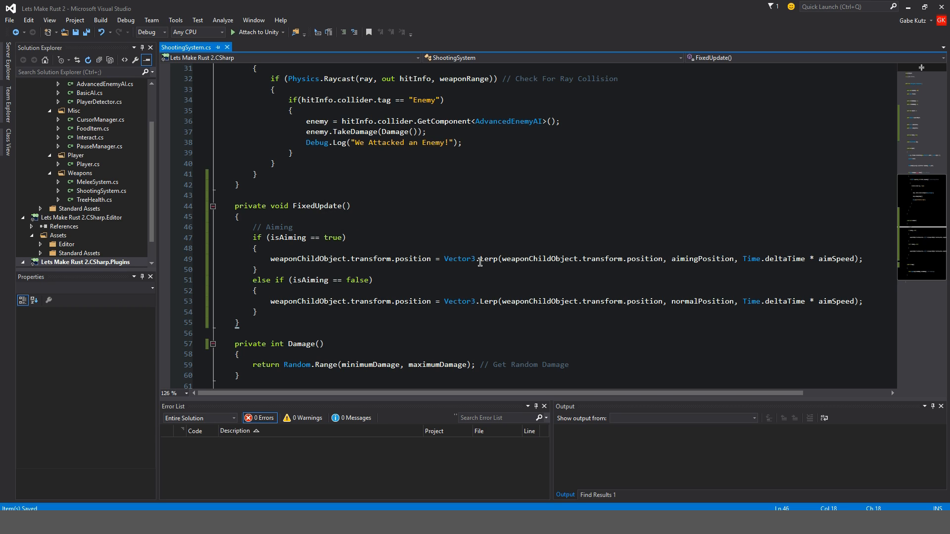
pyautogui.moveTo(477, 269)
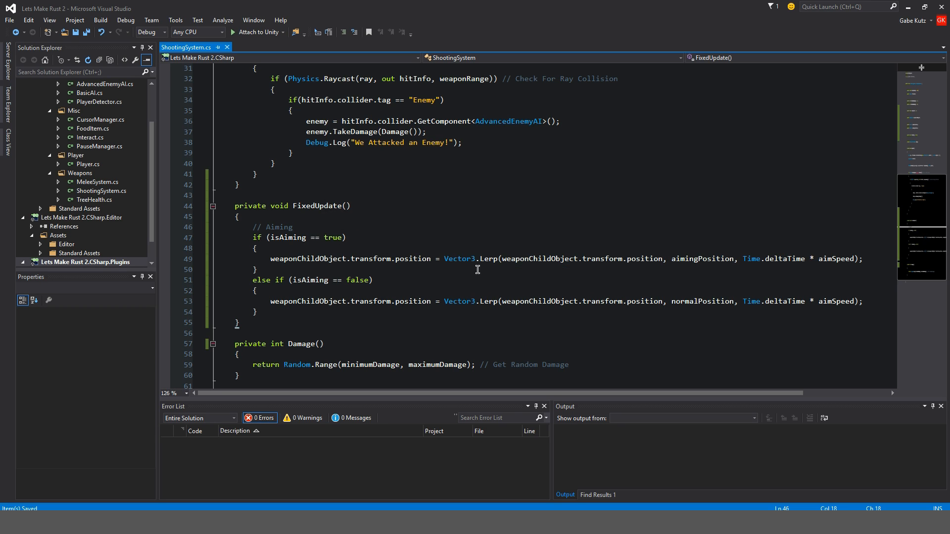
# Review the aiming Lerp line and its Time.deltaTime * aimSpeed argument
pyautogui.doubleClick(488, 258)
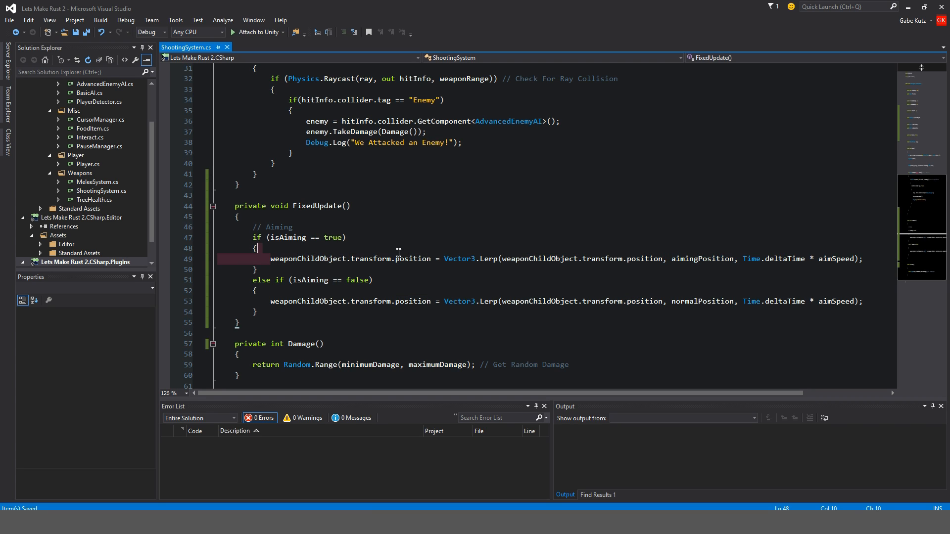
pyautogui.moveTo(271, 259); pyautogui.dragTo(433, 258)
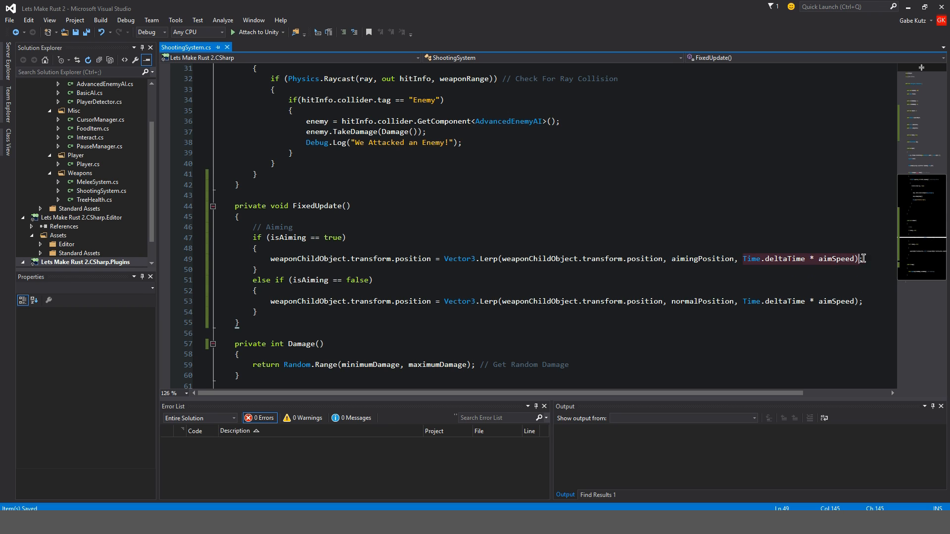
pyautogui.doubleClick(837, 259)
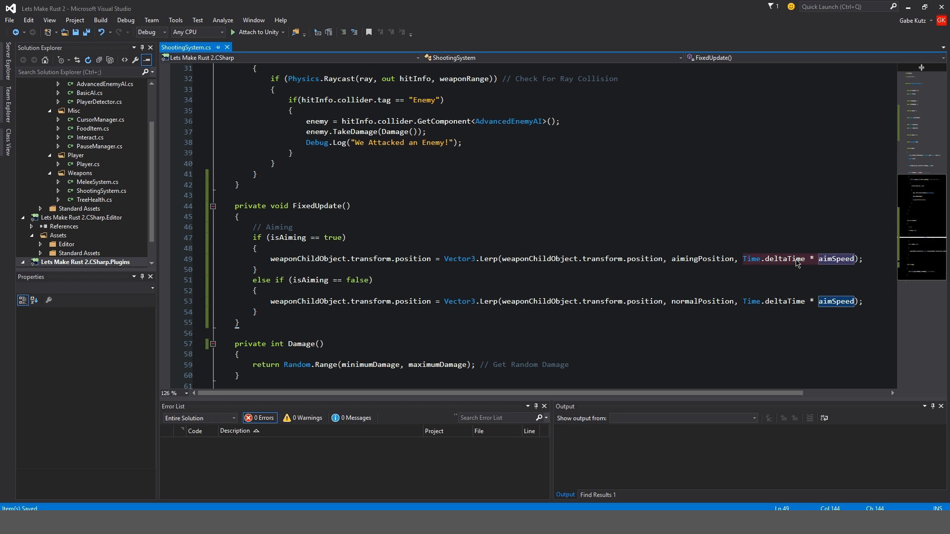
pyautogui.click(819, 258)
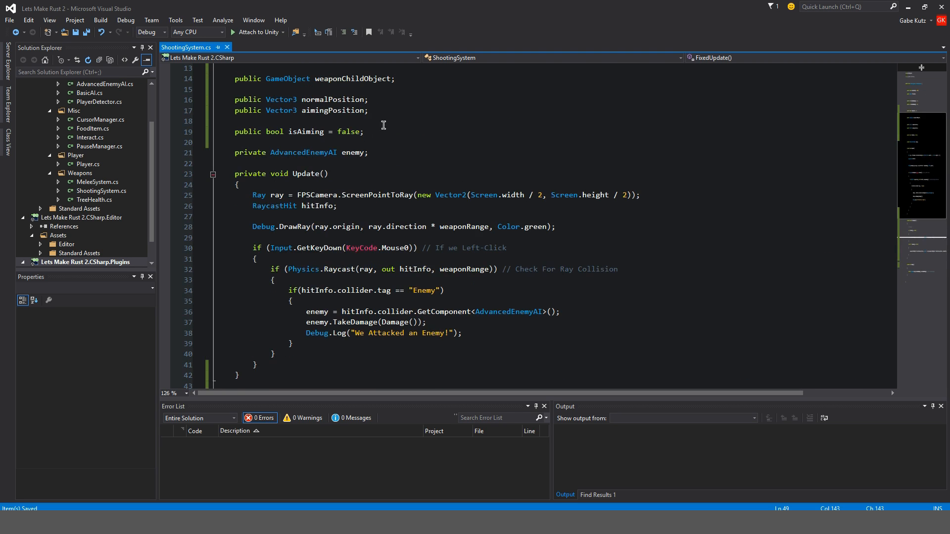
pyautogui.scroll(-3)
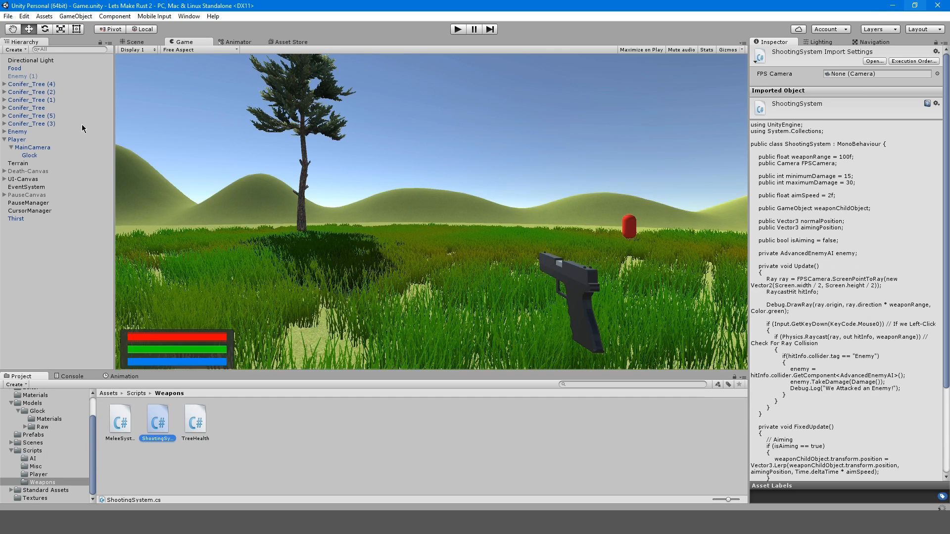
# Create an empty child object under MainCamera to become Weapons
pyautogui.click(29, 155)
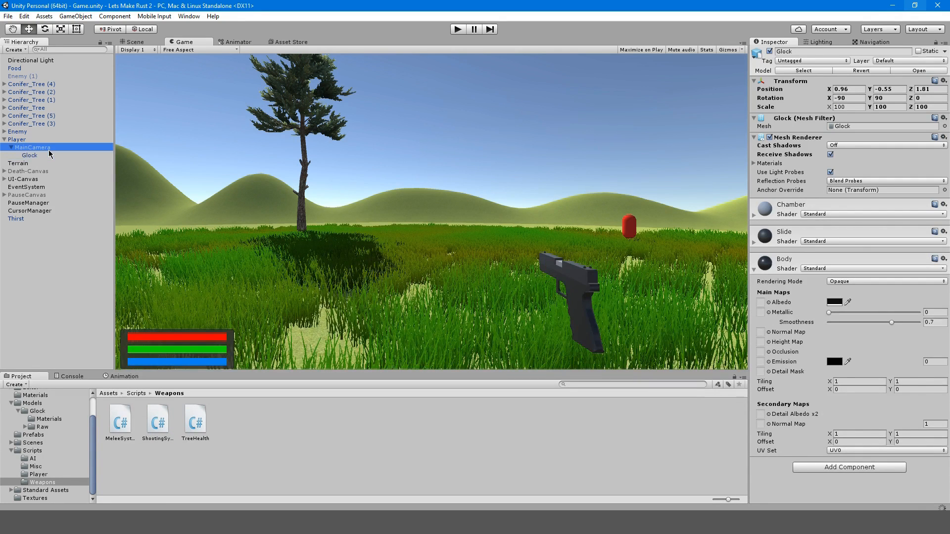
pyautogui.click(28, 155)
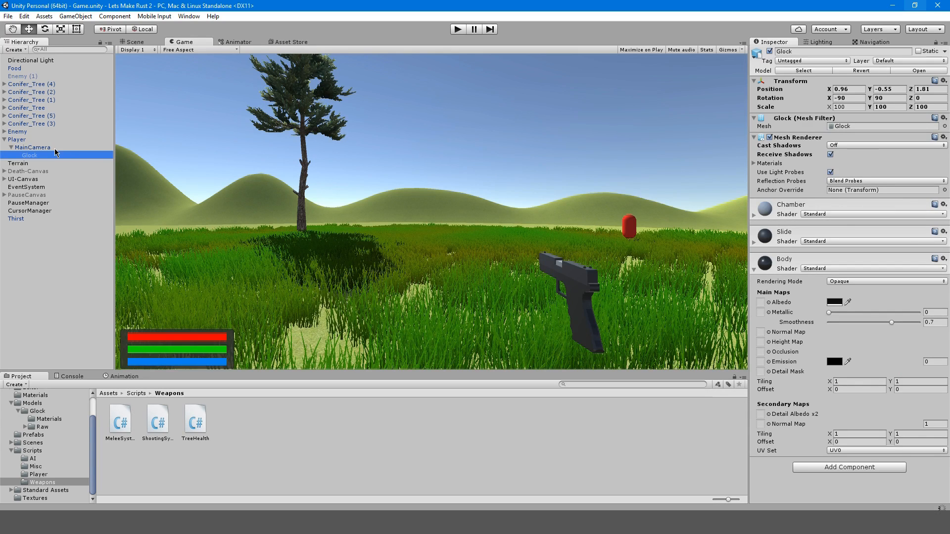
pyautogui.rightClick(34, 148)
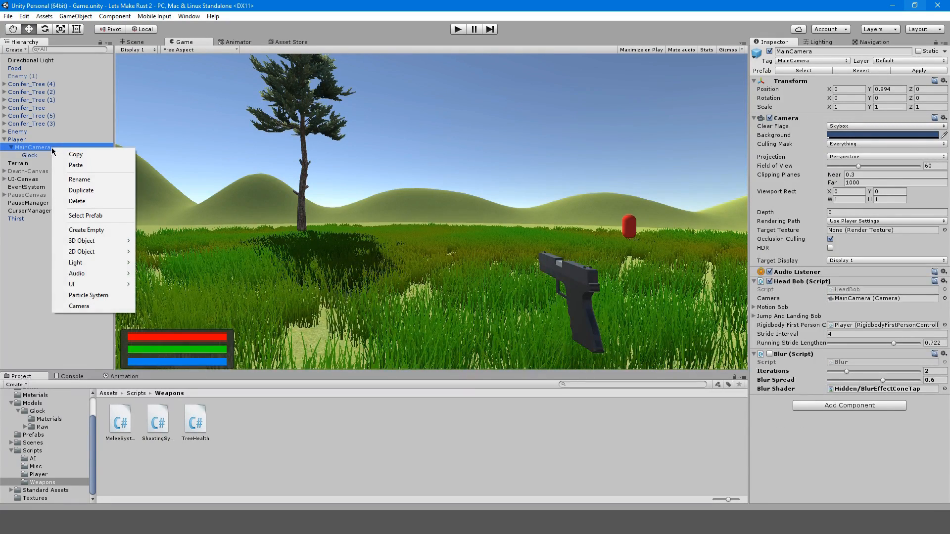
pyautogui.moveTo(109, 231)
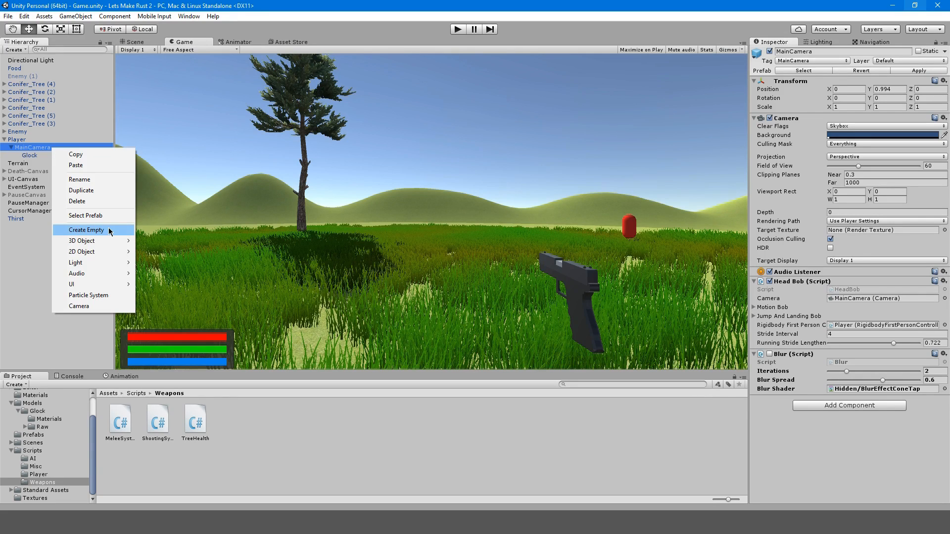
pyautogui.moveTo(15, 168)
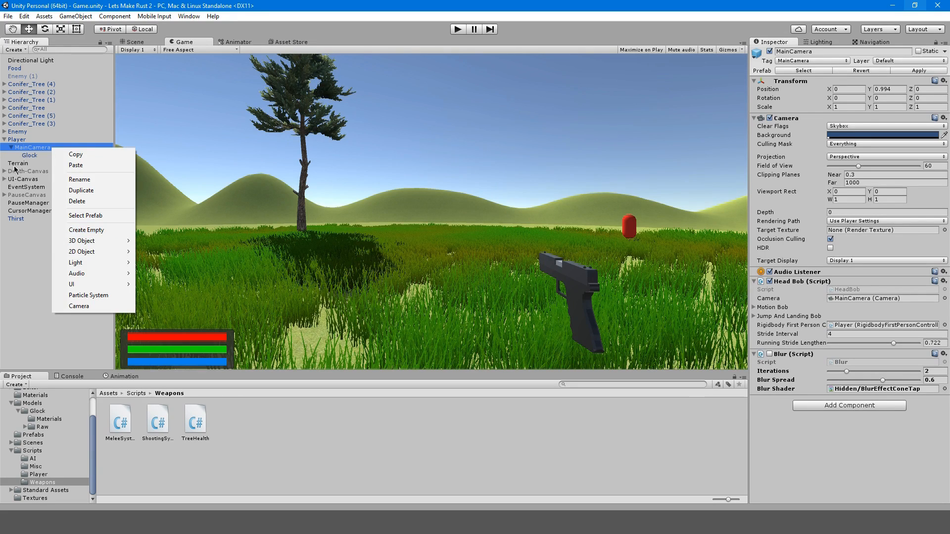
pyautogui.moveTo(86, 229)
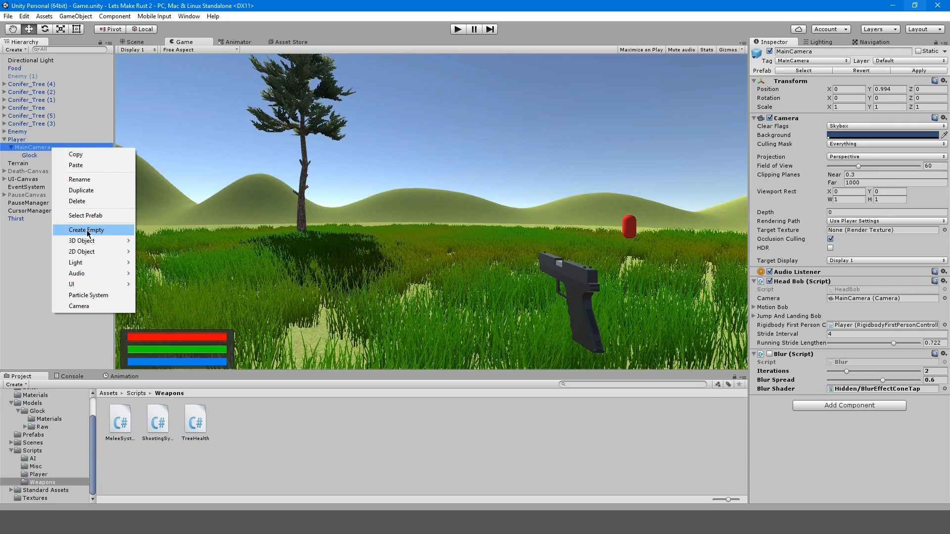
pyautogui.click(86, 230)
pyautogui.write('Weapons')
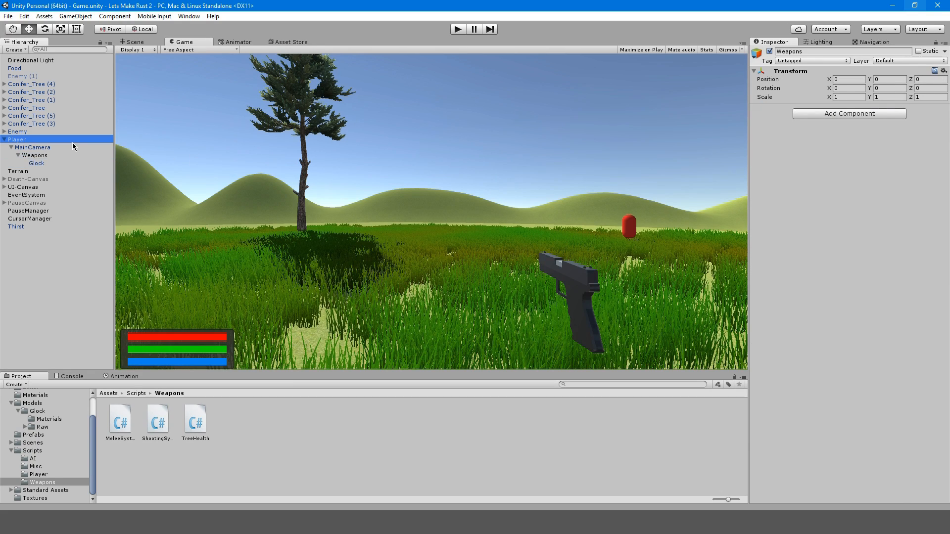
# Select the new Weapons object so the Glock can be moved inside it
pyautogui.click(18, 139)
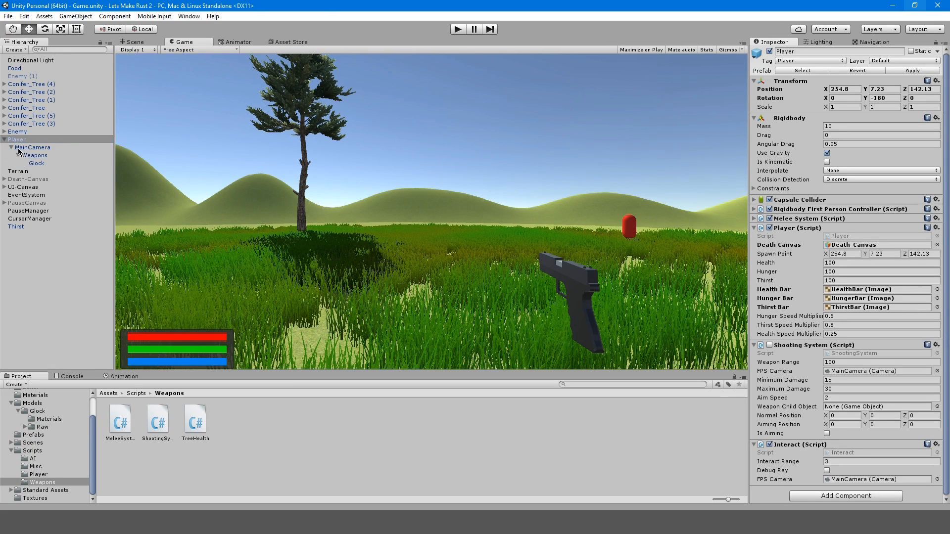
pyautogui.click(35, 155)
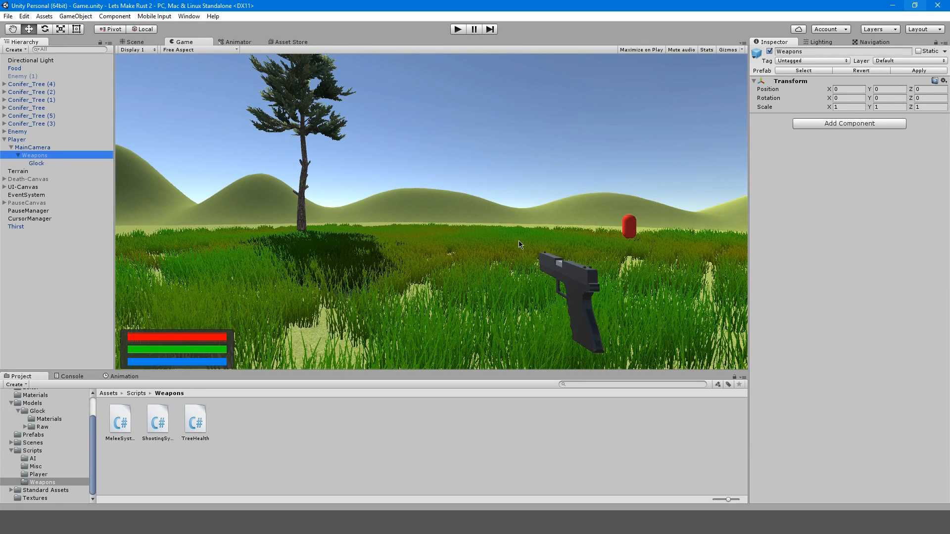
pyautogui.moveTo(57, 168)
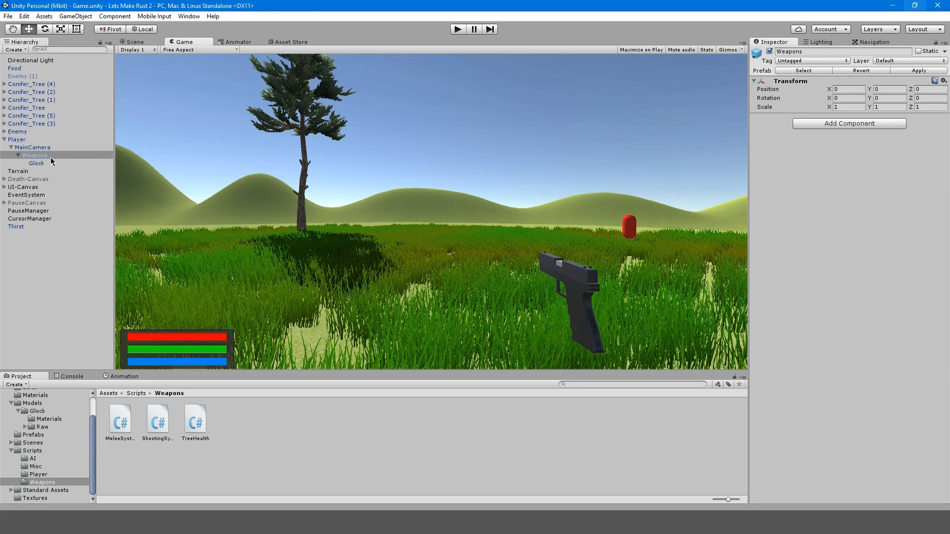
pyautogui.click(37, 163)
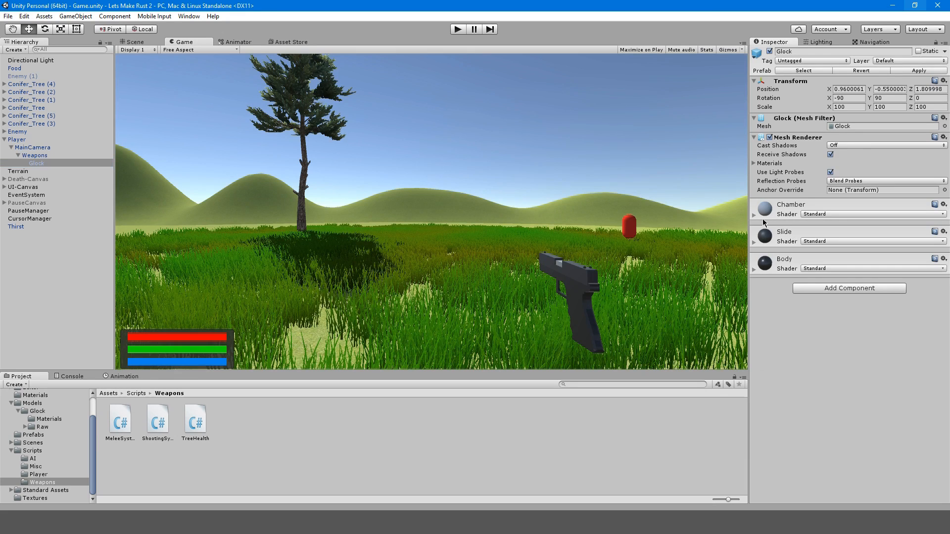
pyautogui.click(33, 147)
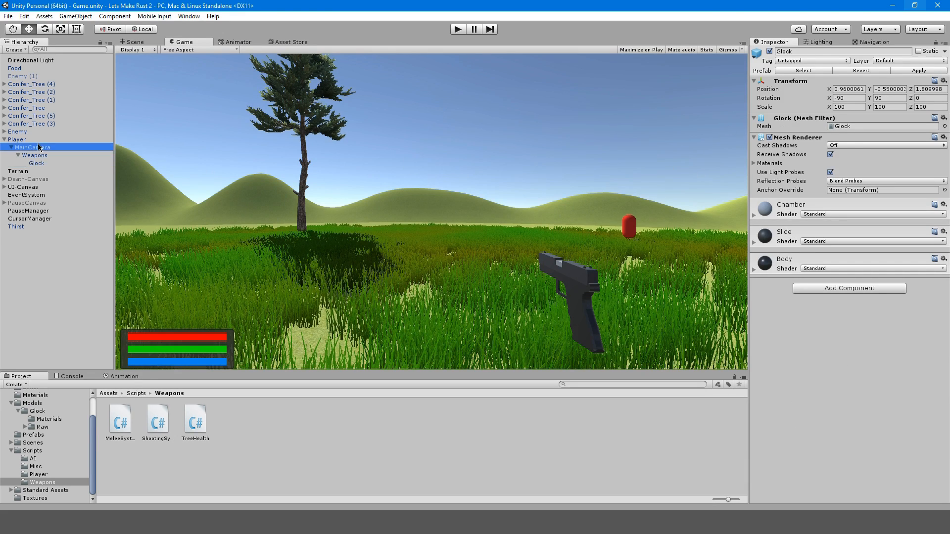
pyautogui.click(16, 140)
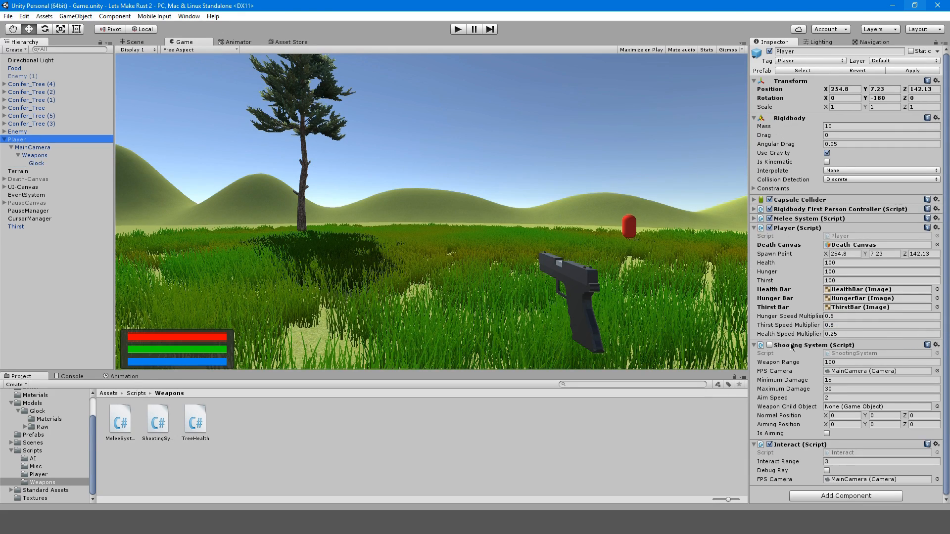
pyautogui.click(36, 163)
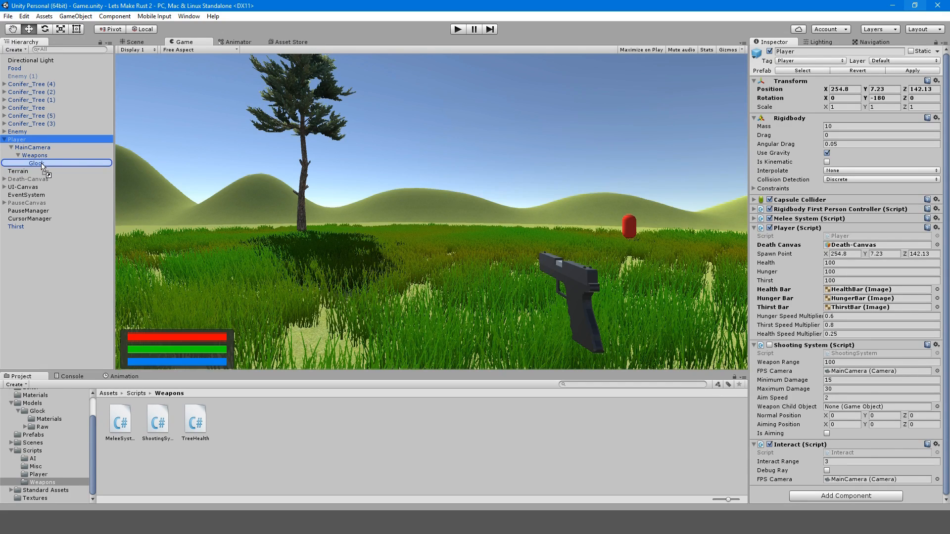
pyautogui.click(31, 148)
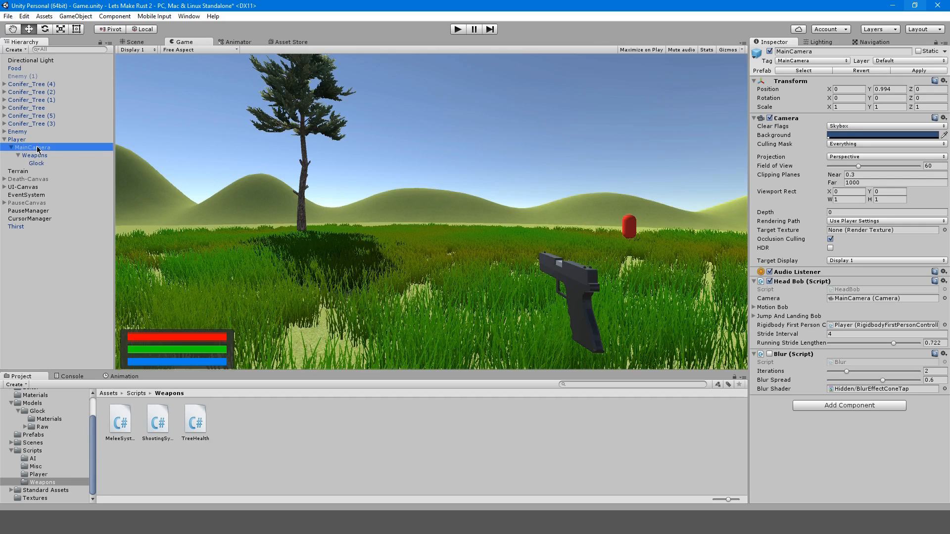
pyautogui.click(37, 164)
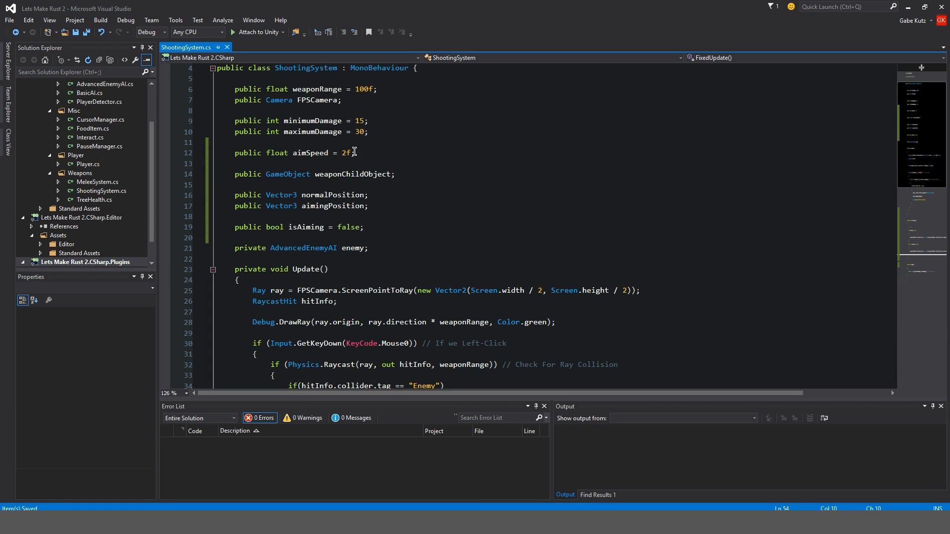
pyautogui.moveTo(376, 174)
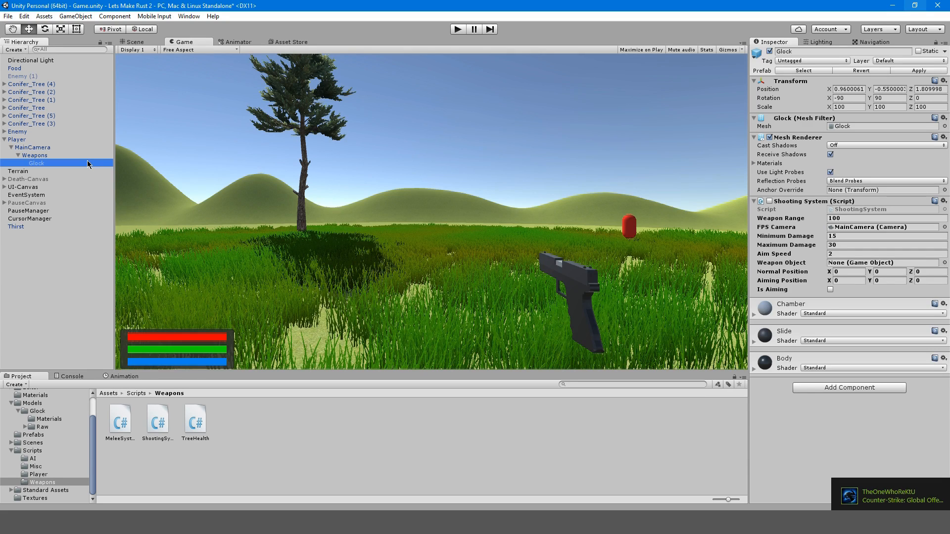
pyautogui.moveTo(721, 164)
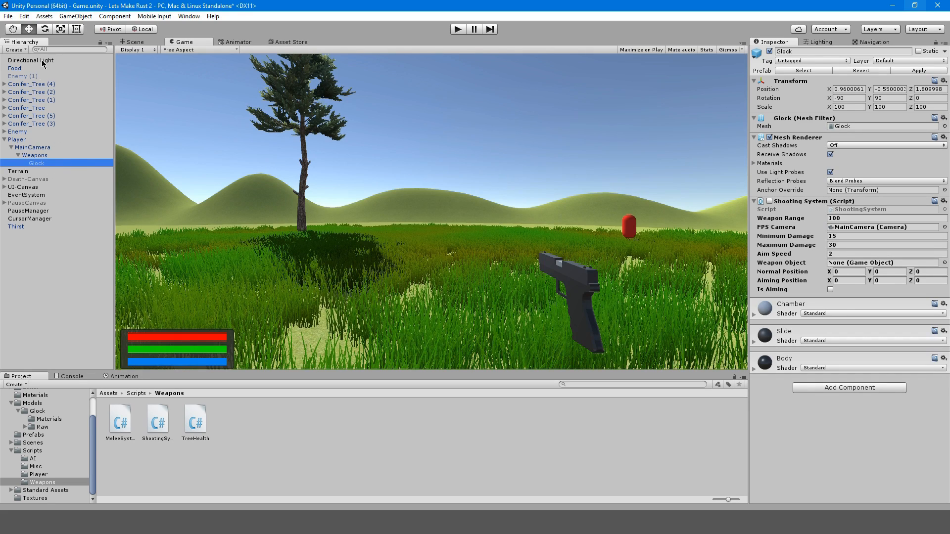
pyautogui.moveTo(656, 199)
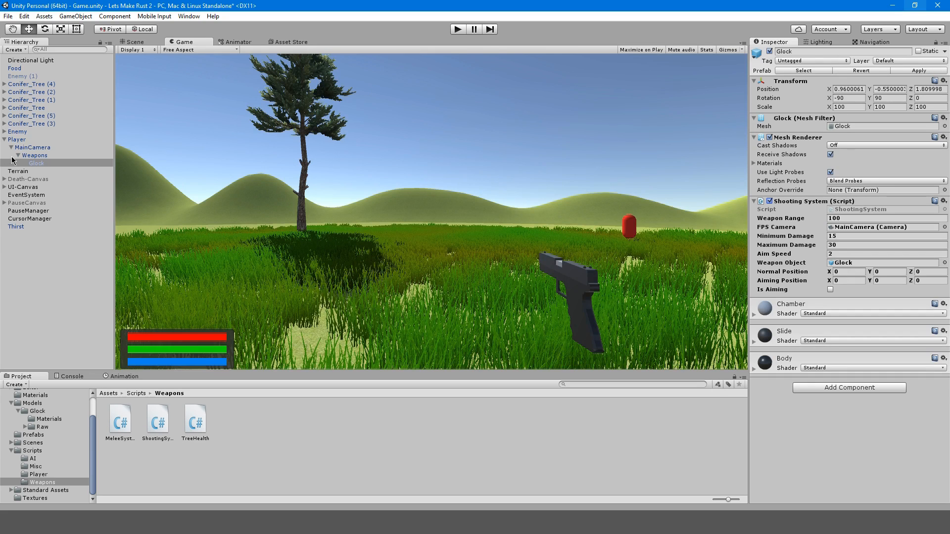
# Copy the Glock's transform values into the Shooting System's Normal Position
pyautogui.click(848, 90)
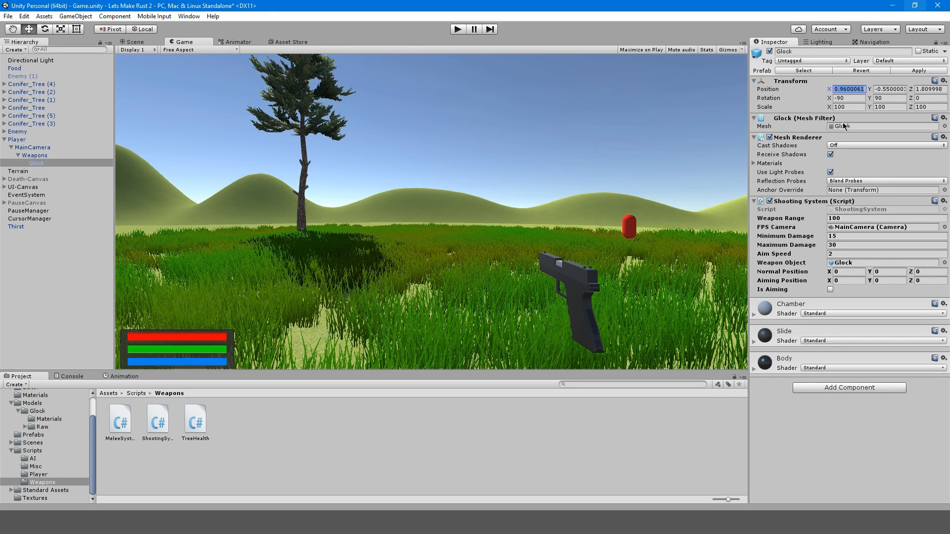
pyautogui.click(849, 271)
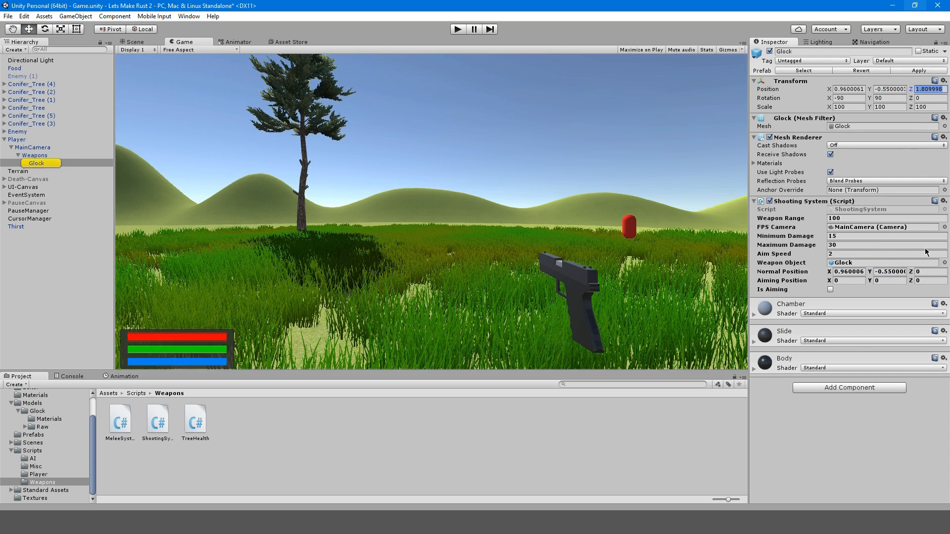
pyautogui.click(134, 41)
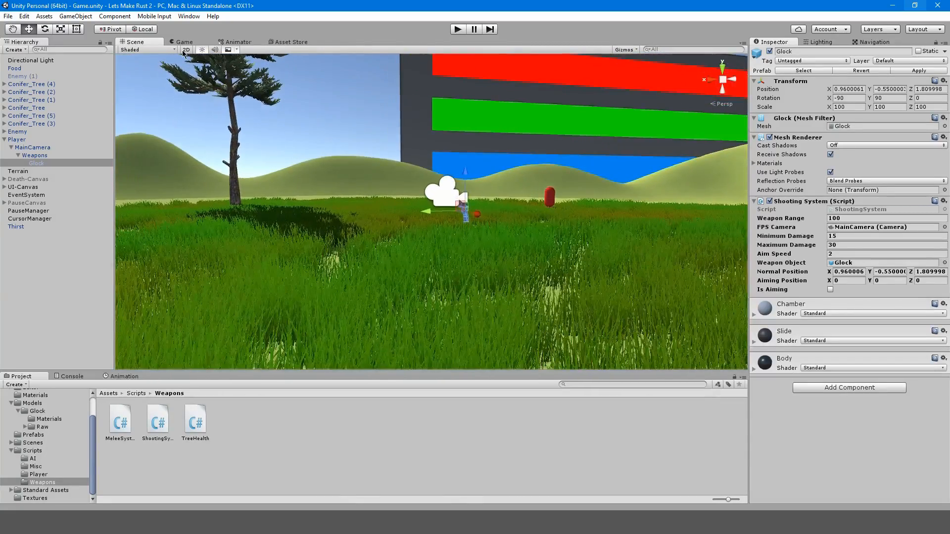
pyautogui.click(182, 42)
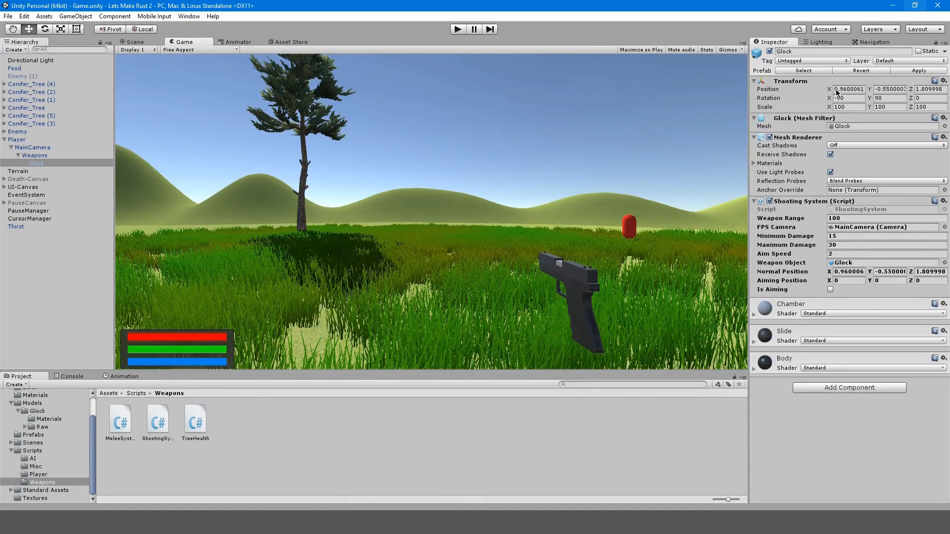
# Fill the Aiming Position values (0.29, 0) and apply the changes to the Glock prefab
pyautogui.write('0.29')
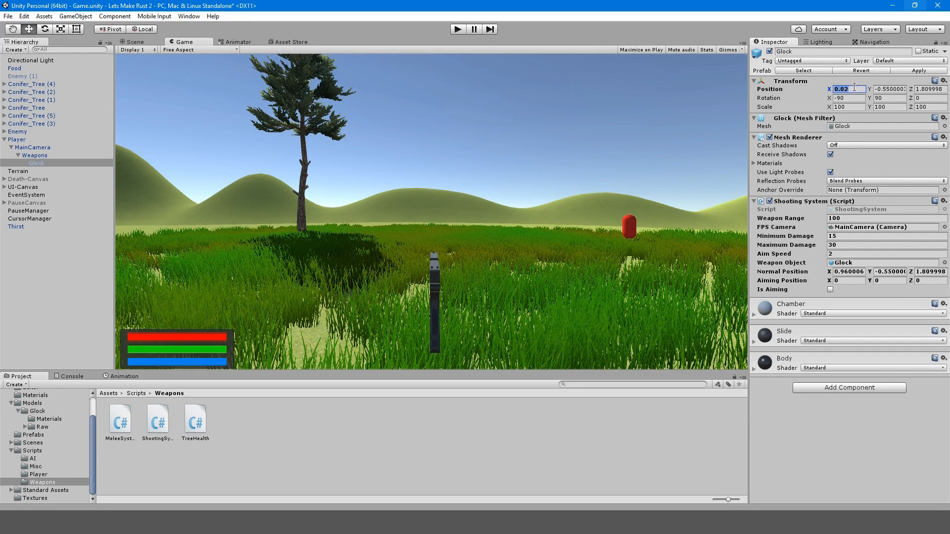
pyautogui.write('0')
pyautogui.click(889, 89)
pyautogui.write('-0.22')
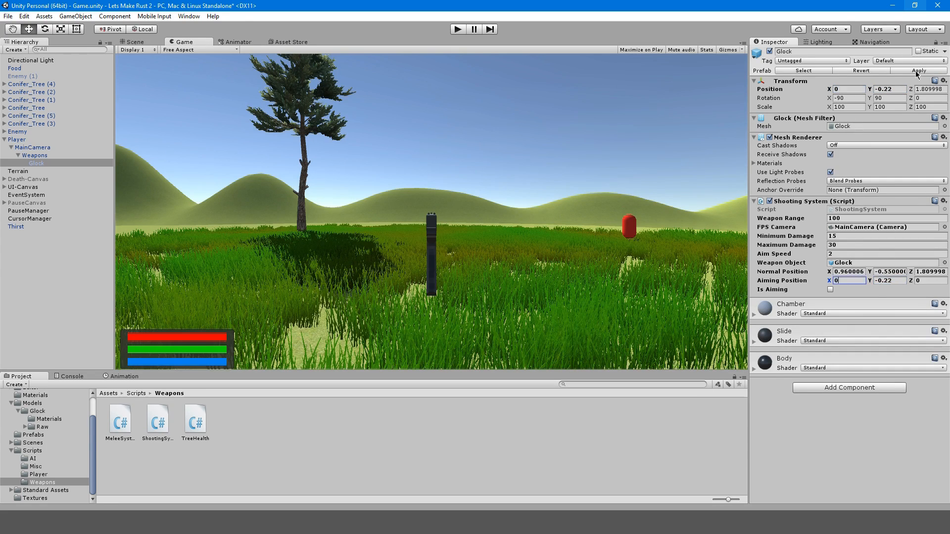
pyautogui.click(848, 271)
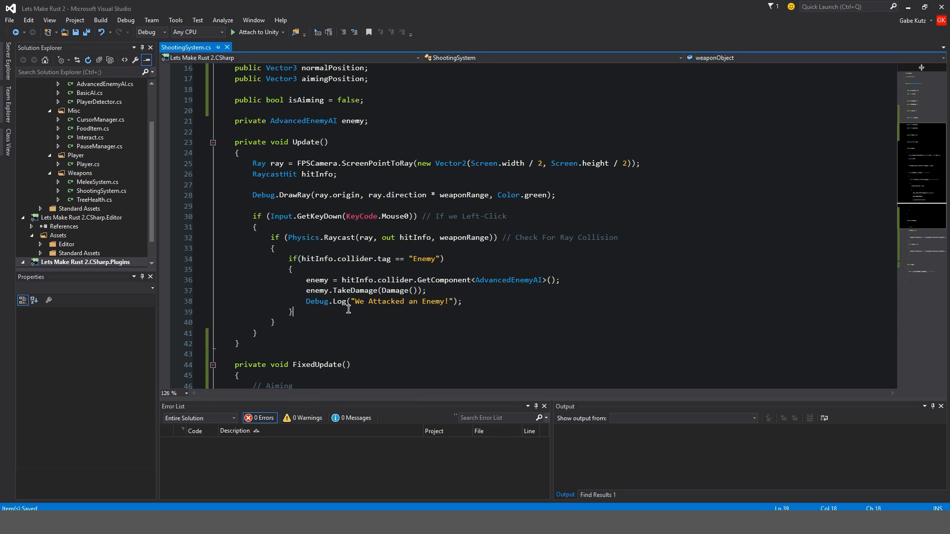
# In Update, set isAiming true while Input.GetKey(Mouse1) is held, else set it false
pyautogui.scroll(-3)
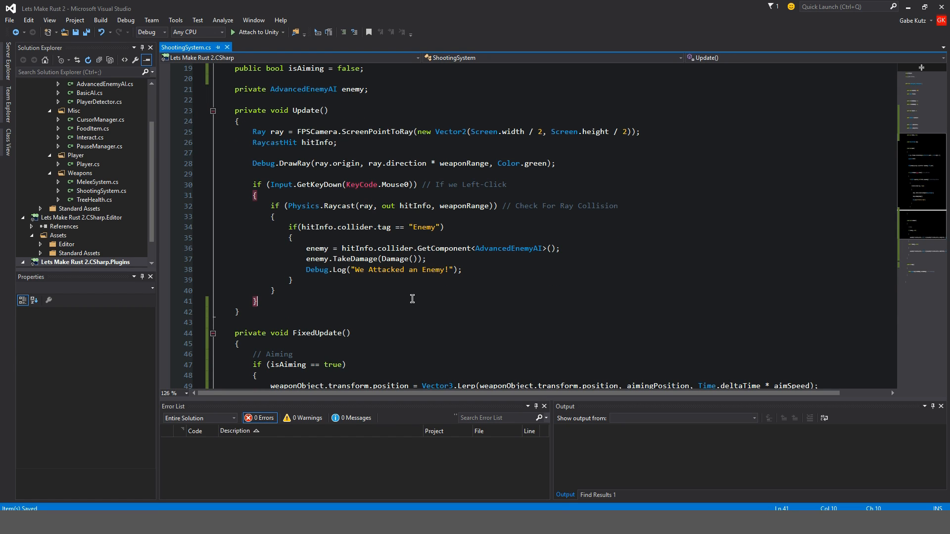
pyautogui.scroll(-3)
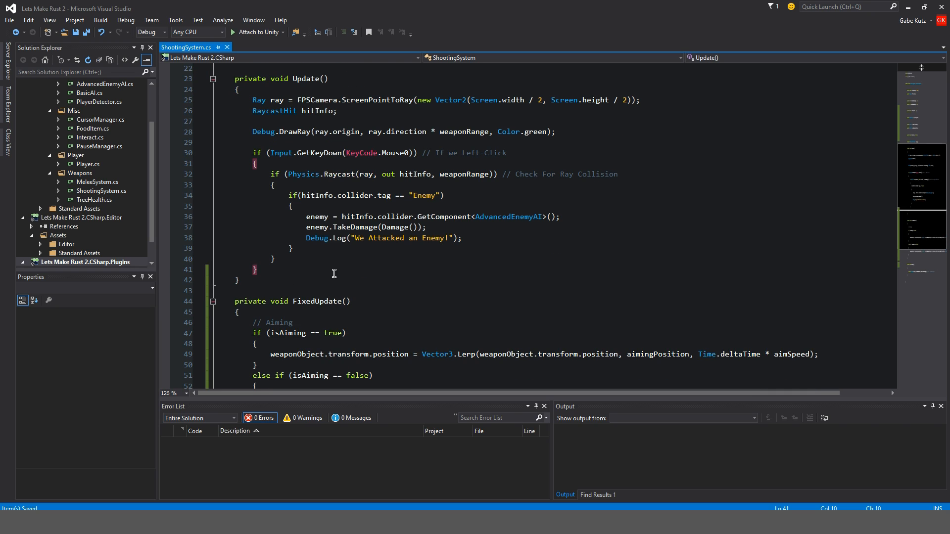
pyautogui.write('if(Input.GetKey(KeyCode.Mouse1')
pyautogui.write('{')
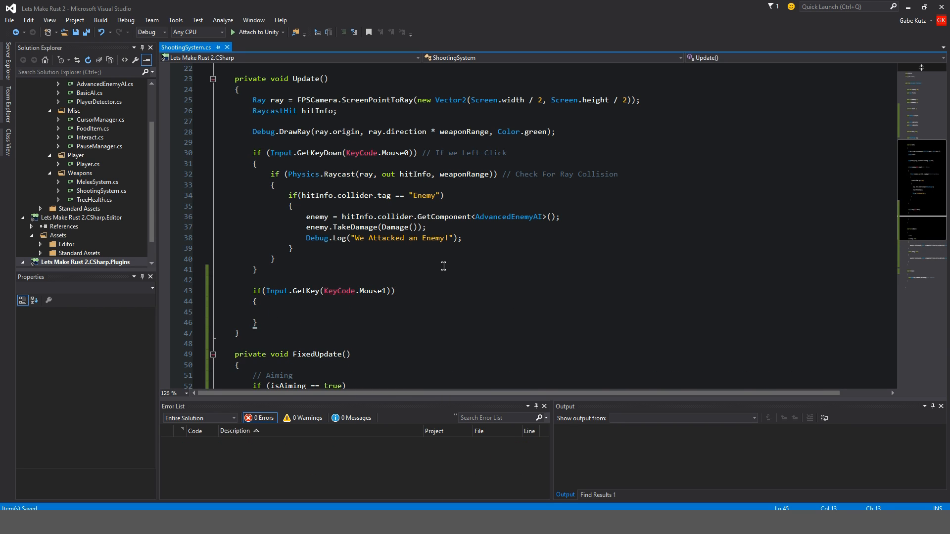
pyautogui.write('isAiming == true;')
pyautogui.write('else if(!Input.G')
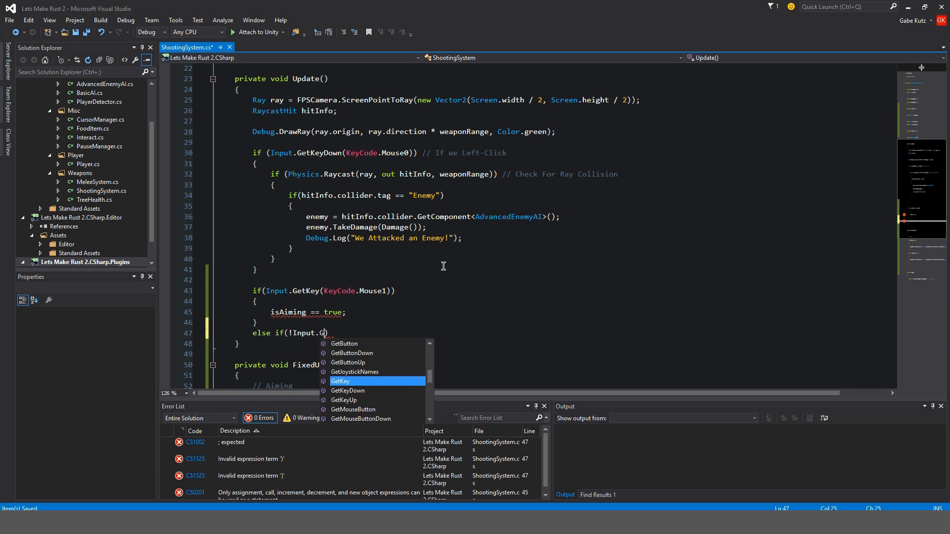
pyautogui.write('GetKey(KeyCode')
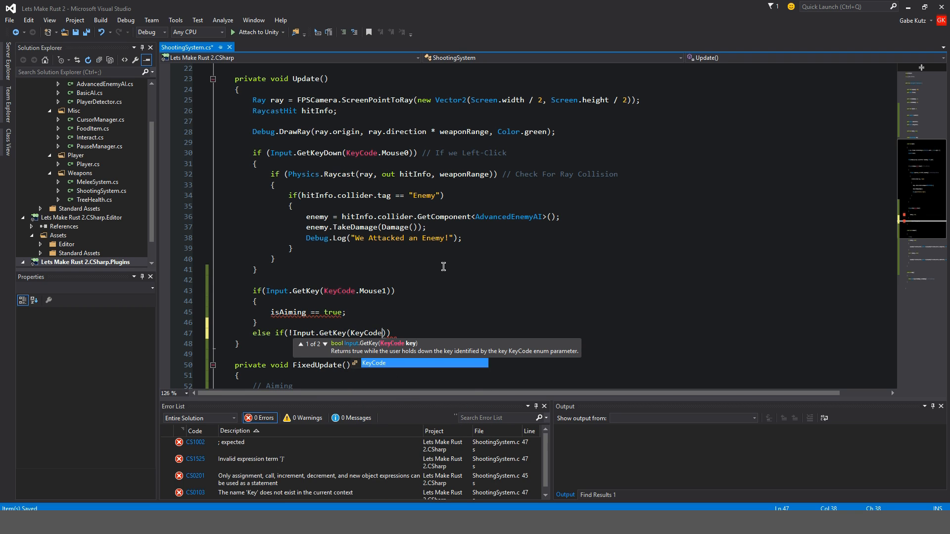
pyautogui.write('Mouse1')
pyautogui.write('{')
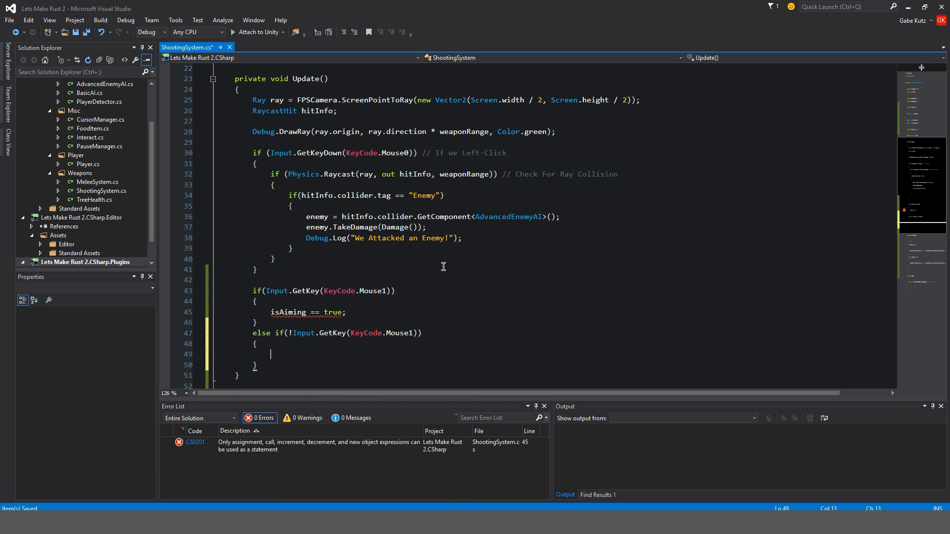
pyautogui.write('isAiming = false')
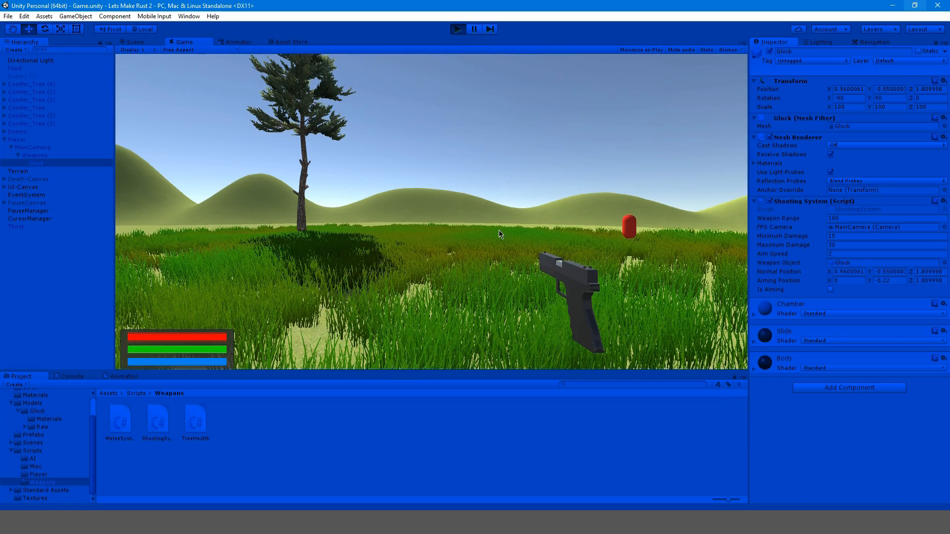
# Run the game to try the new right-click aiming
pyautogui.click(473, 28)
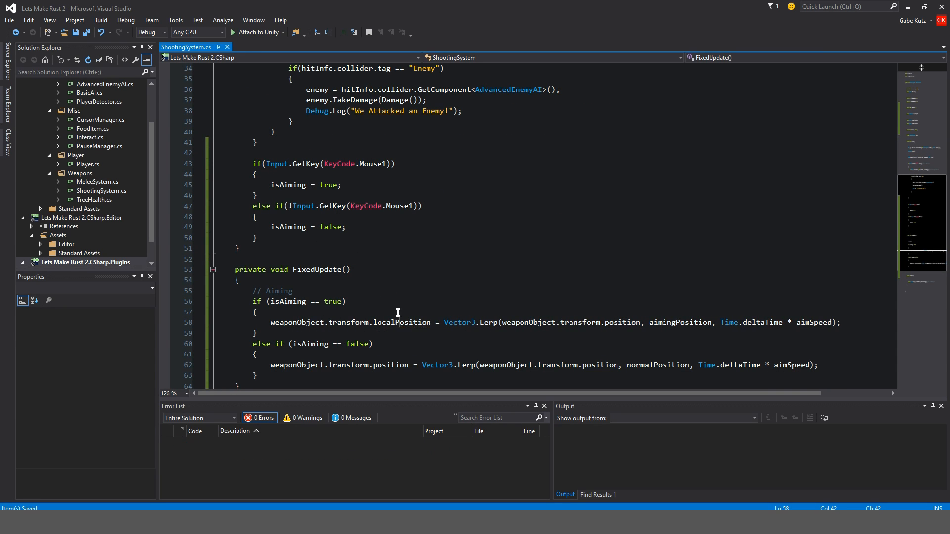
# Replace transform.position with transform.localPosition in both FixedUpdate Lerp lines
pyautogui.doubleClick(400, 323)
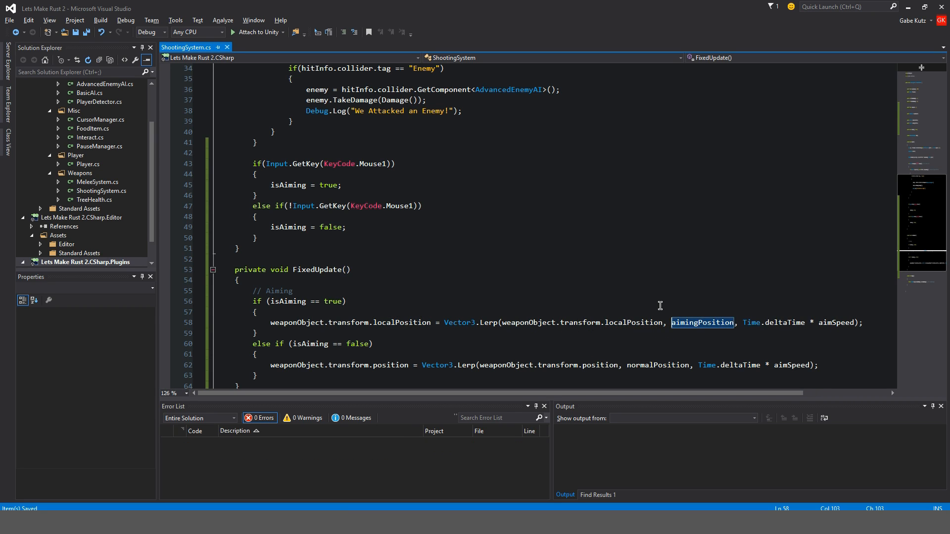
pyautogui.moveTo(288, 373)
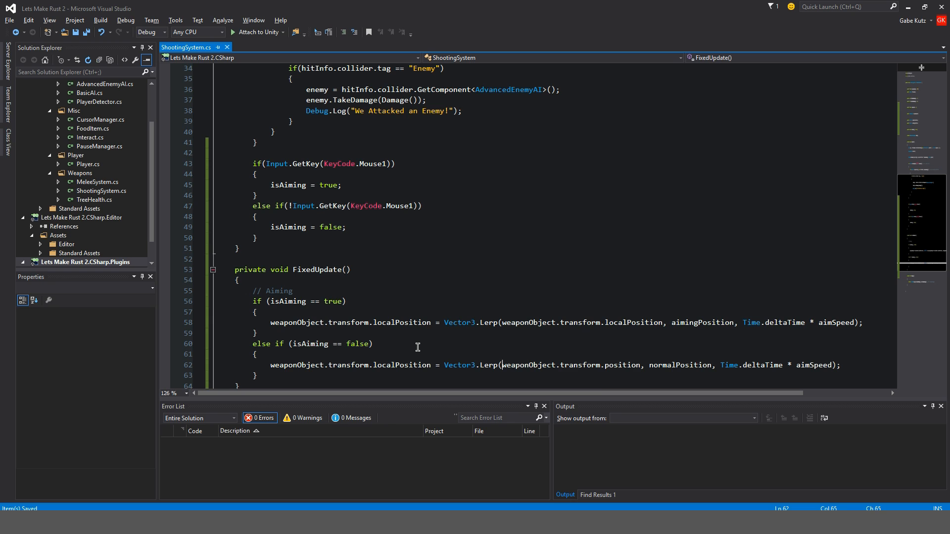
pyautogui.click(606, 365)
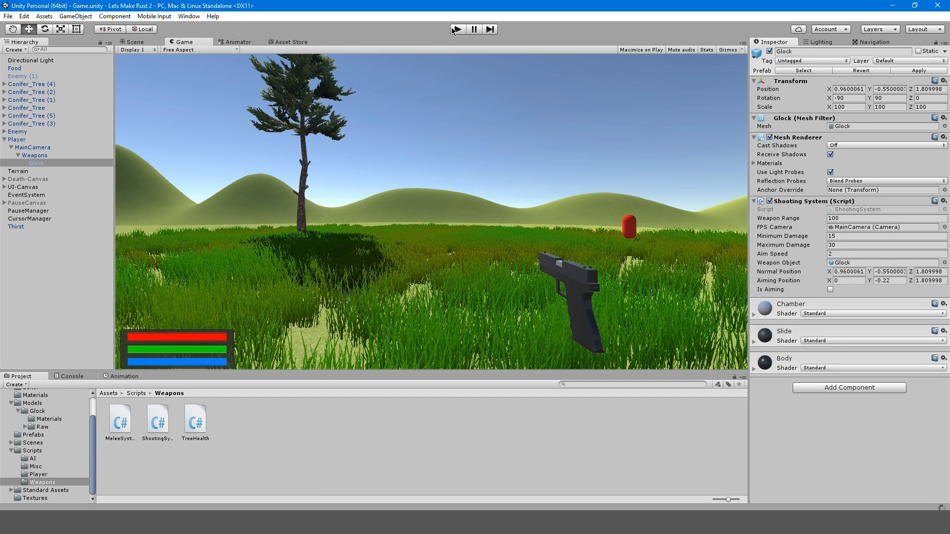
# Play-test right-click aiming, pausing to raise the Glock's Aim Speed to 8
pyautogui.click(457, 29)
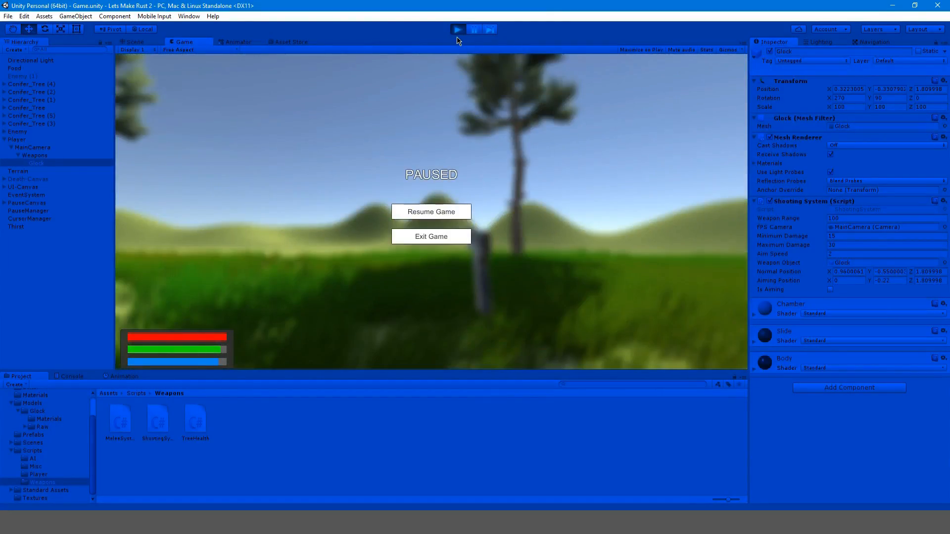
pyautogui.click(430, 212)
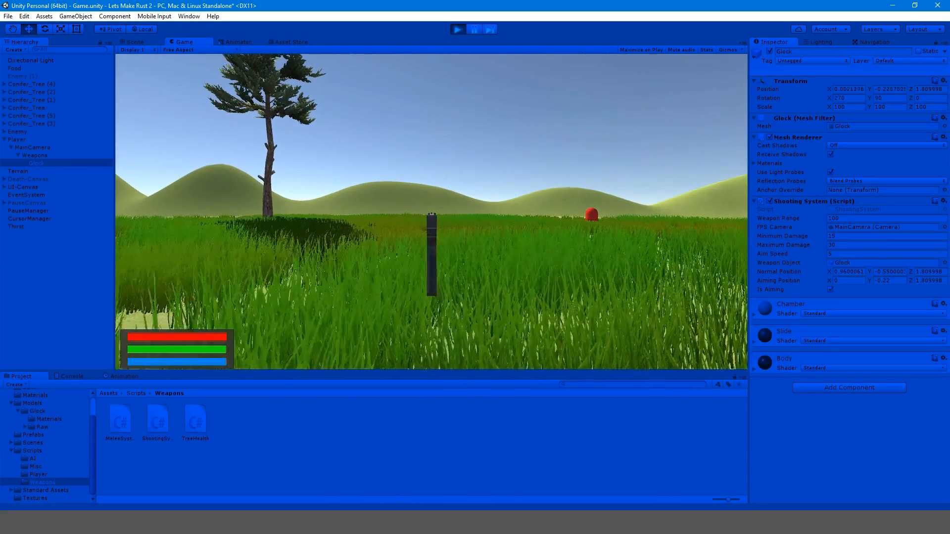
pyautogui.press('Escape')
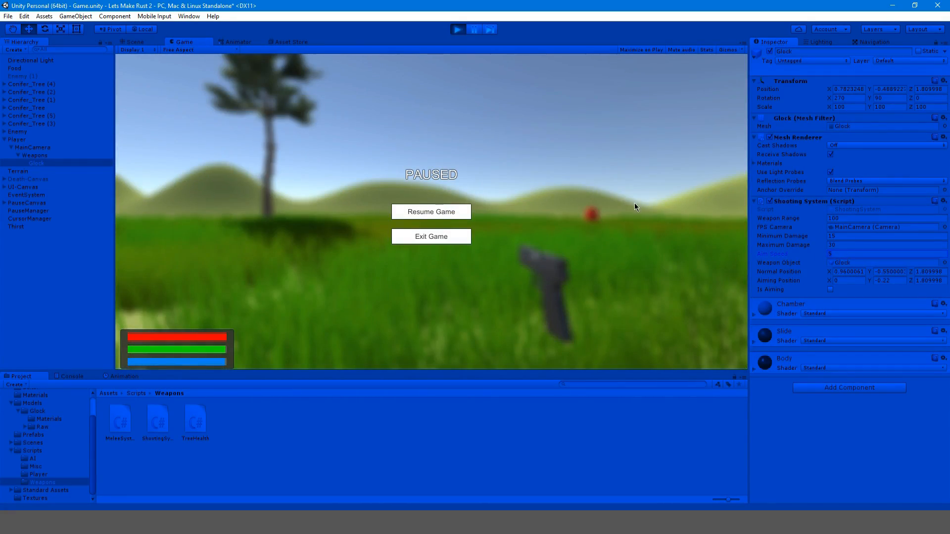
pyautogui.click(430, 211)
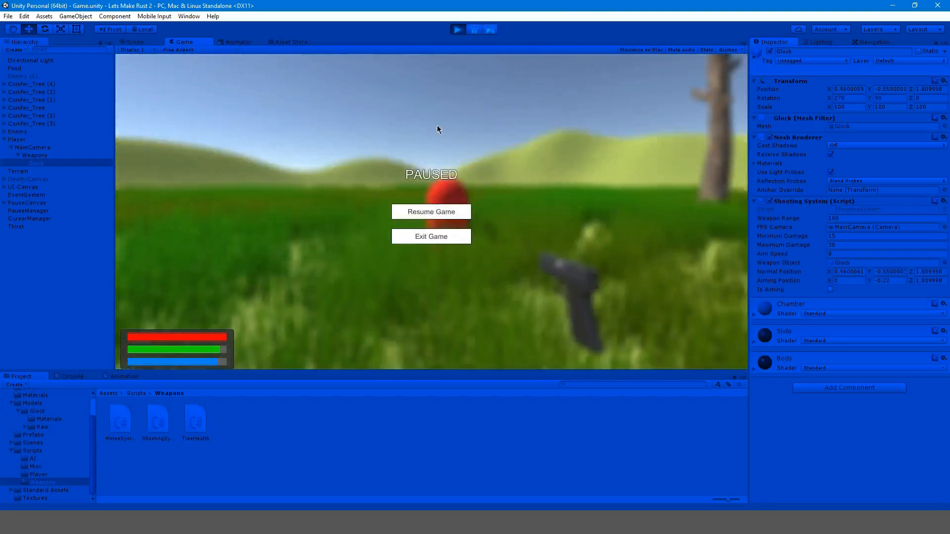
# Resume and retest aiming with the faster speed, then stop the game
pyautogui.click(430, 211)
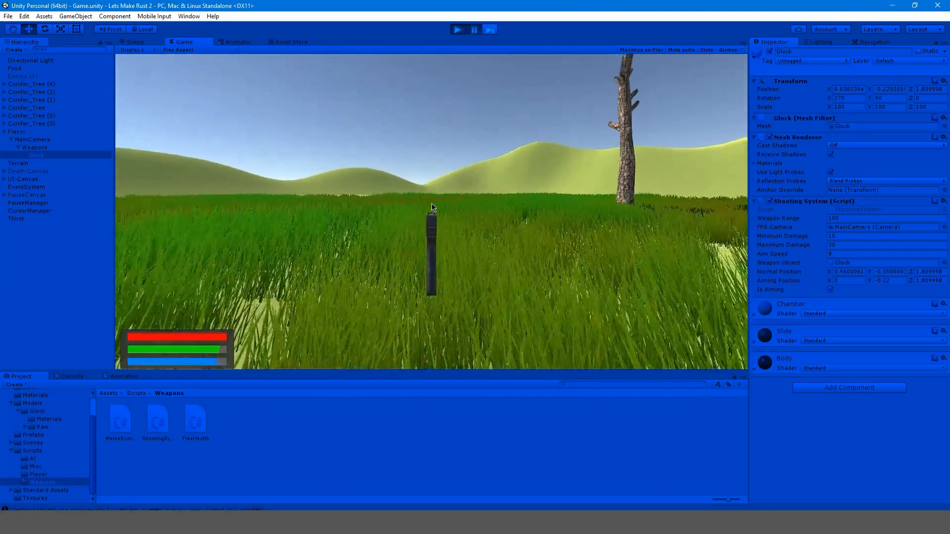
pyautogui.click(458, 29)
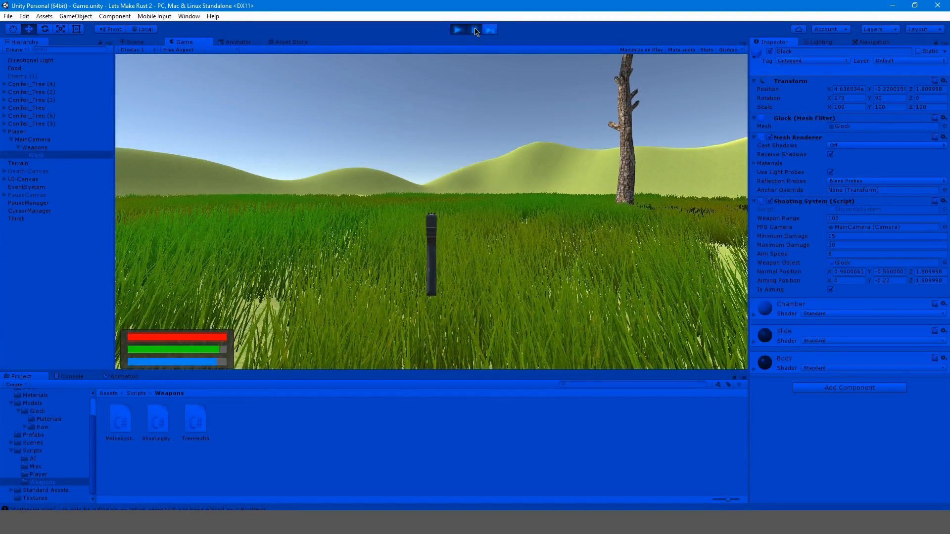
pyautogui.click(458, 29)
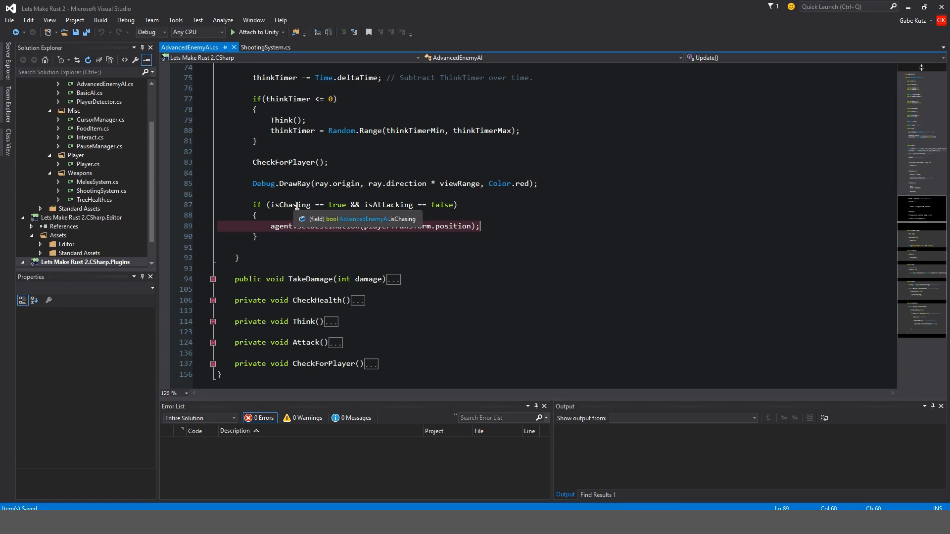
pyautogui.moveTo(423, 205)
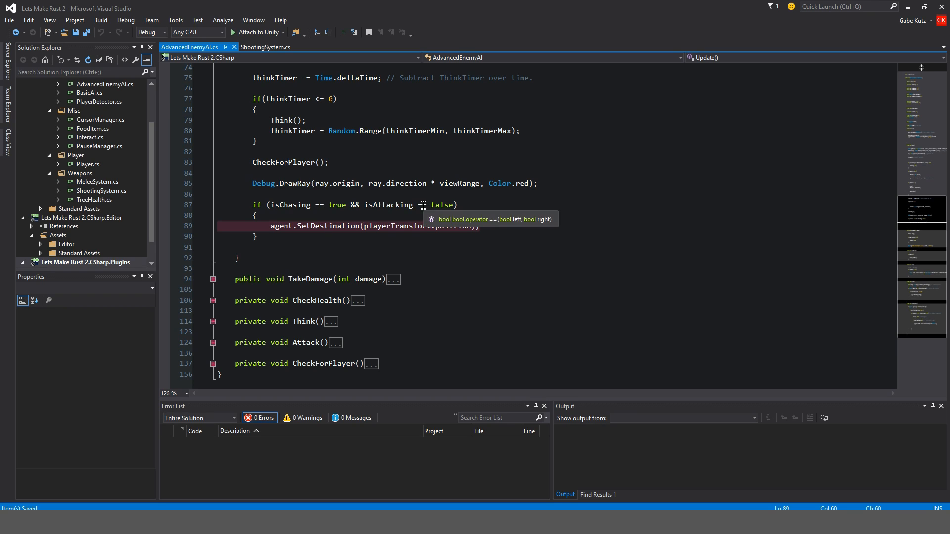
# Locate the chase block in AdvancedEnemyAI Update and begin a guard condition
pyautogui.scroll(-3)
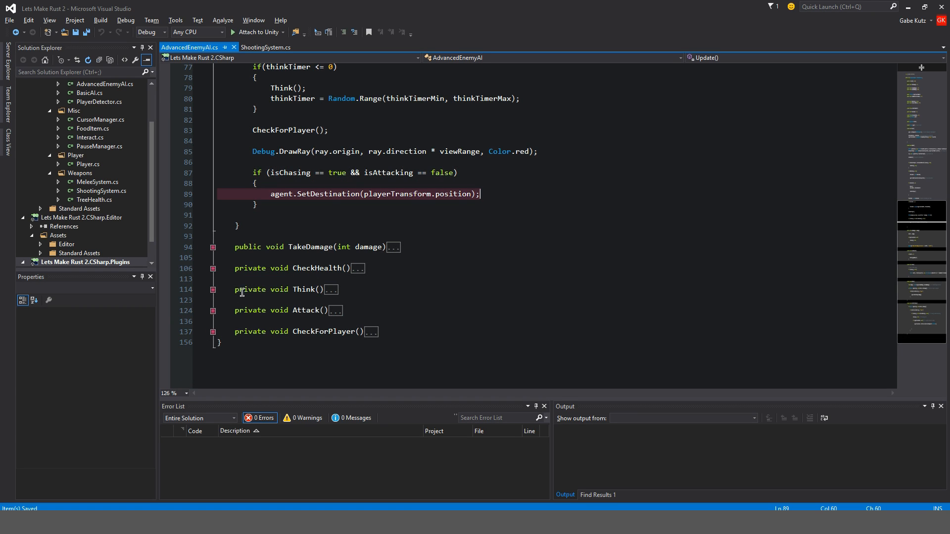
pyautogui.scroll(3)
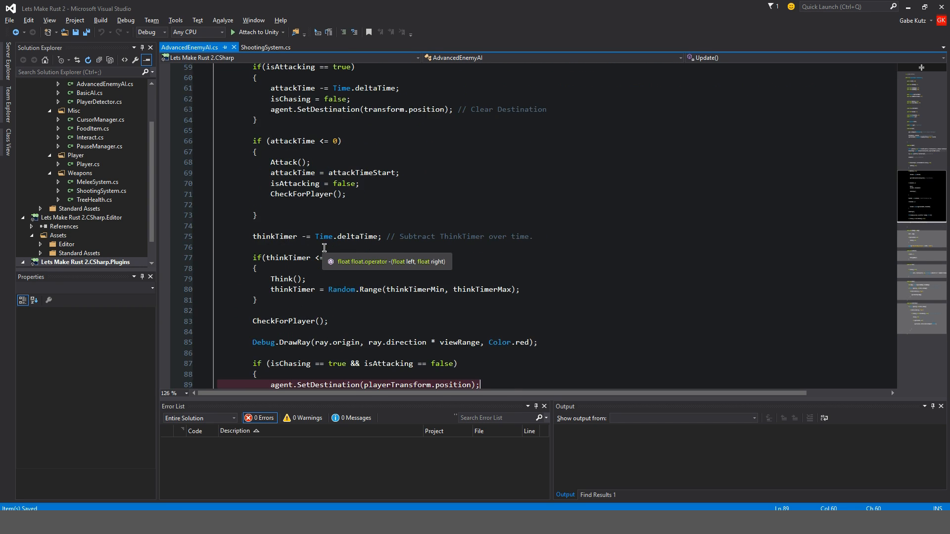
pyautogui.scroll(-3)
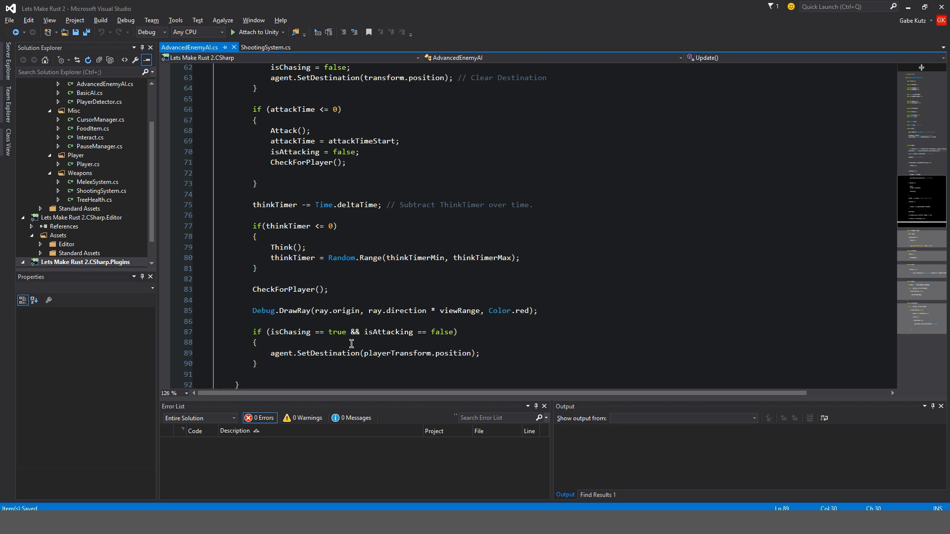
pyautogui.write('if')
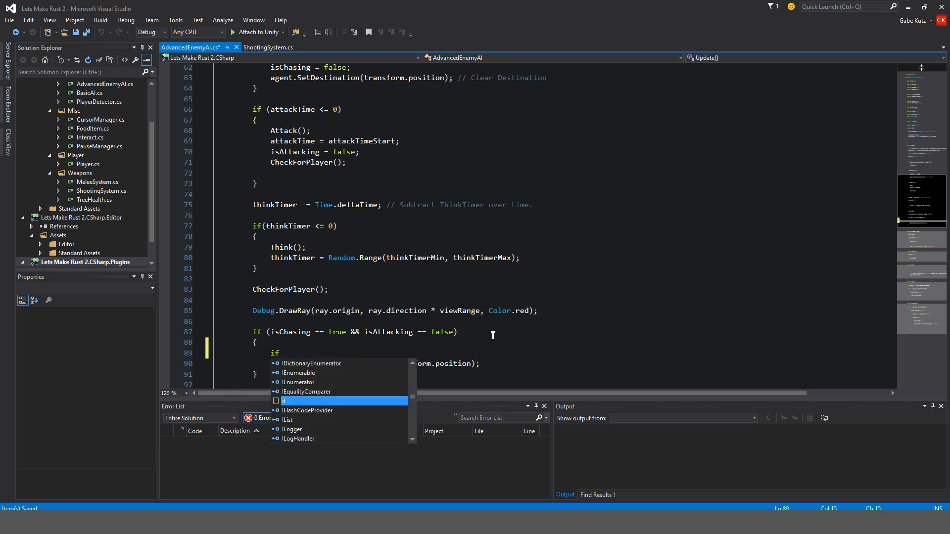
pyautogui.write('(isDea')
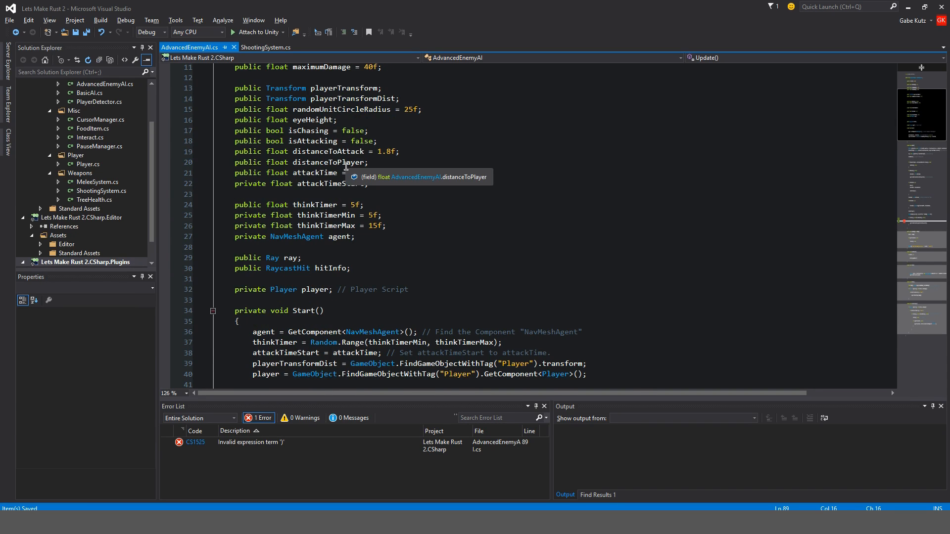
# Make the condition if(health > 0) before agent.SetDestination(playerTransform.position)
pyautogui.scroll(-3)
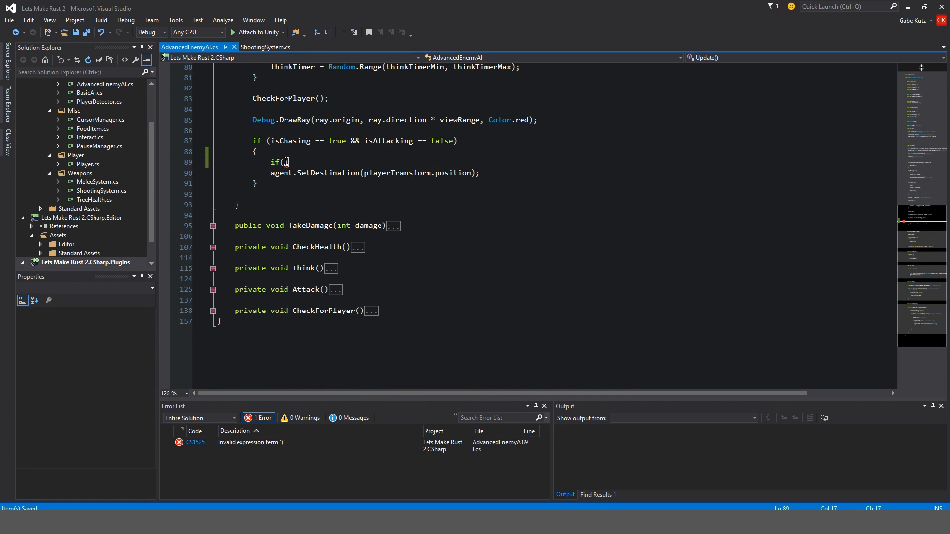
pyautogui.write('health')
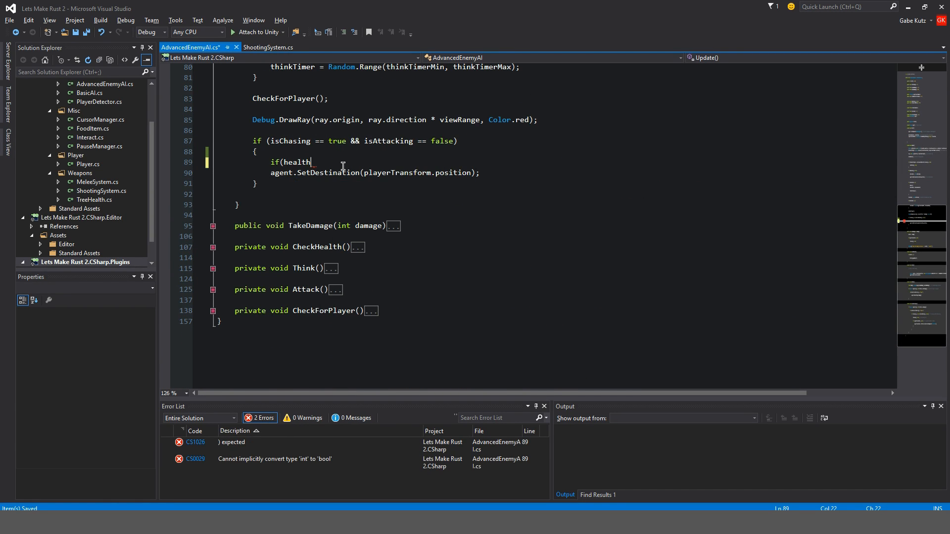
pyautogui.write('>')
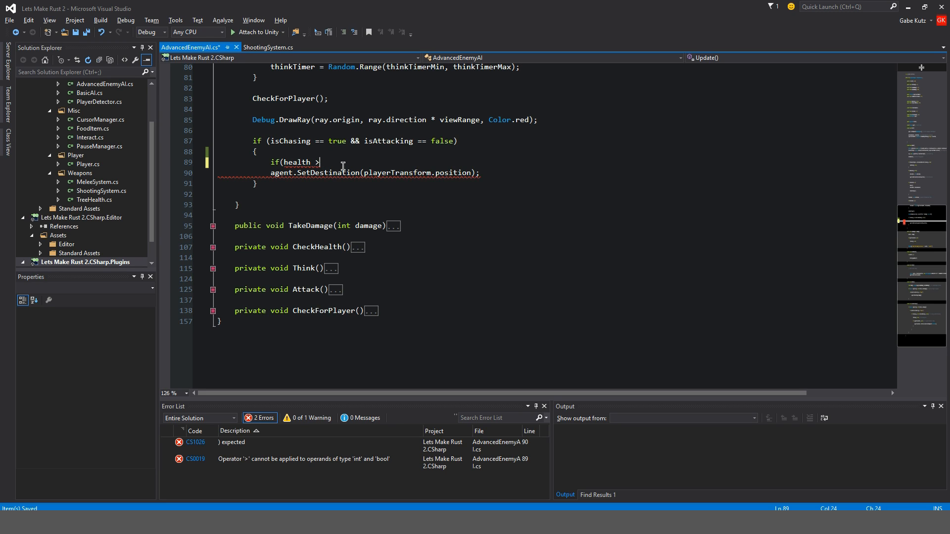
pyautogui.write('0)')
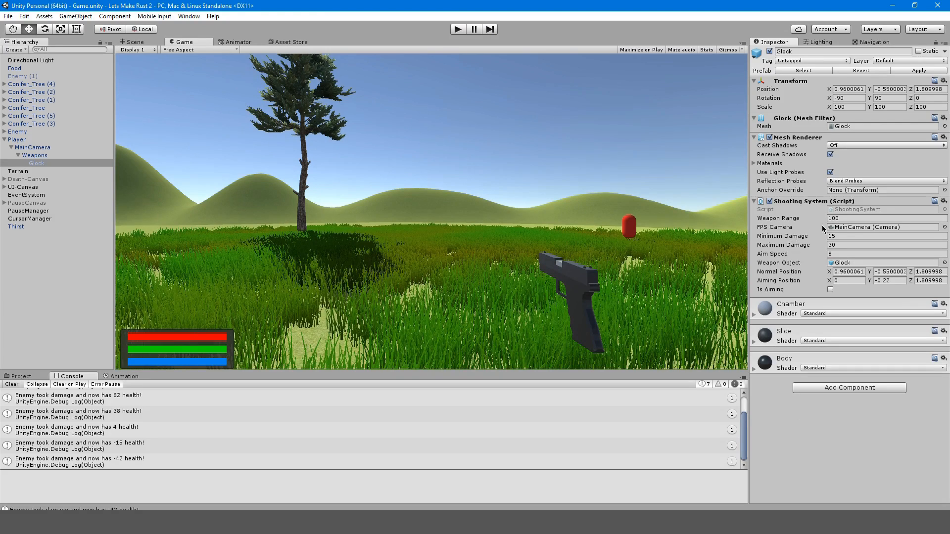
pyautogui.moveTo(695, 232)
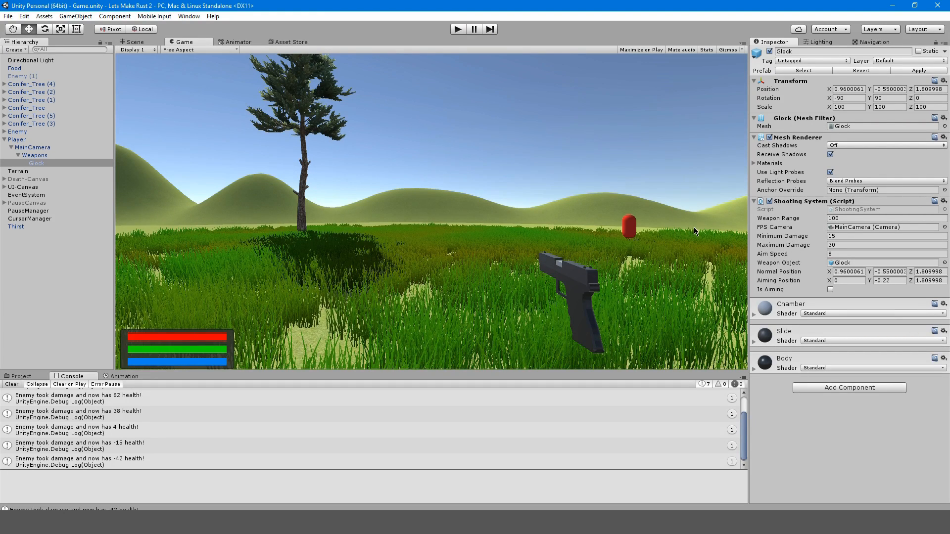
pyautogui.moveTo(511, 216)
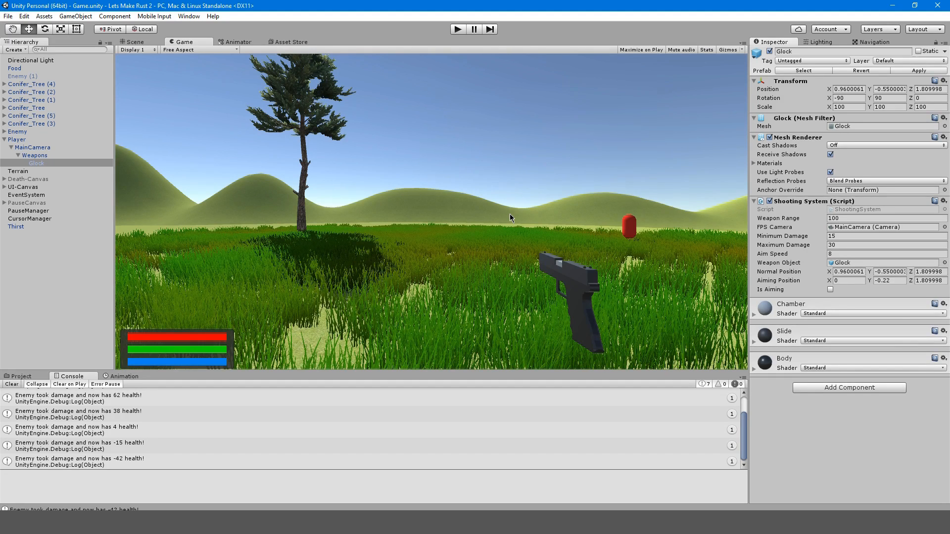
pyautogui.moveTo(487, 213)
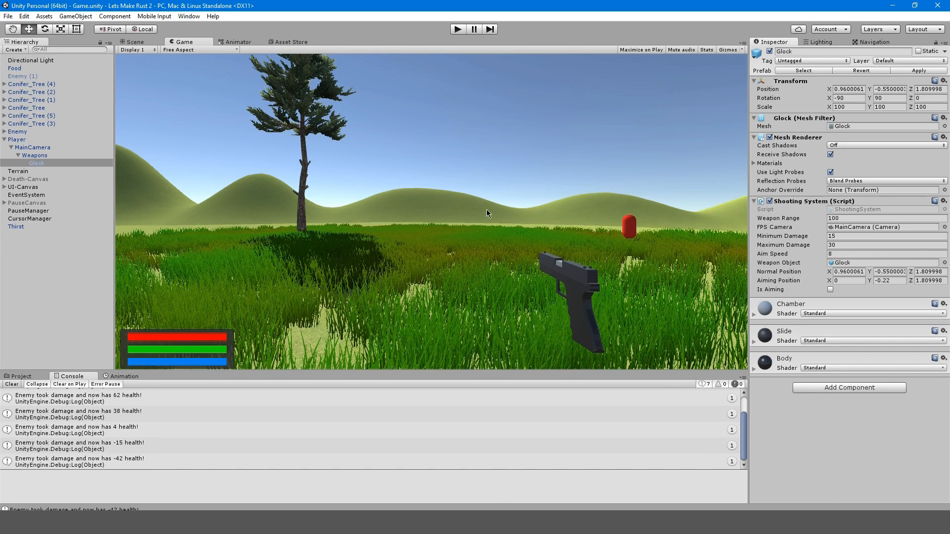